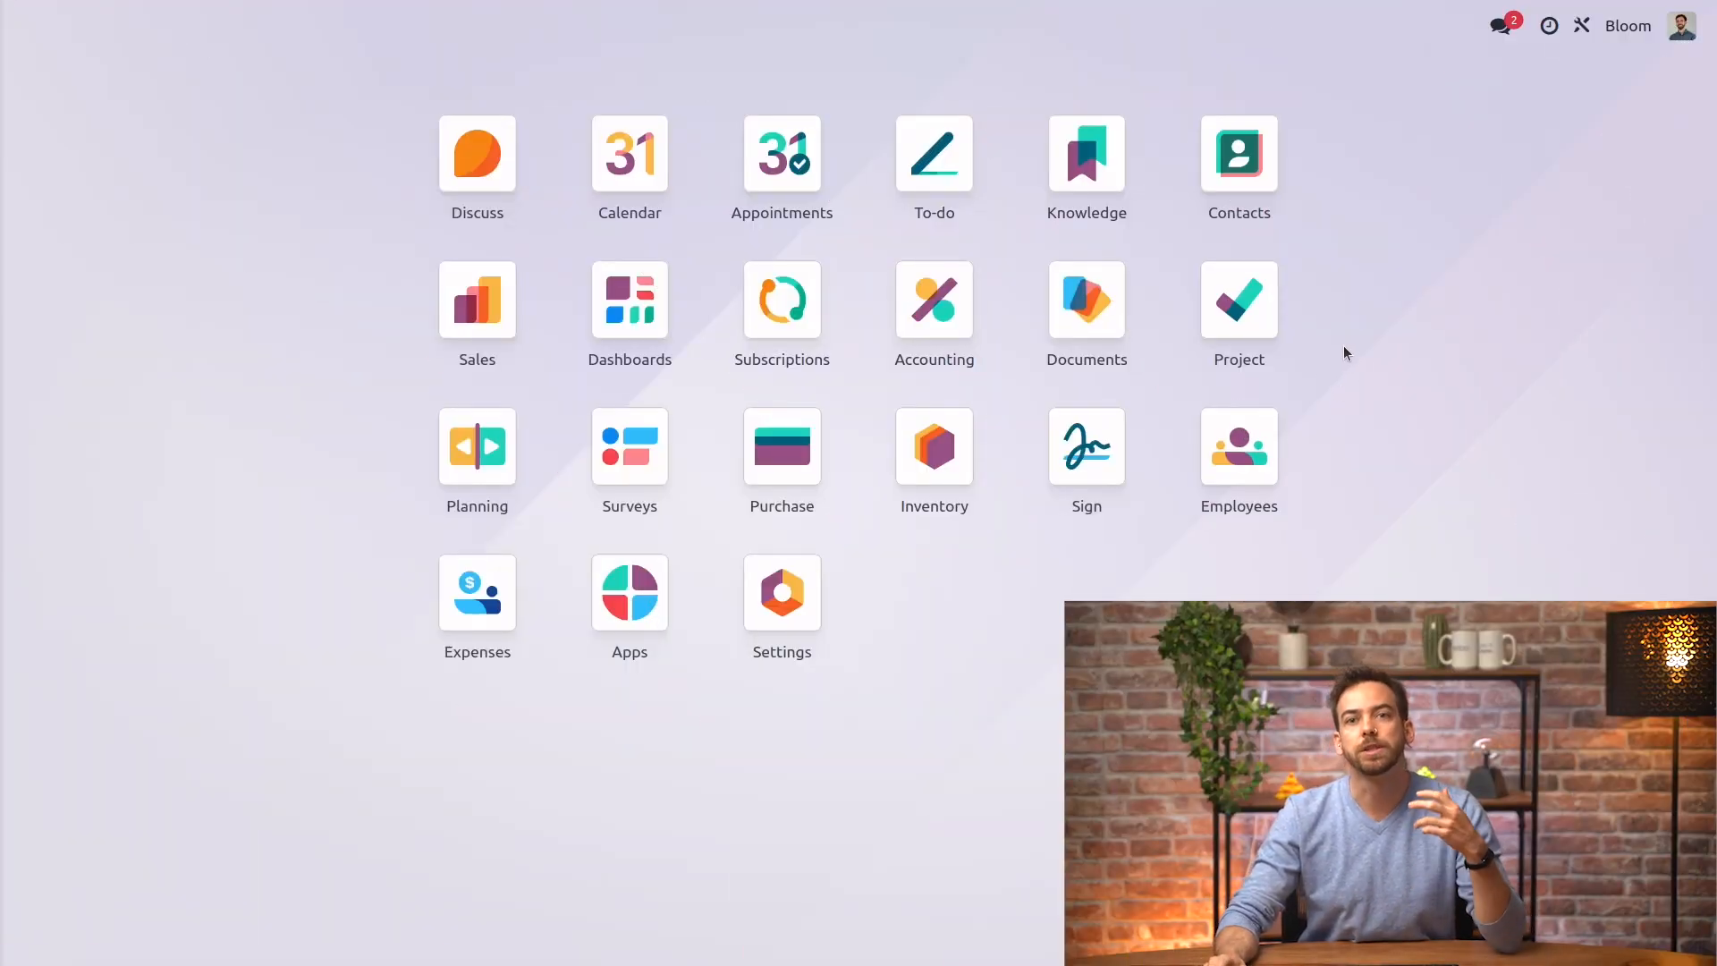
Go into the Settings app at its Accounting section
click(933, 299)
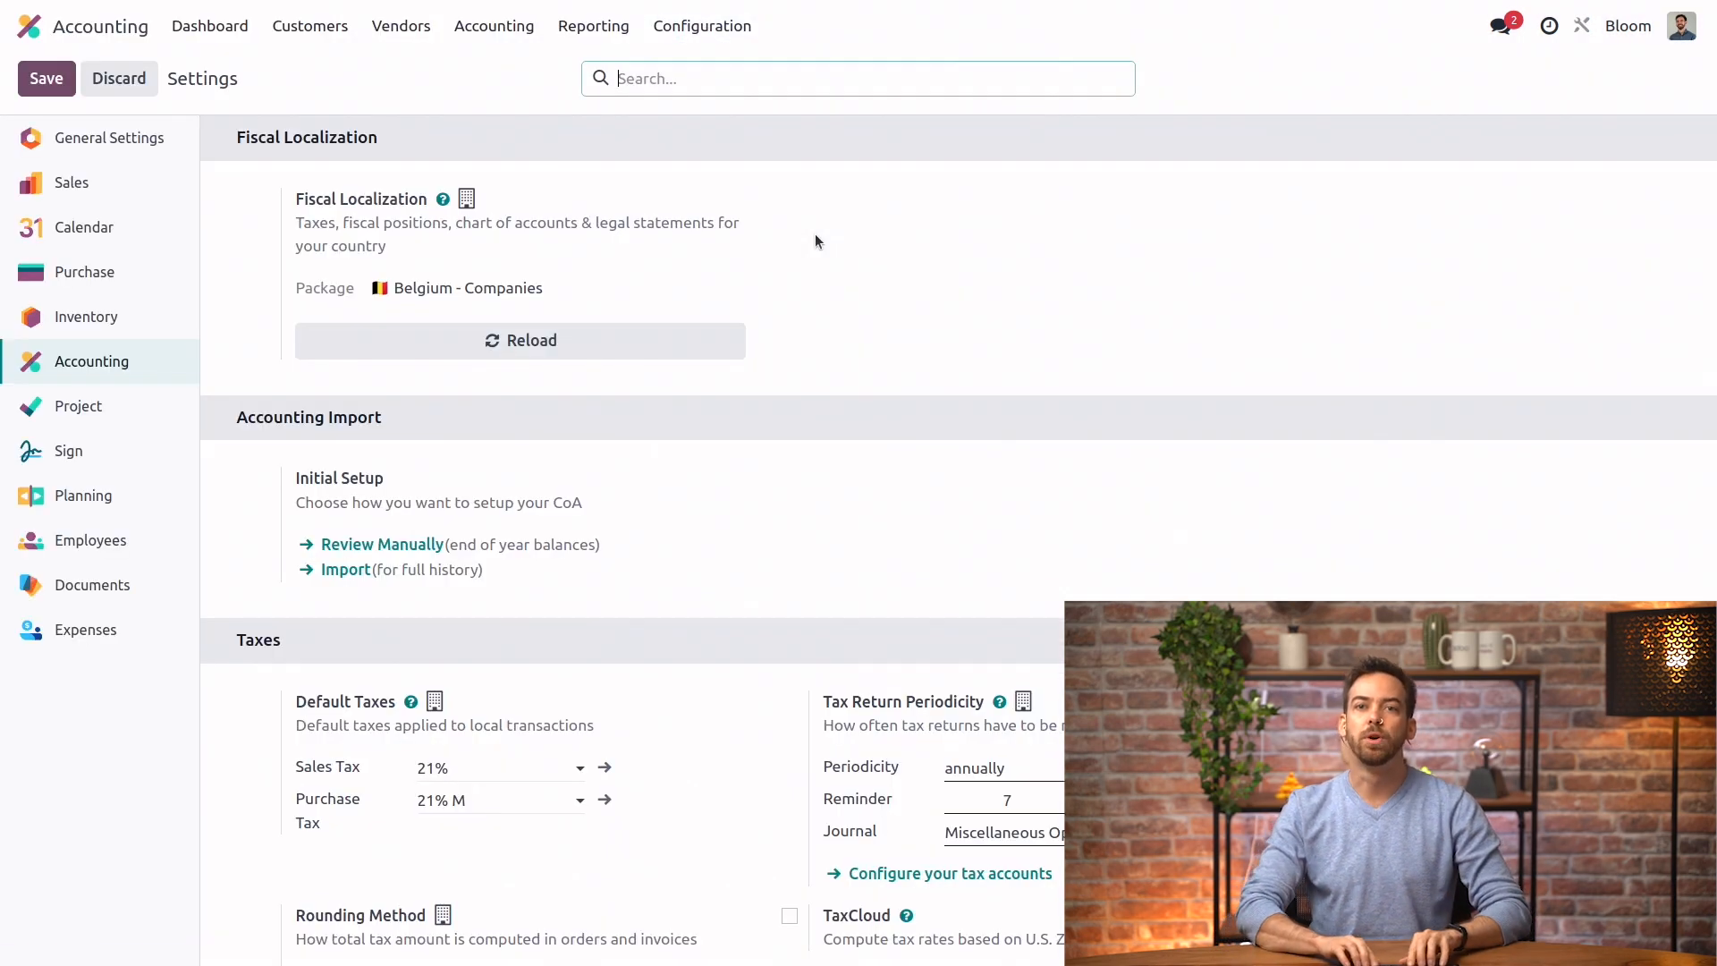
Filter settings by 'deferr' and review the Post Deferred entries and Amount Computation options, keeping equal per month
text(deferr)
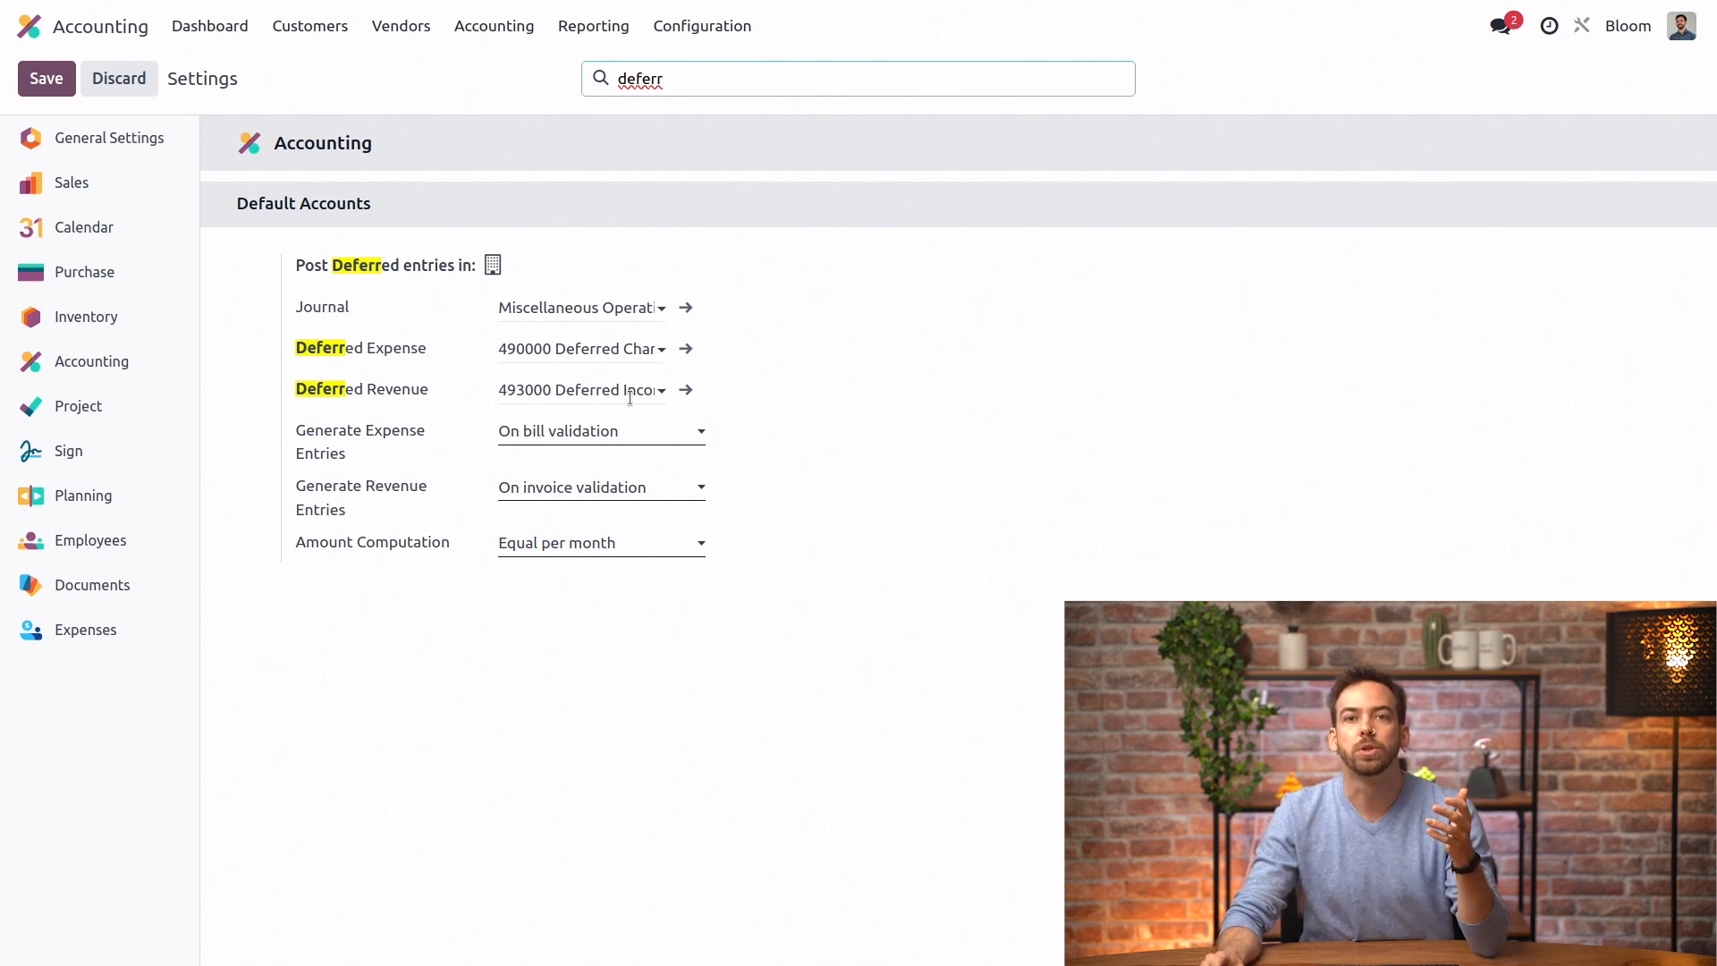
click(601, 431)
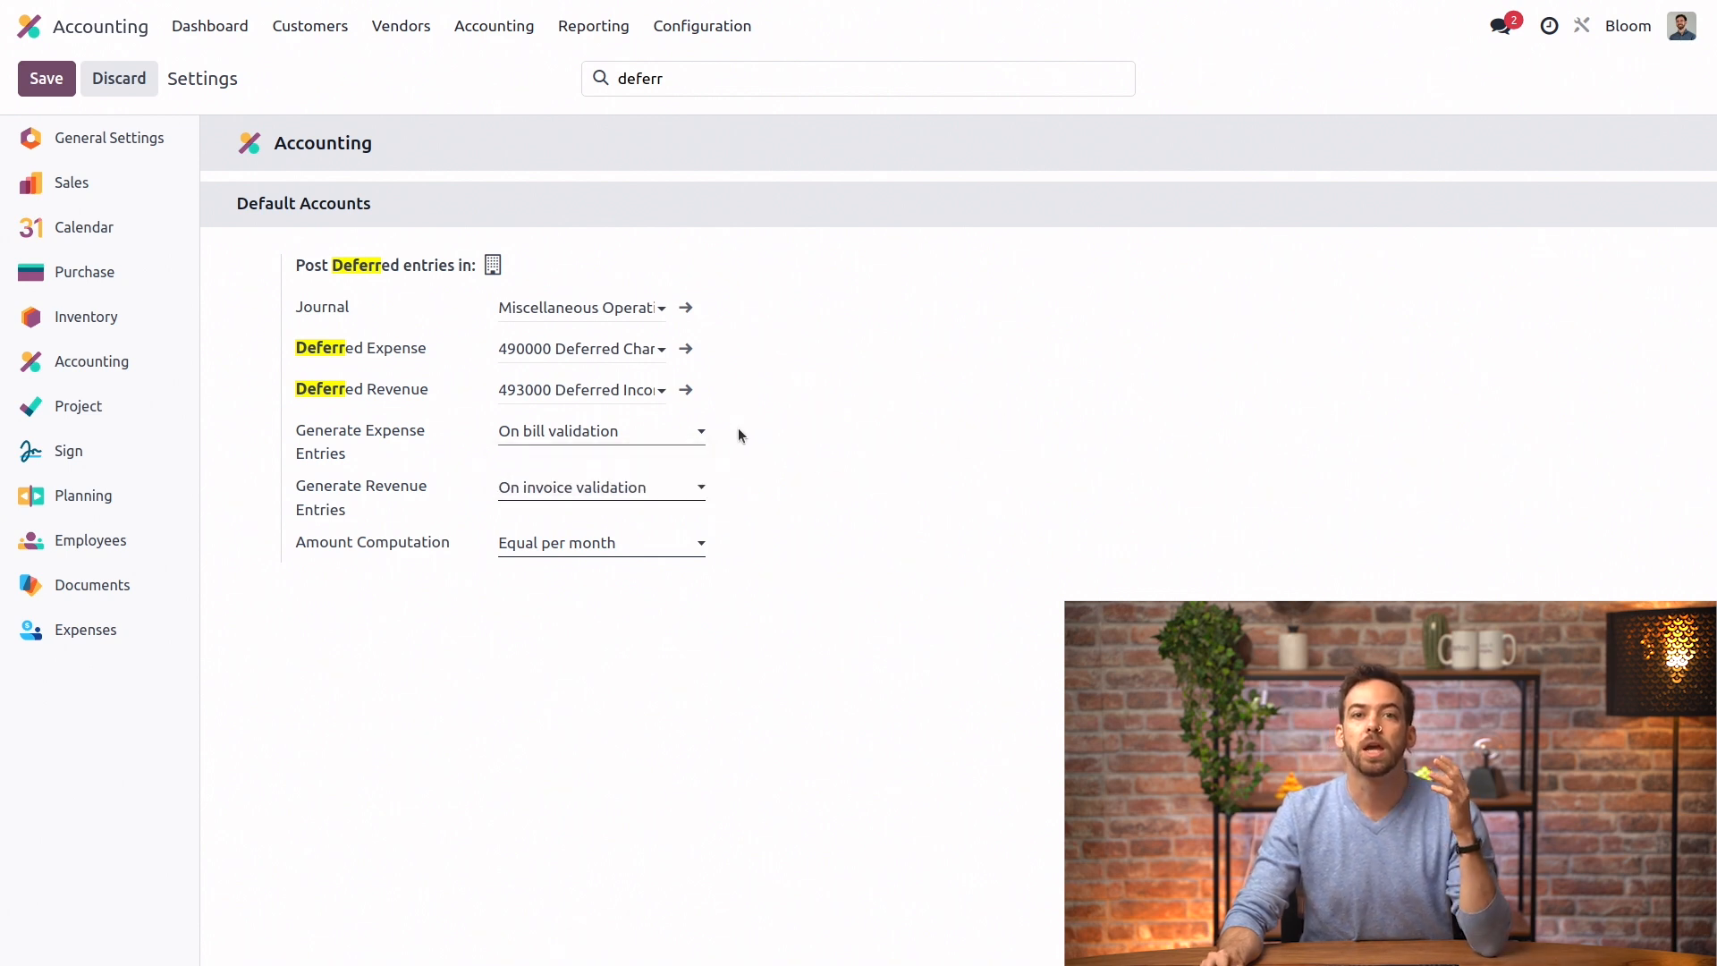
mouse_move(793, 447)
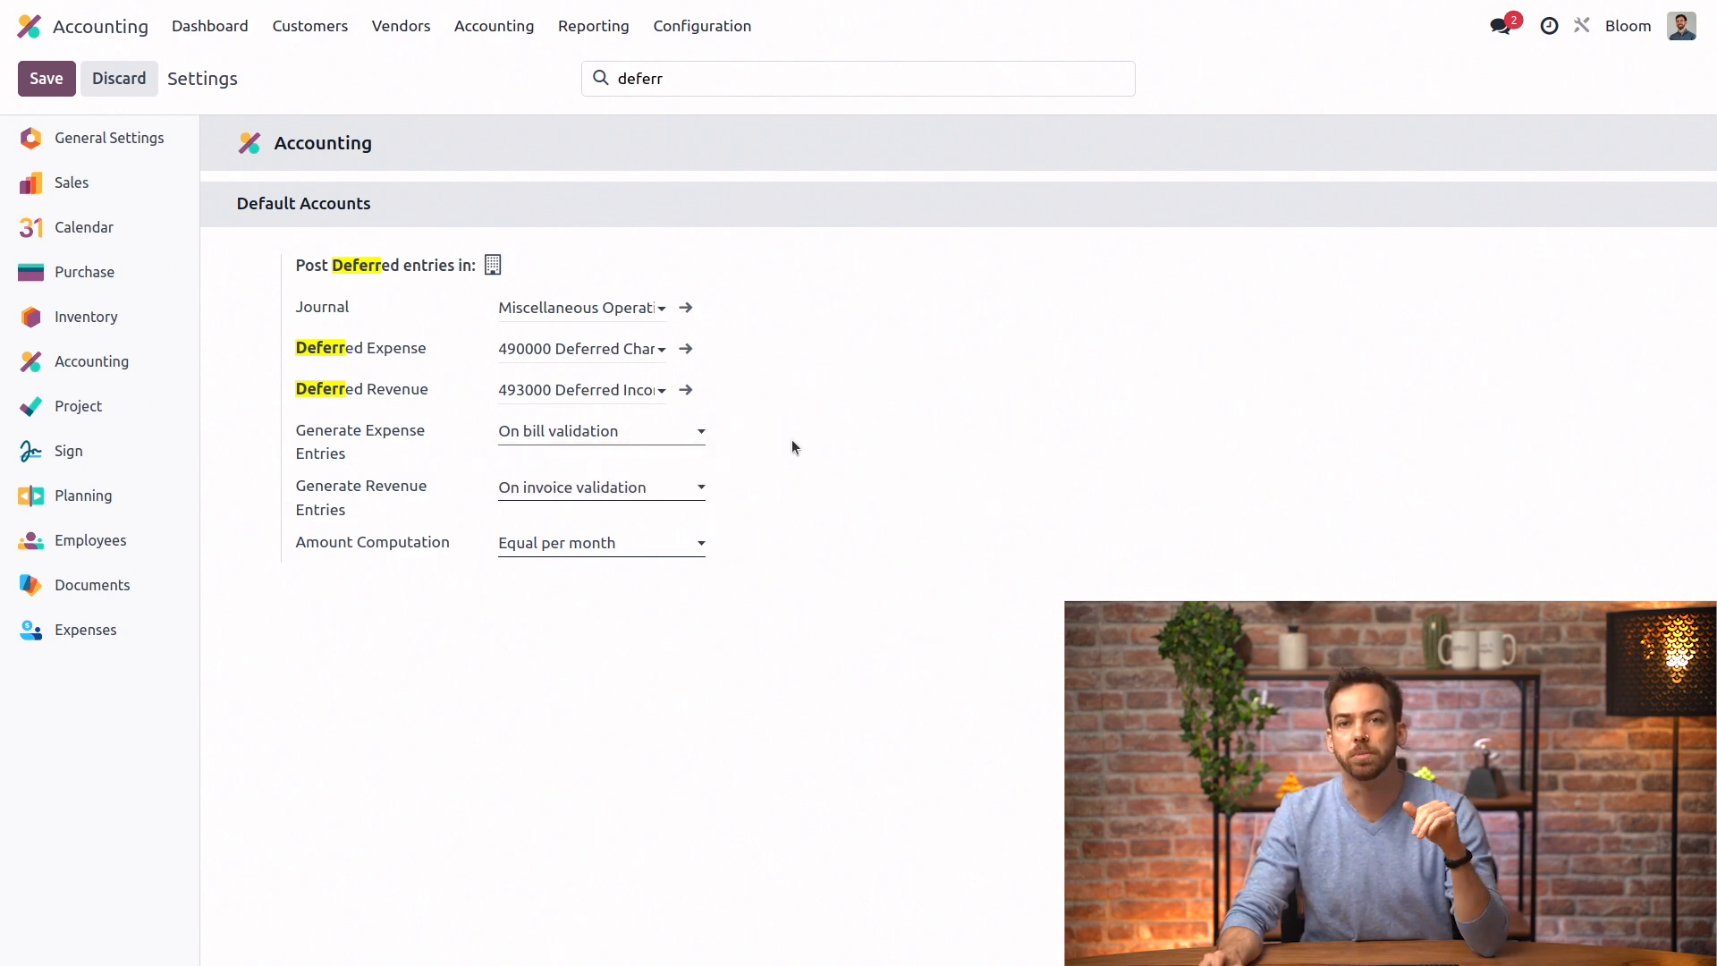
click(601, 542)
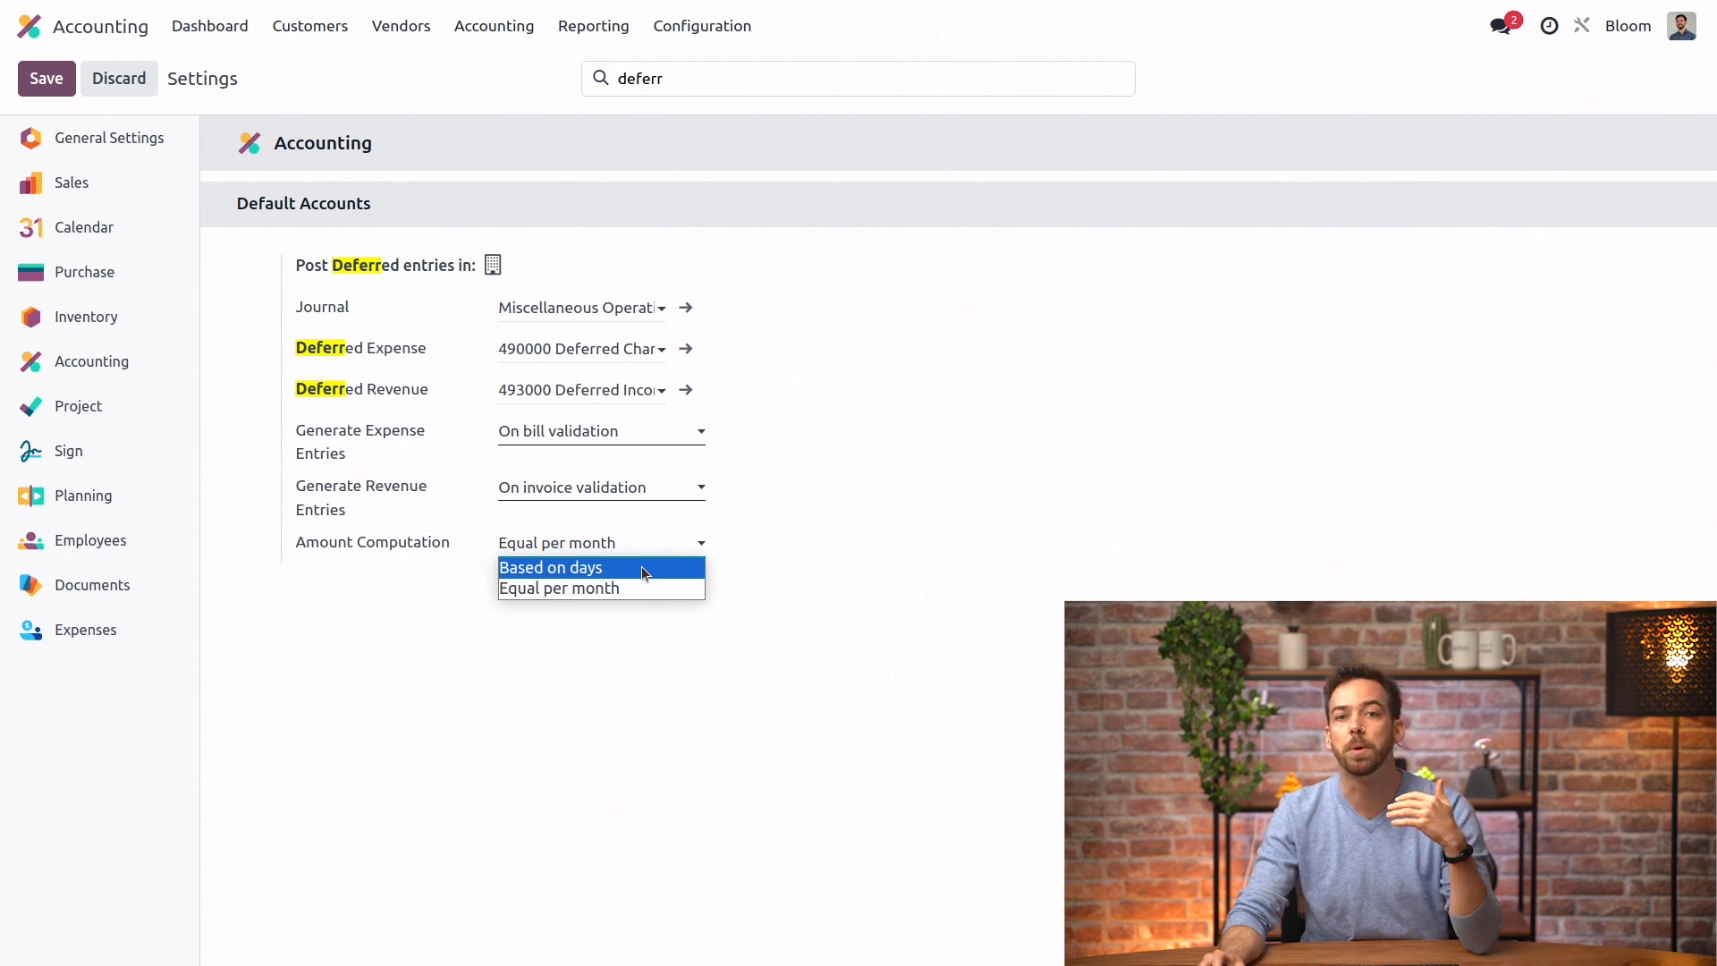
mouse_move(857, 538)
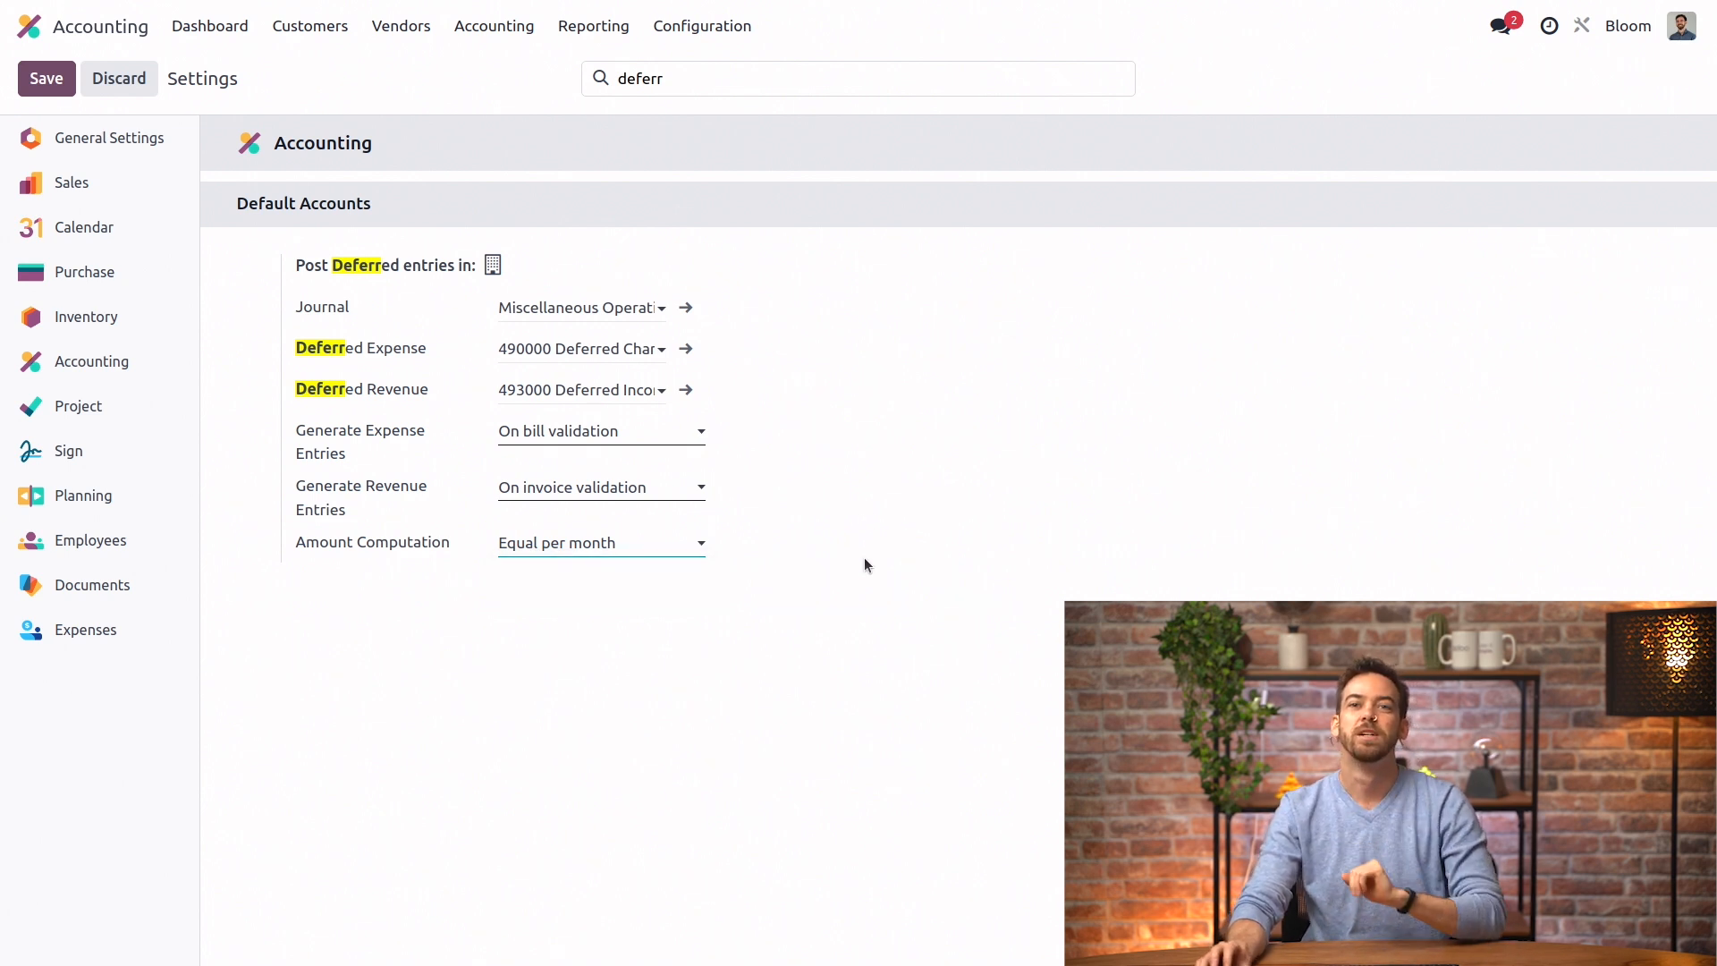
mouse_move(429, 231)
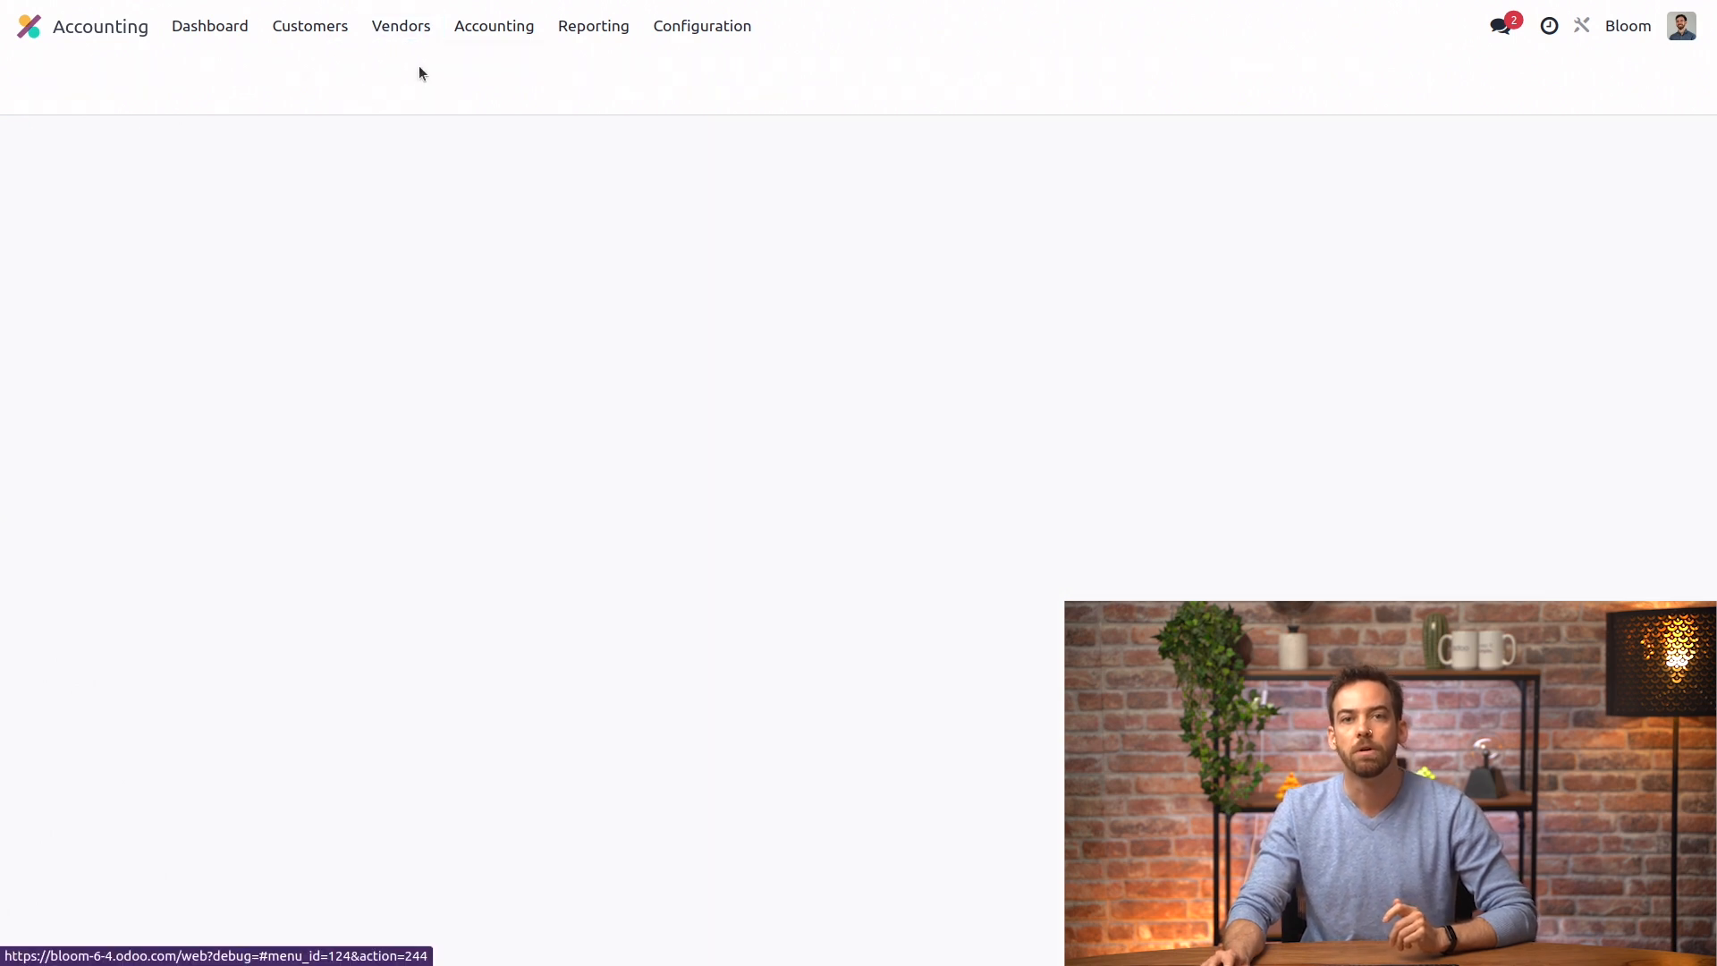
Create a new vendor bill from vendor Odoo dated 06/04/2024
click(399, 25)
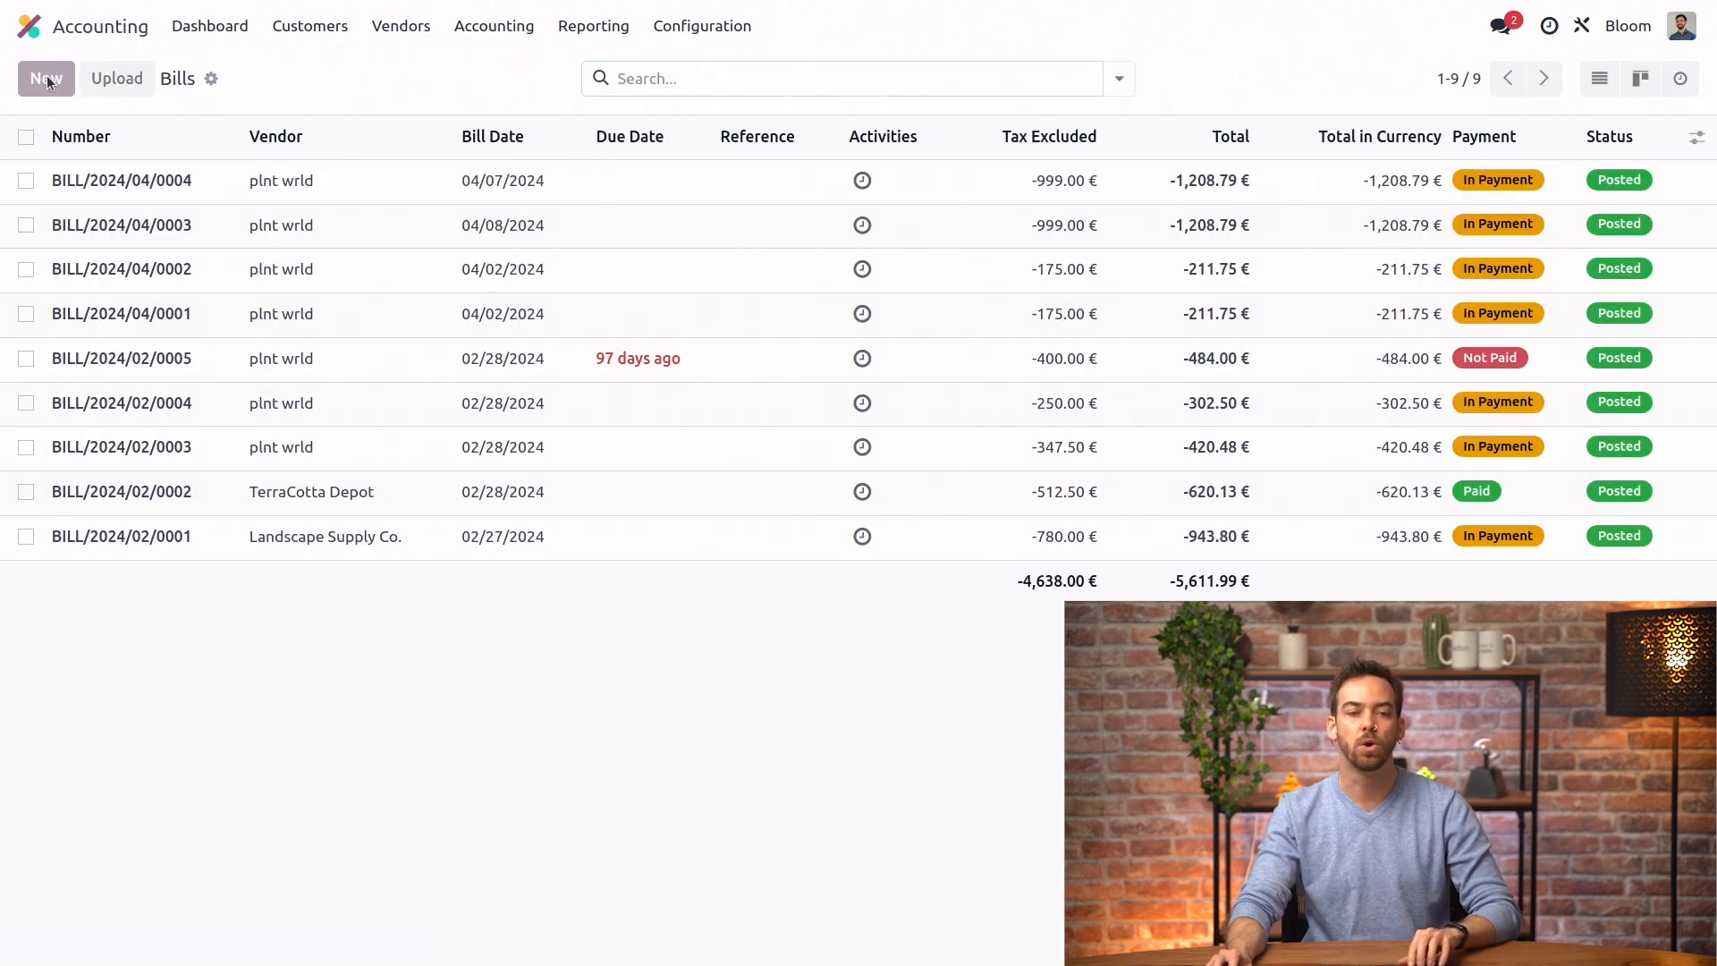
click(44, 77)
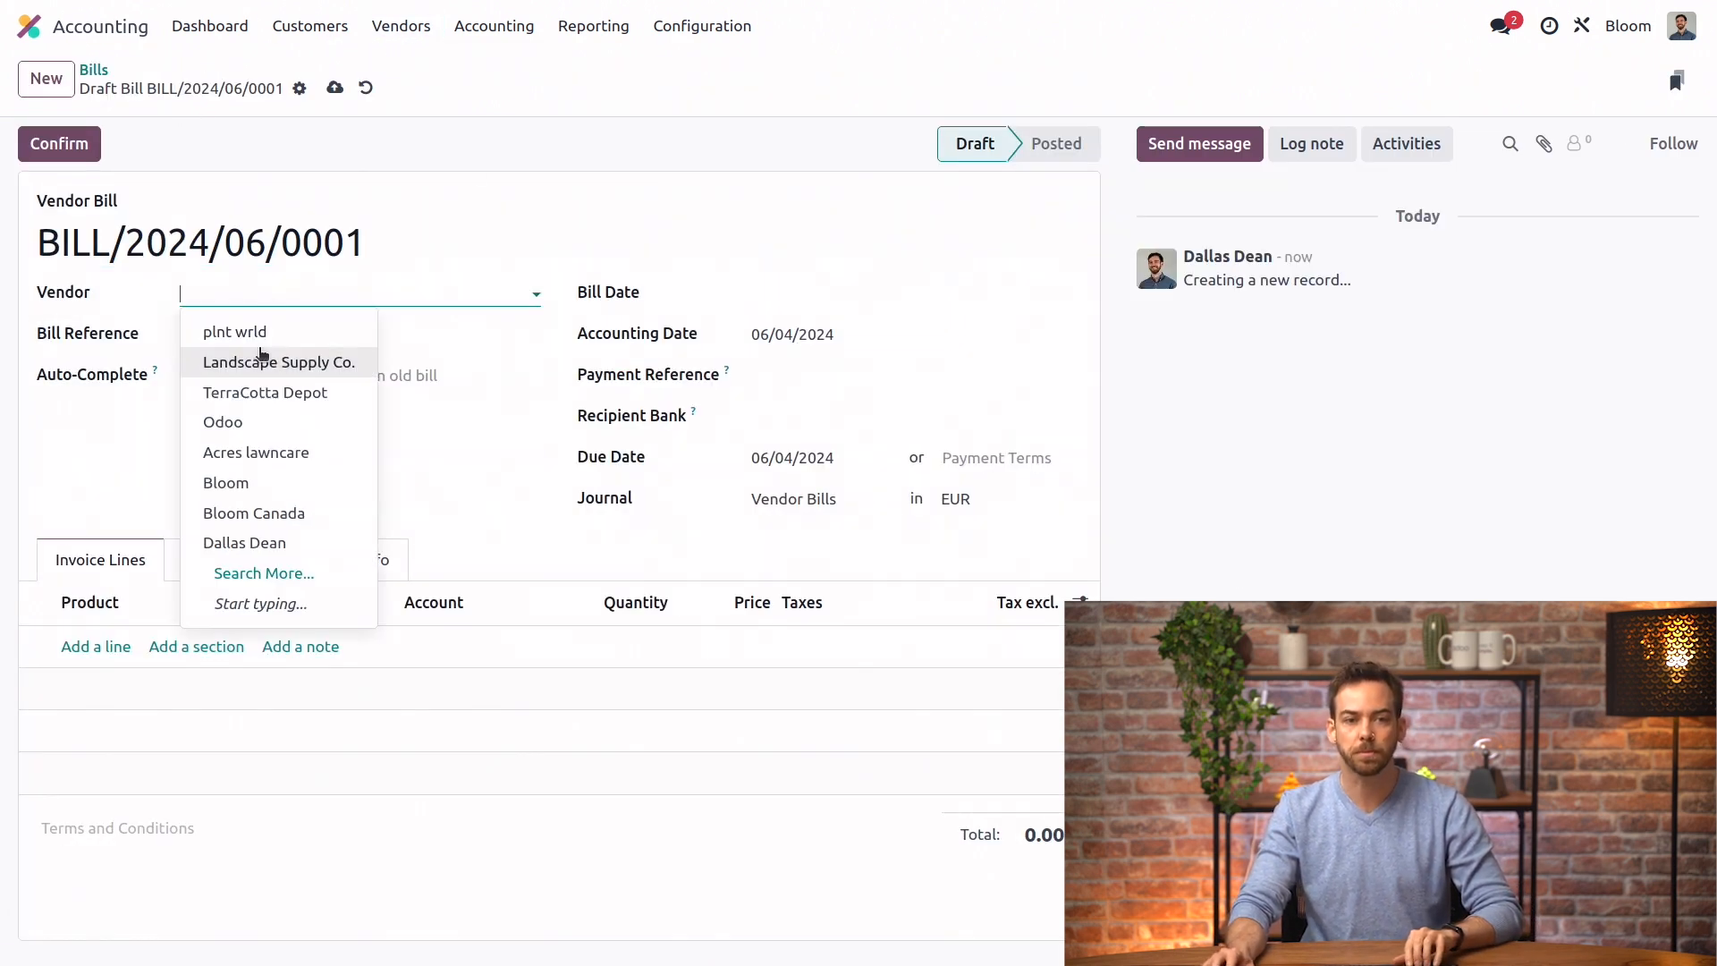
click(916, 292)
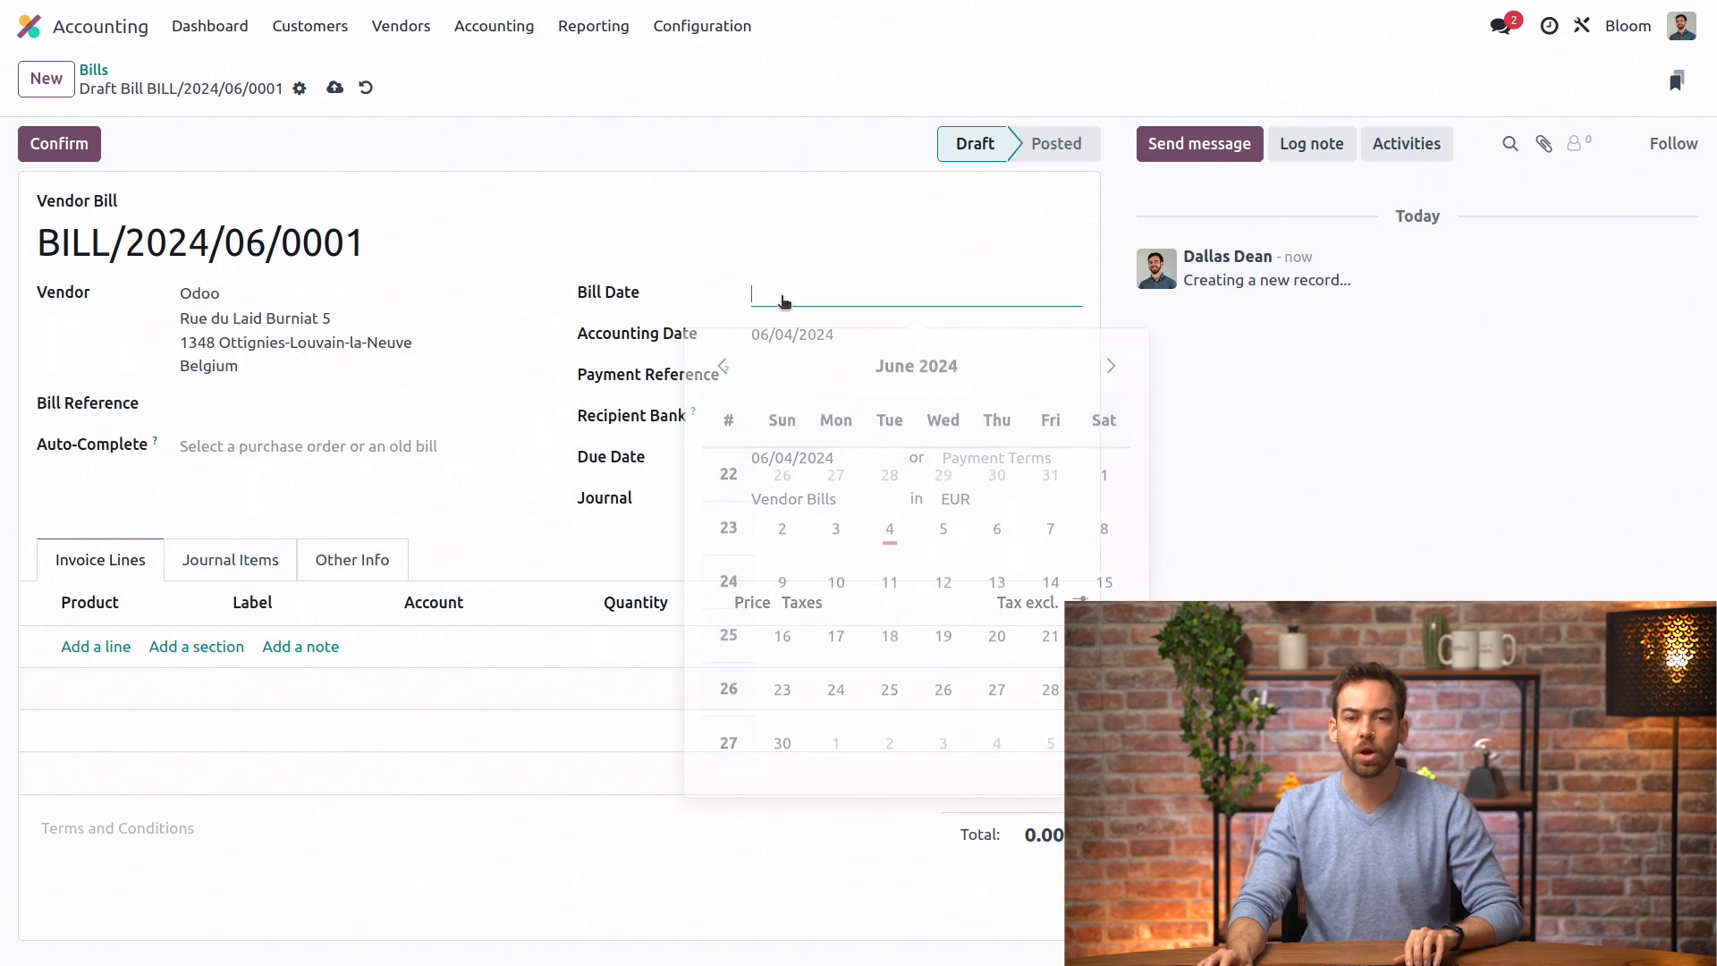
click(889, 530)
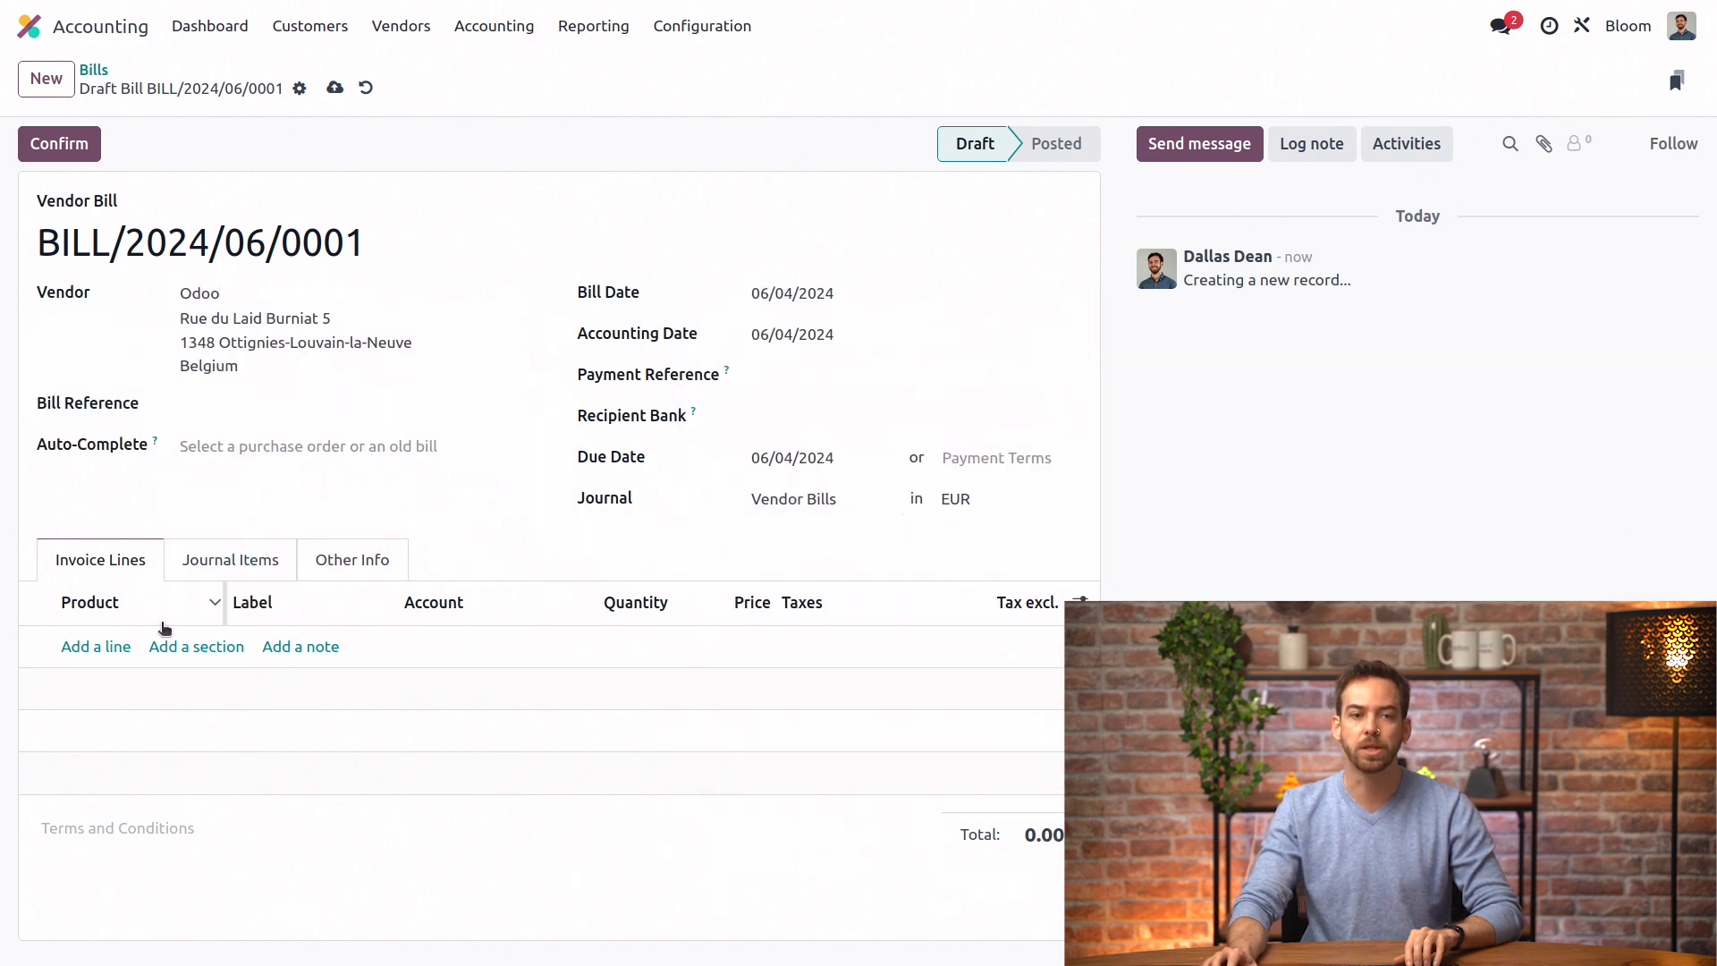
Add an invoice line with the Odoo subscription (1 year) product
click(95, 645)
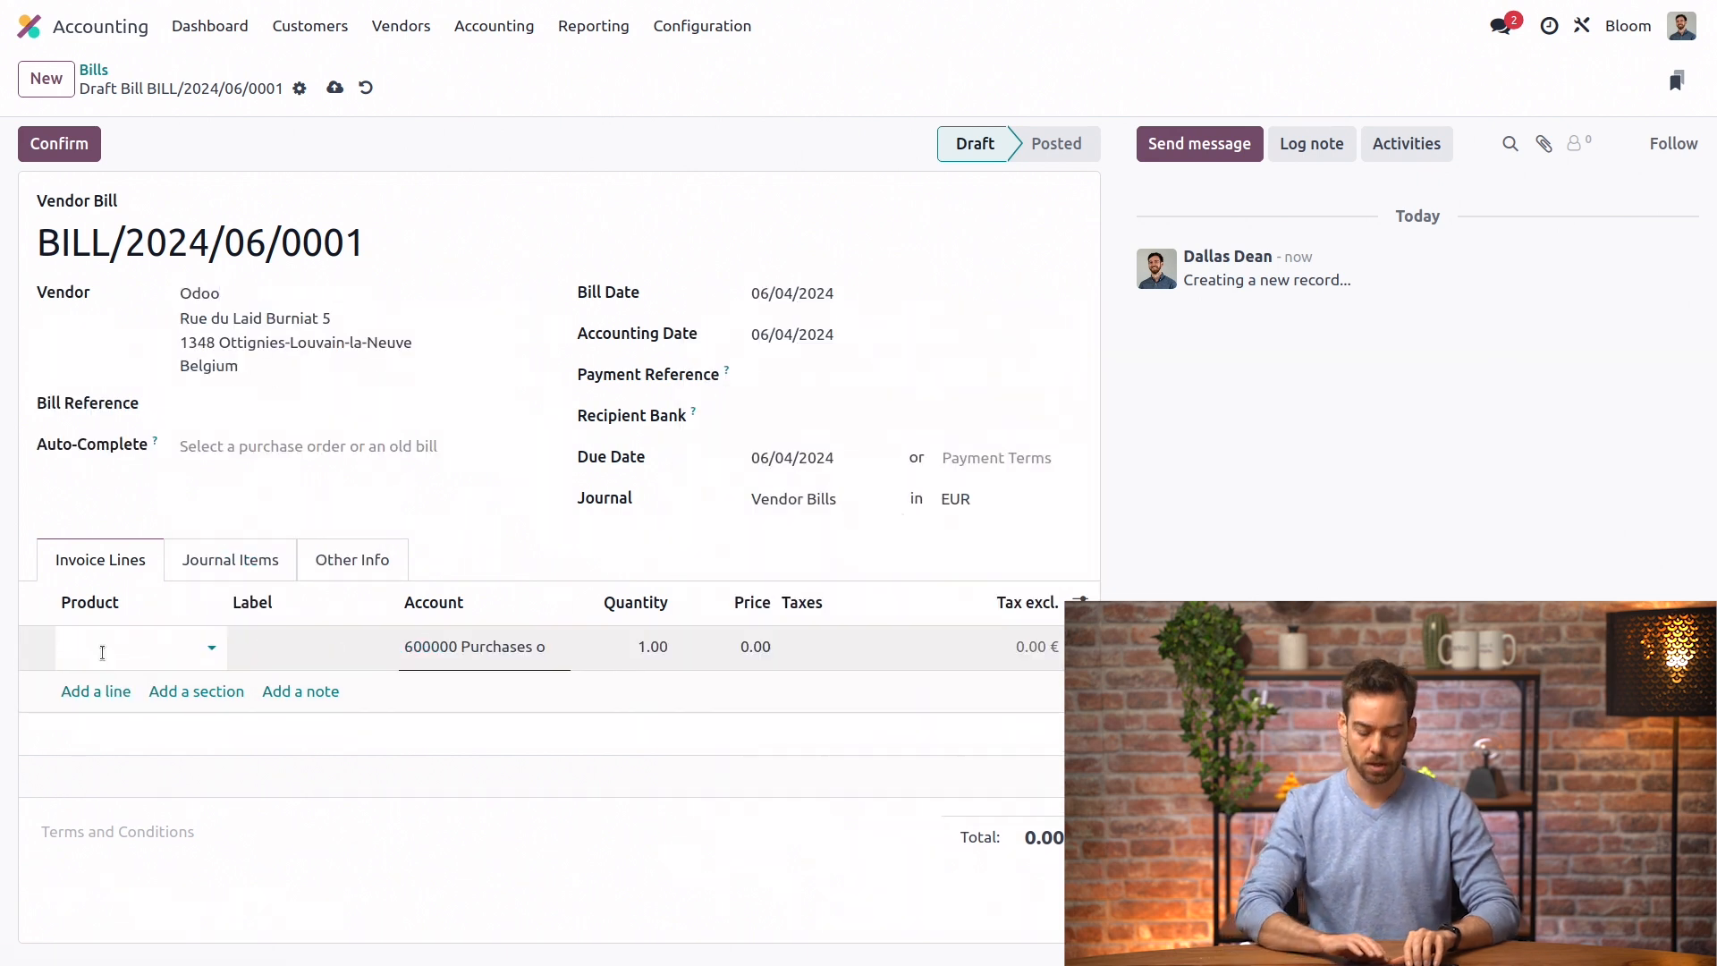
text(odd)
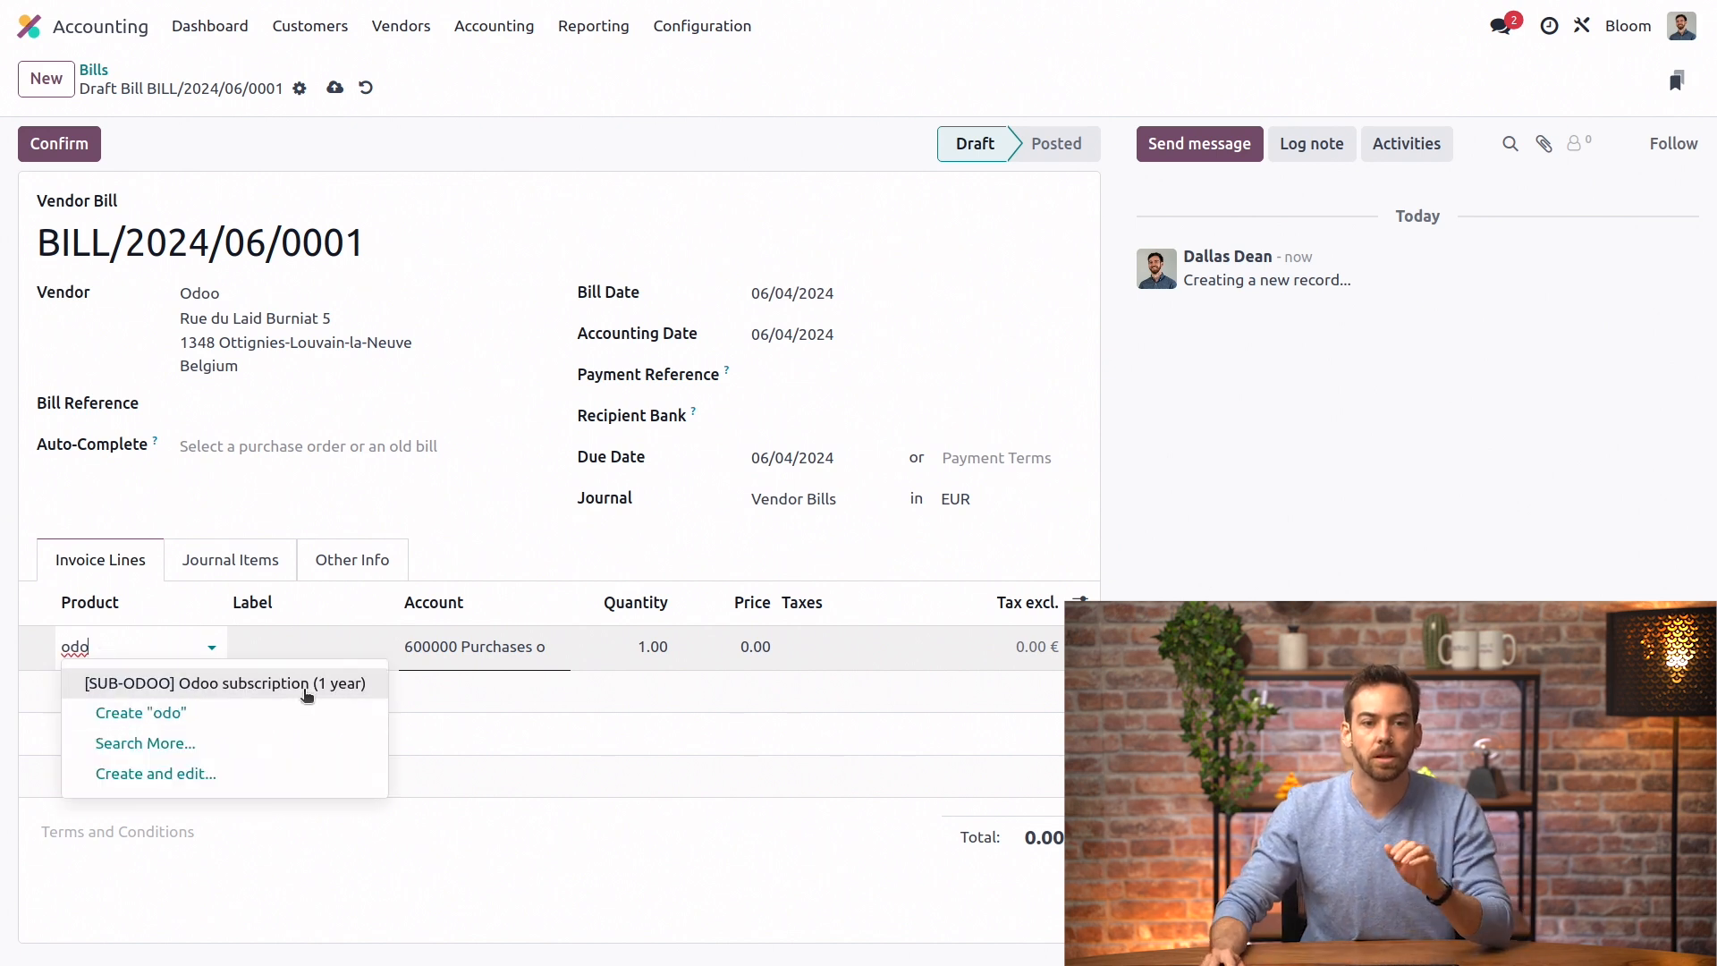
click(227, 682)
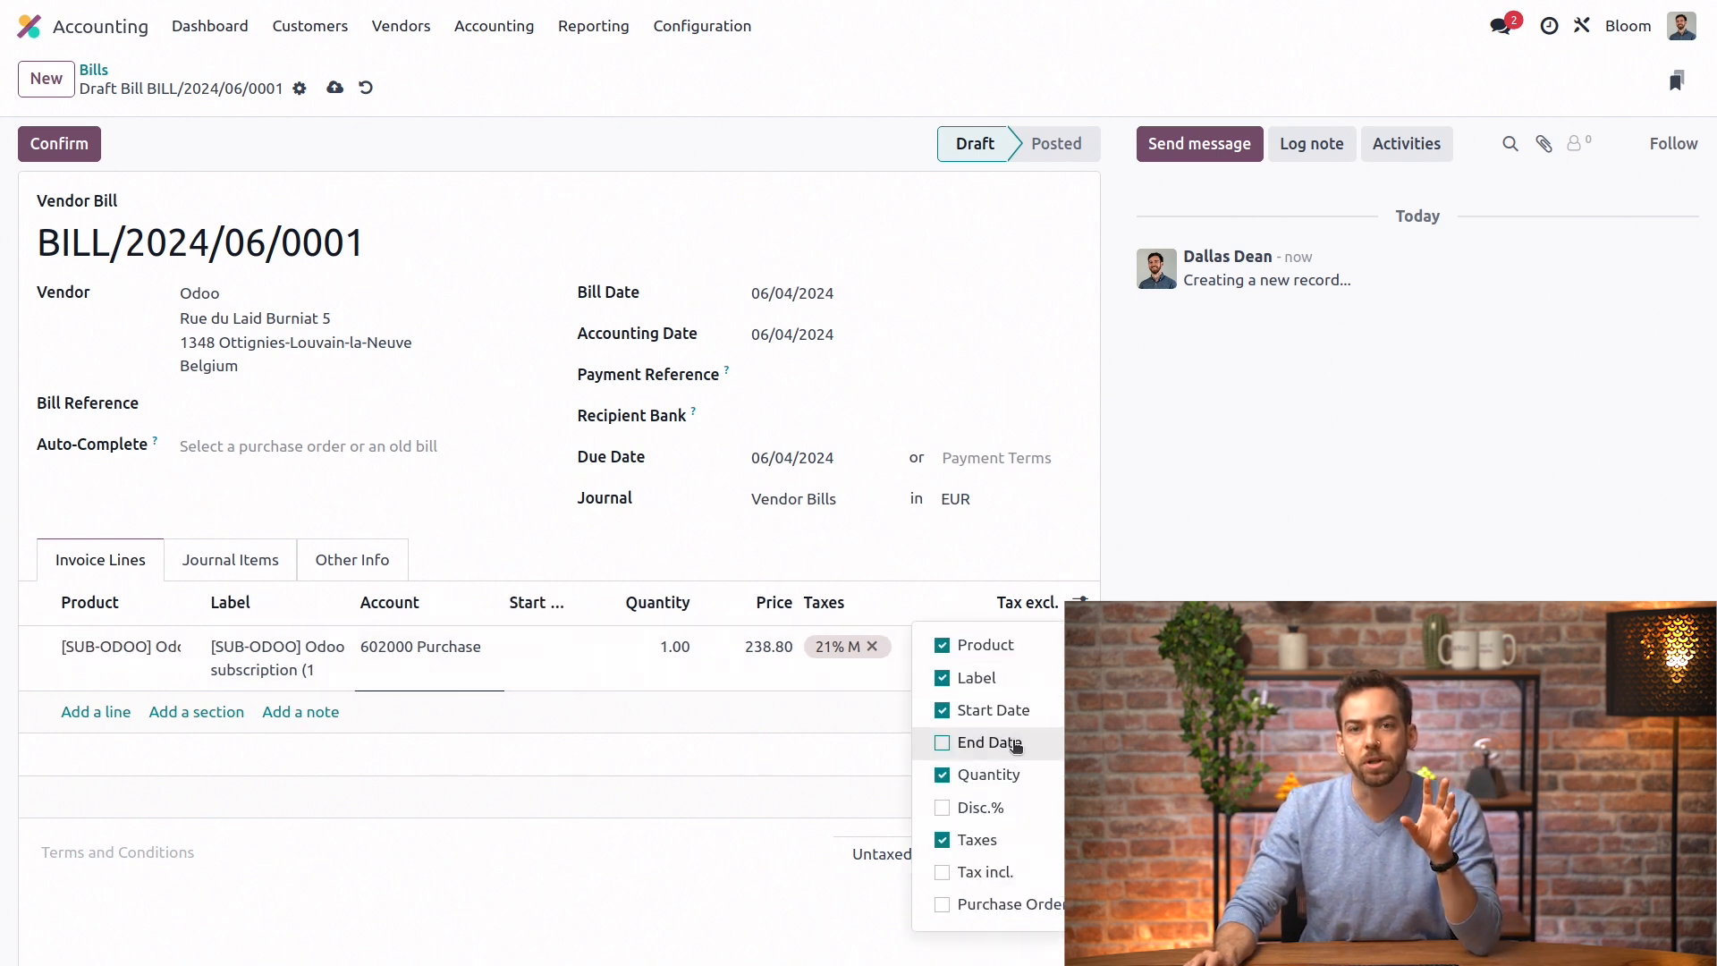
Show the End Date column and set the line's start date 06/04/2024 with an end date in 2025
click(941, 743)
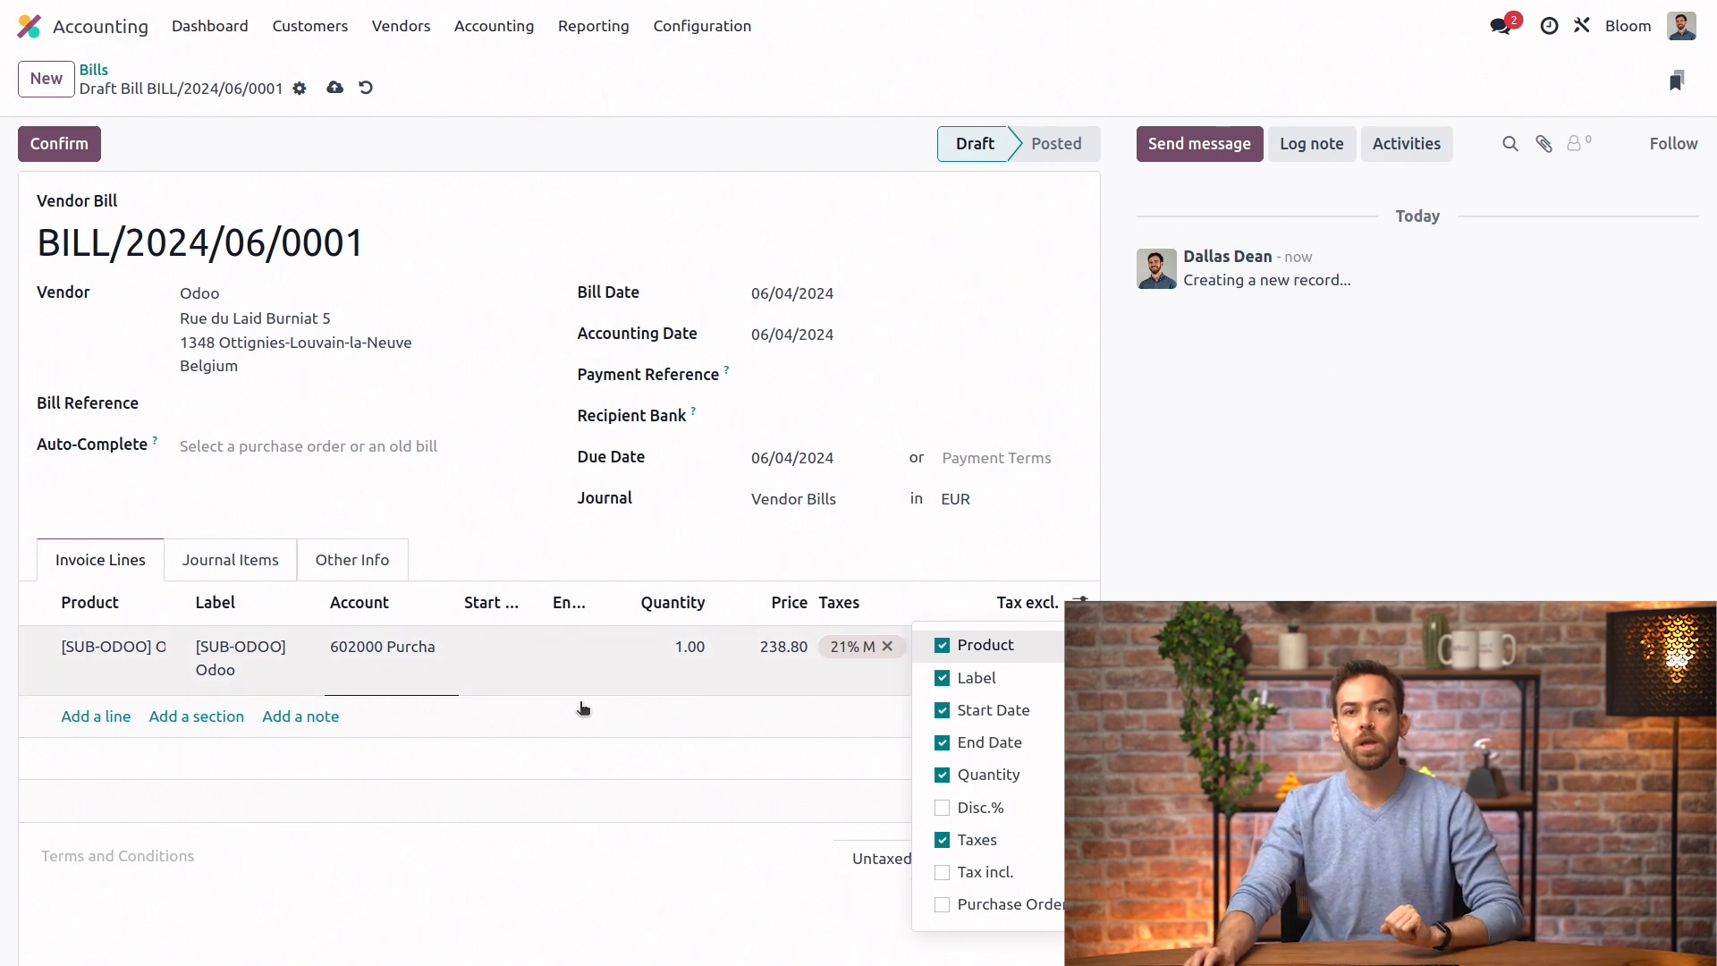
mouse_move(506, 682)
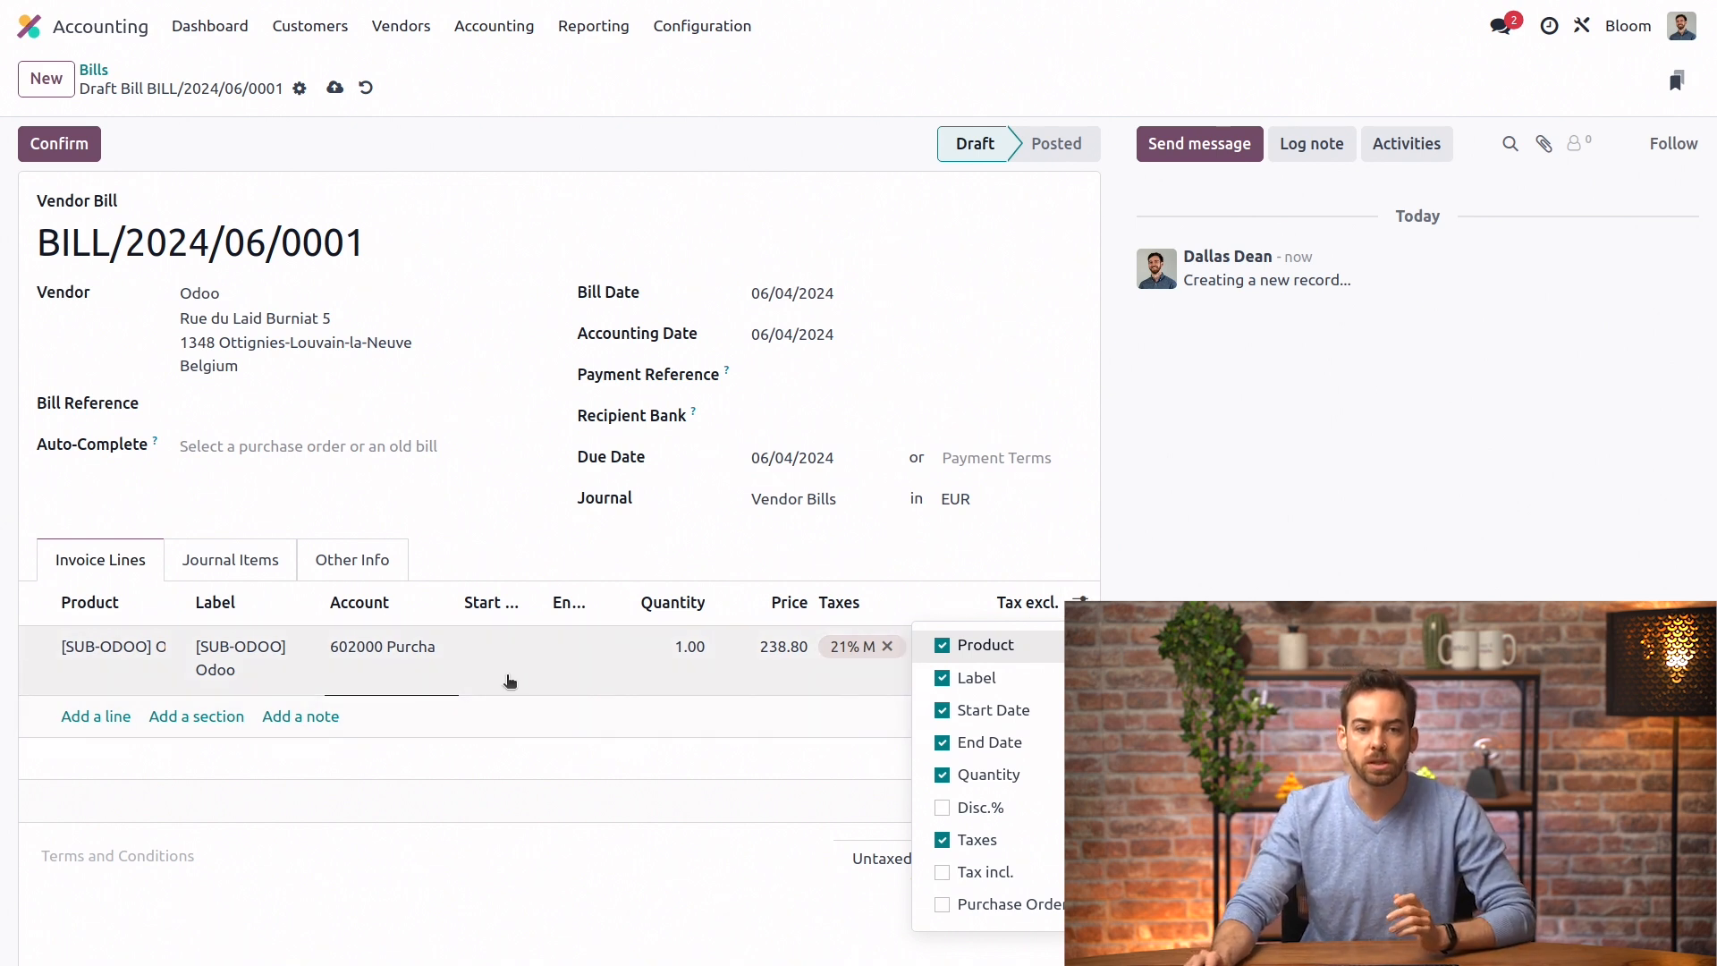
click(499, 656)
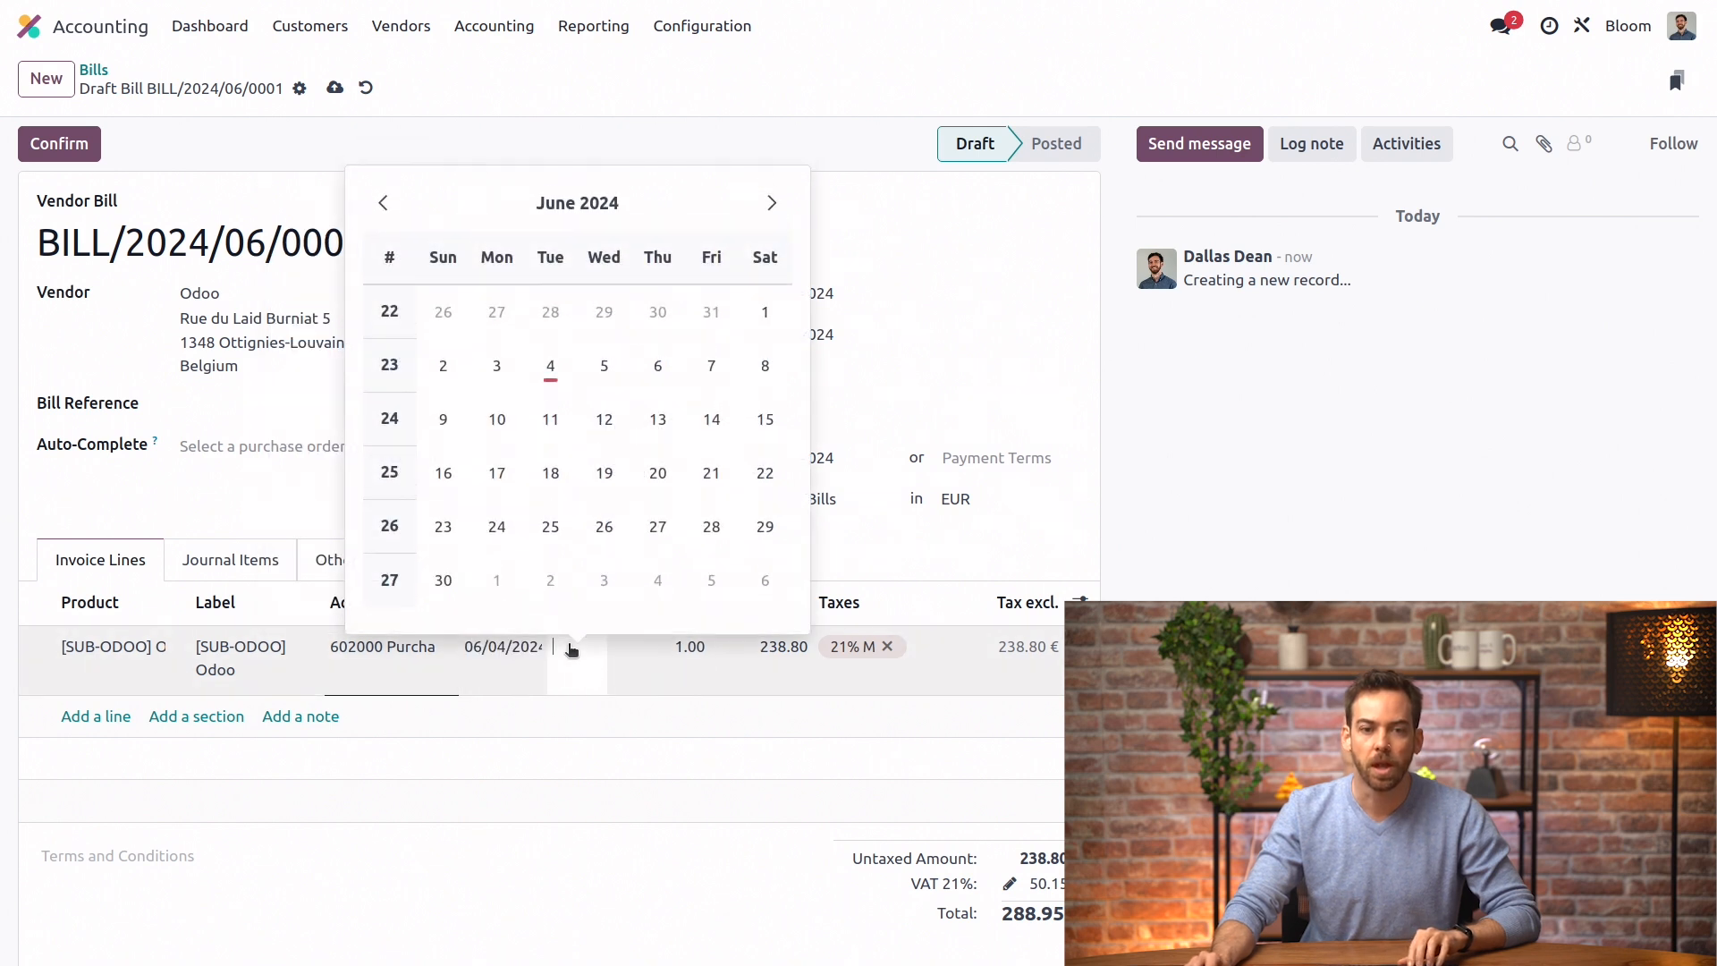
click(771, 202)
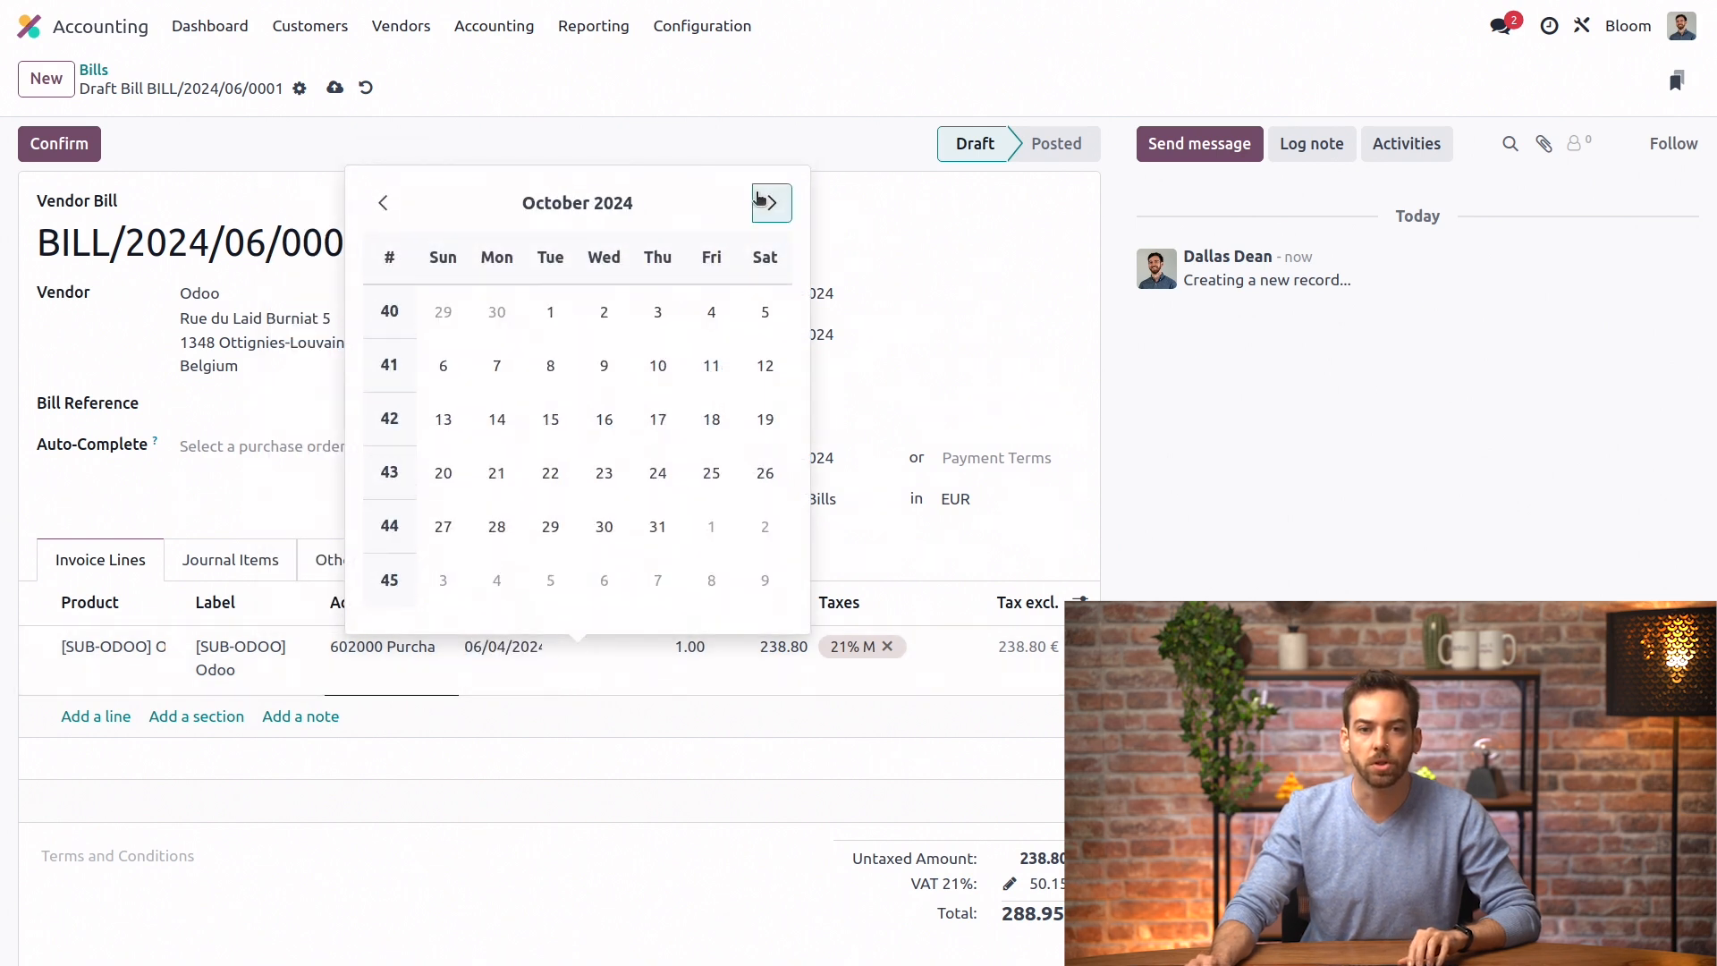
click(771, 202)
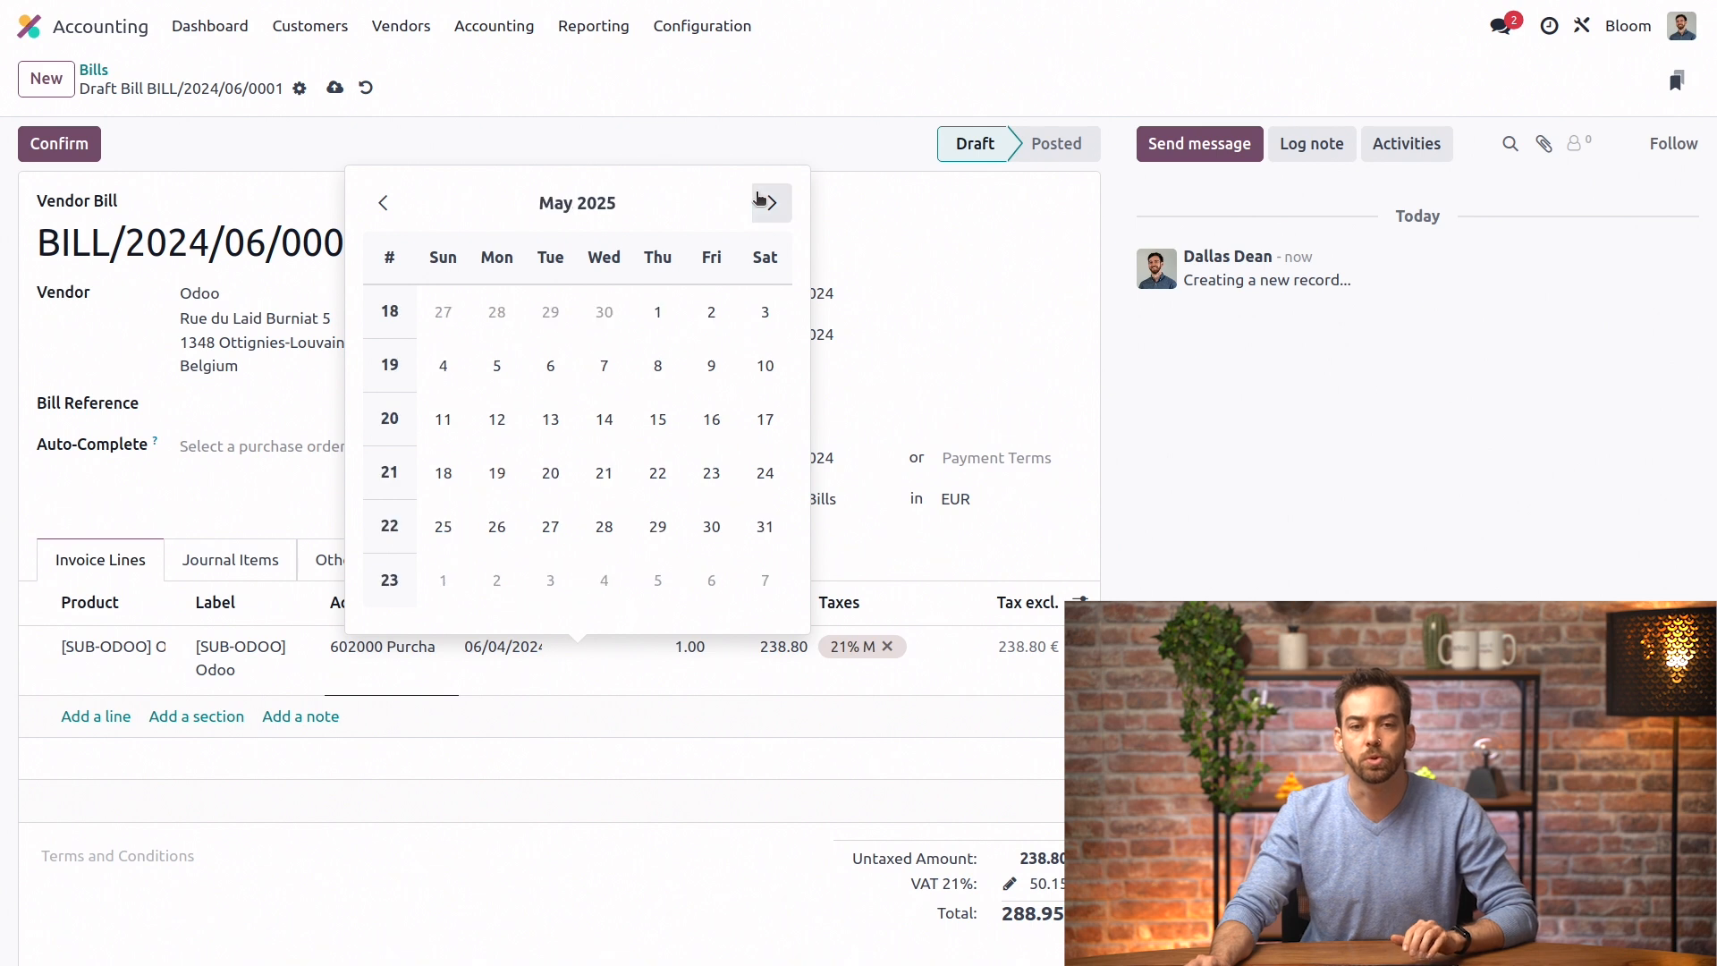
click(772, 202)
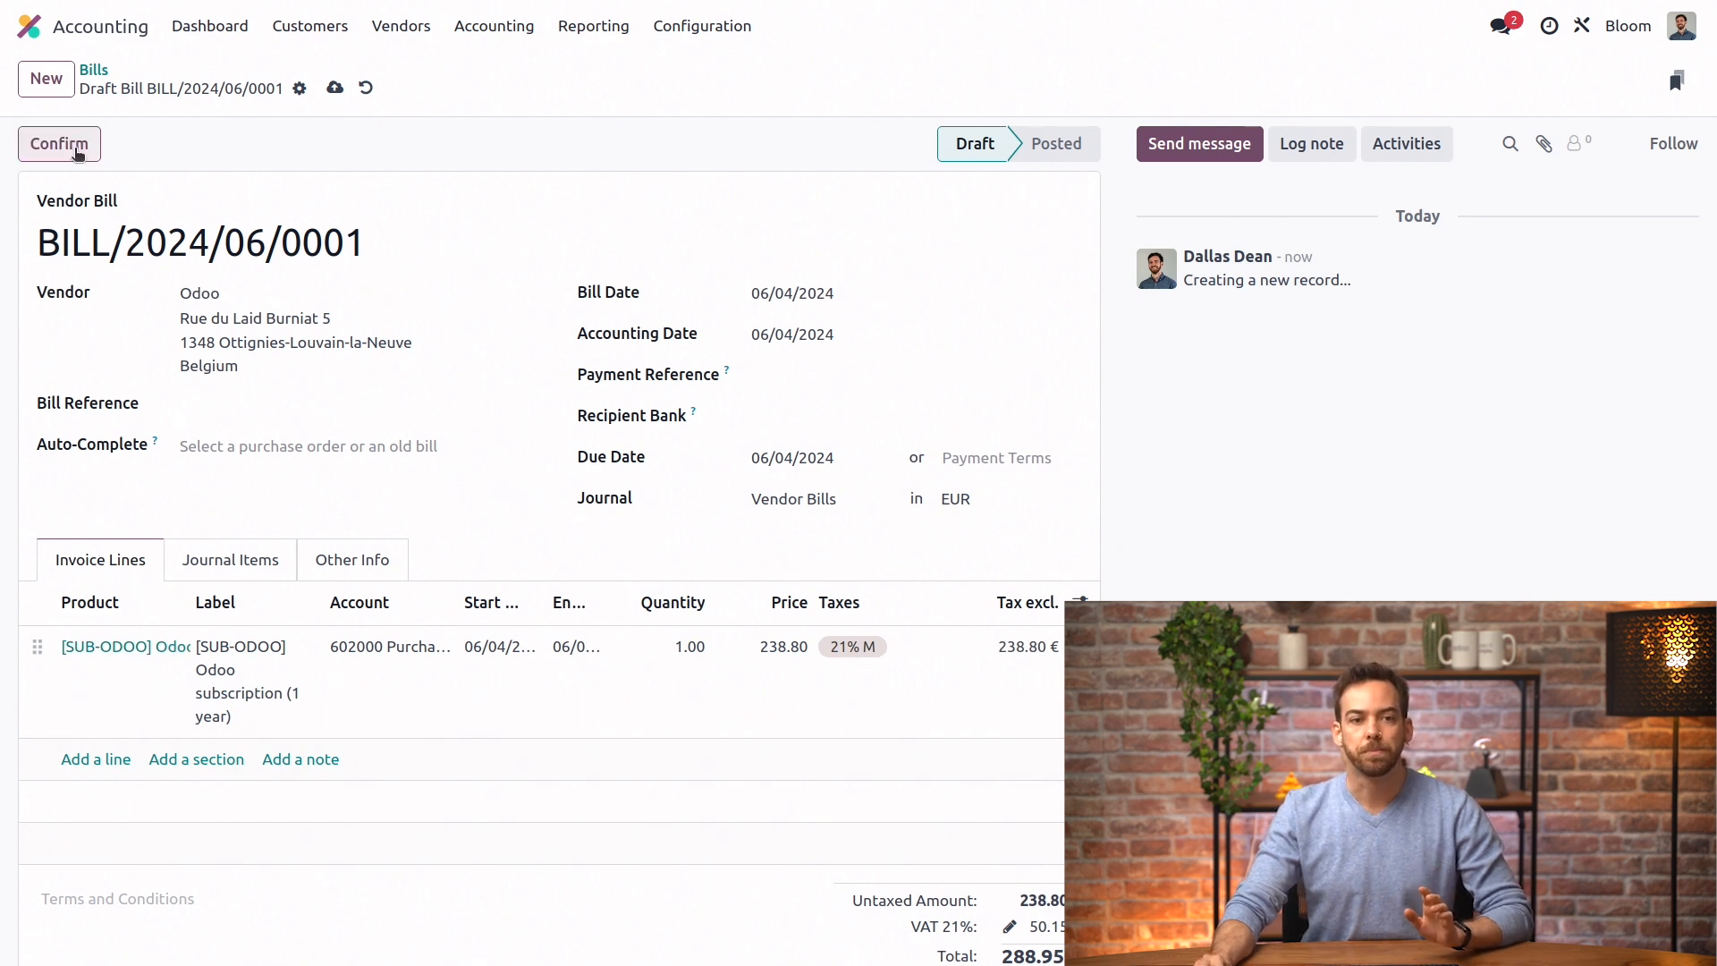
Confirm the draft bill so it posts as BILL/2024/06/0001
click(59, 143)
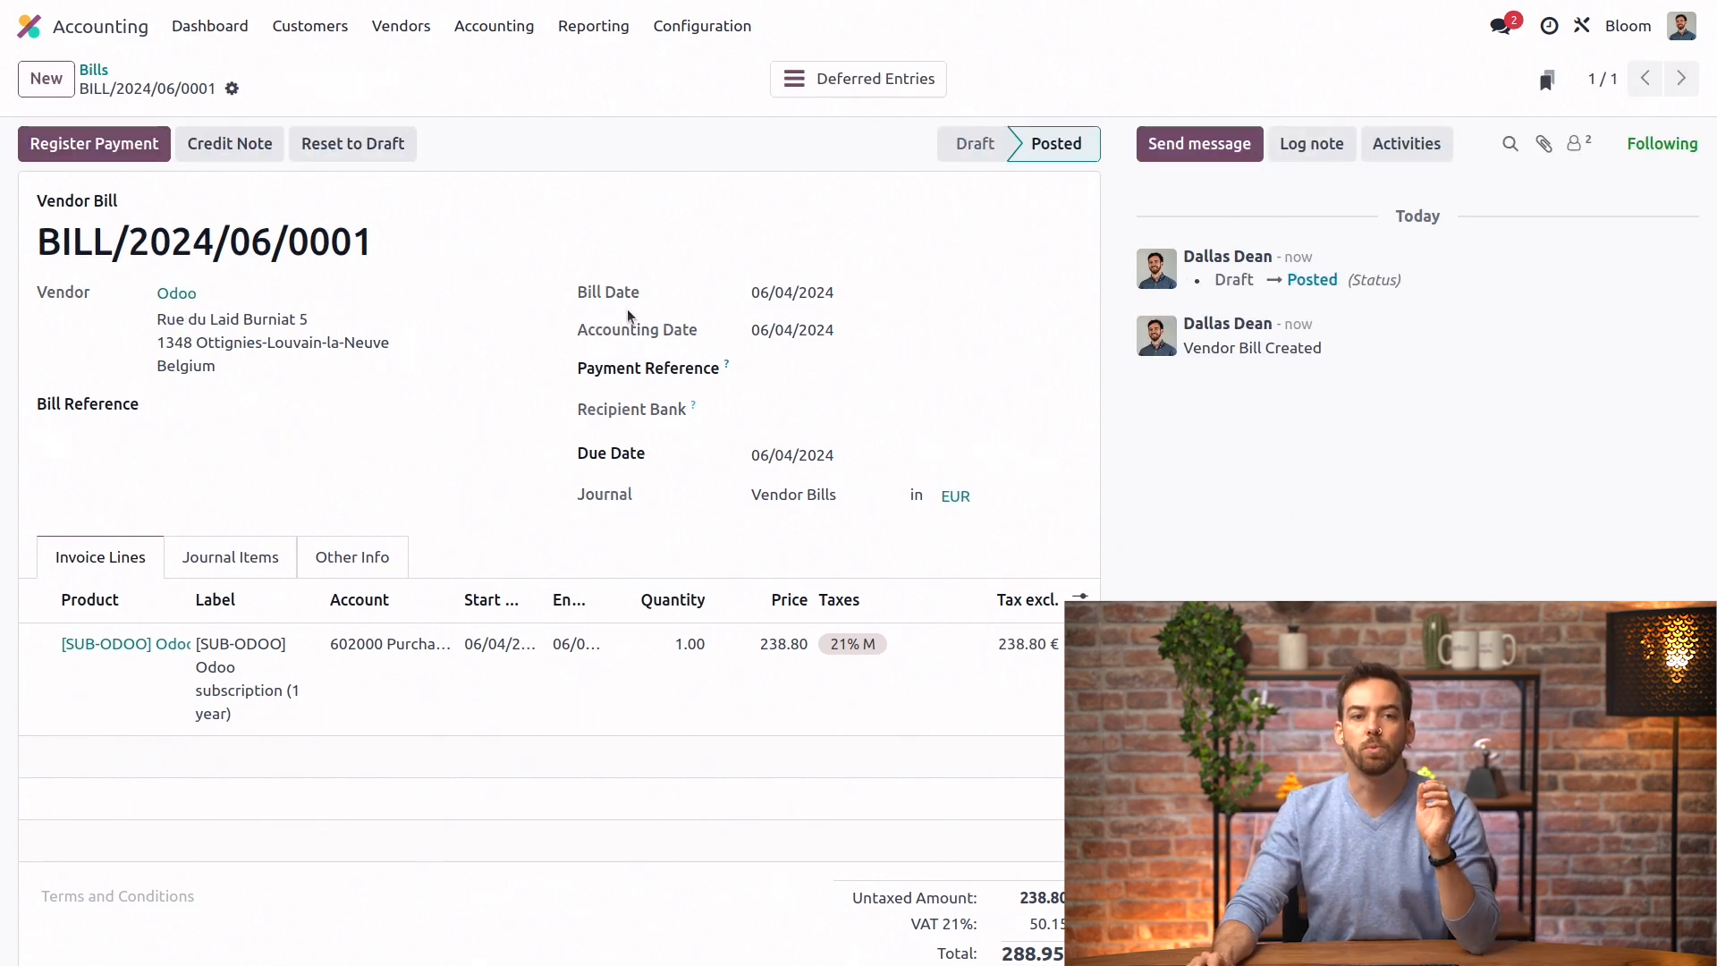
mouse_move(861, 125)
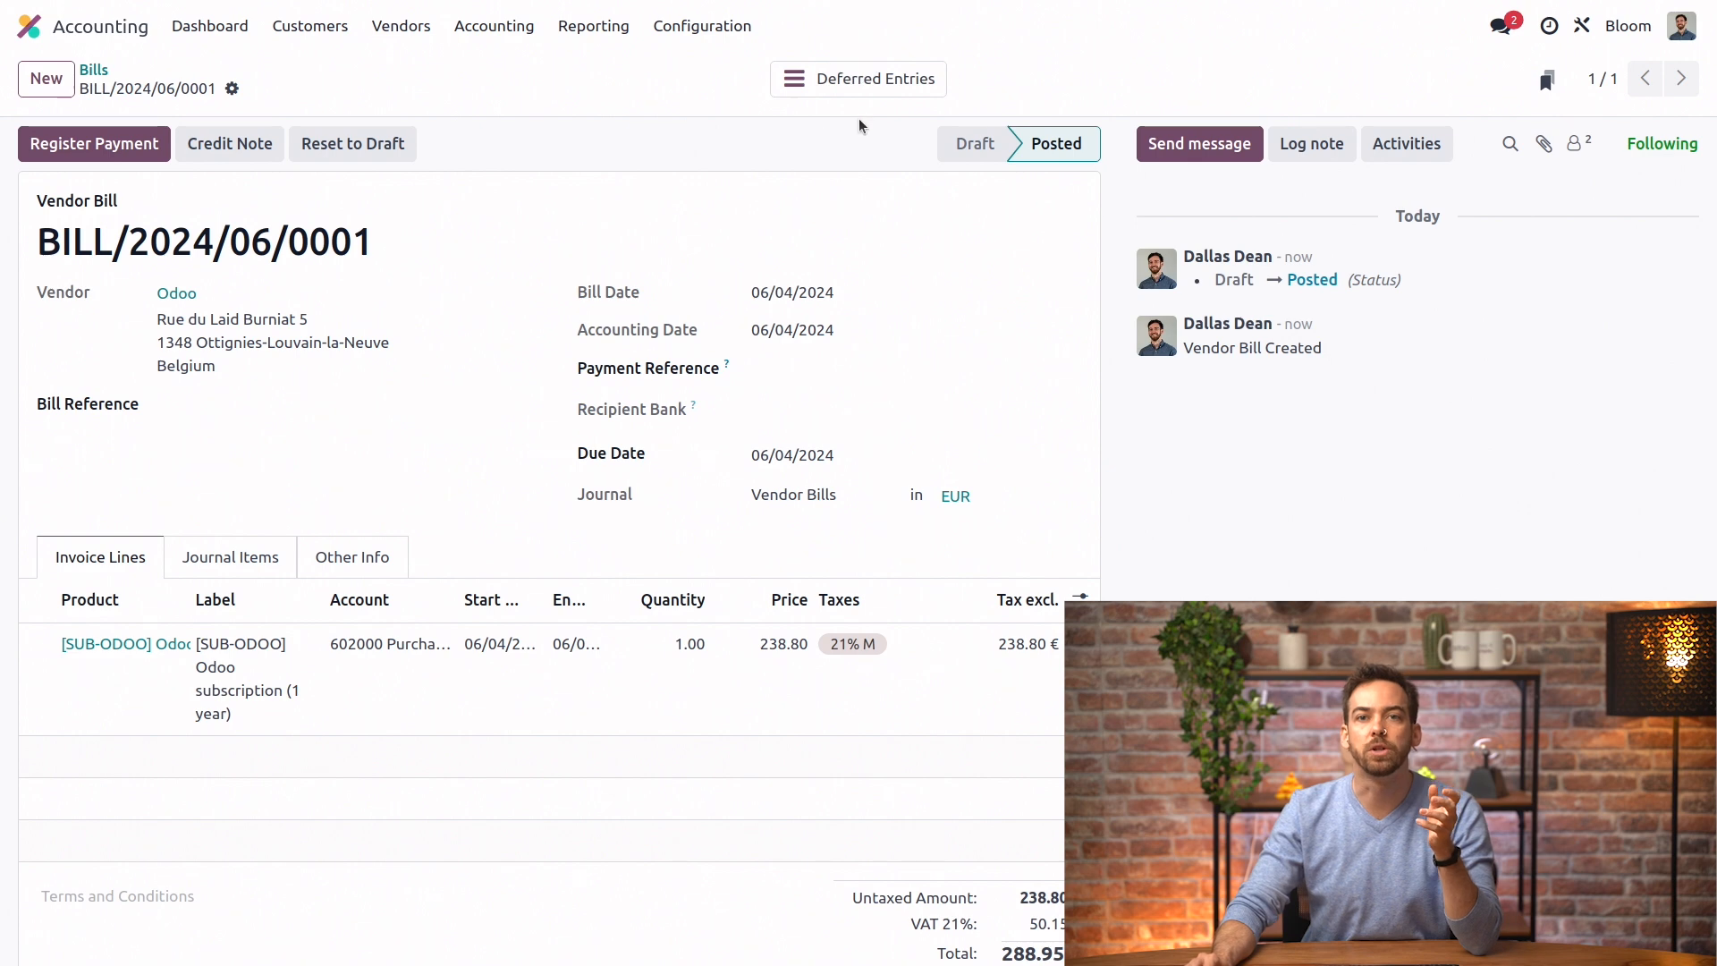
mouse_move(914, 177)
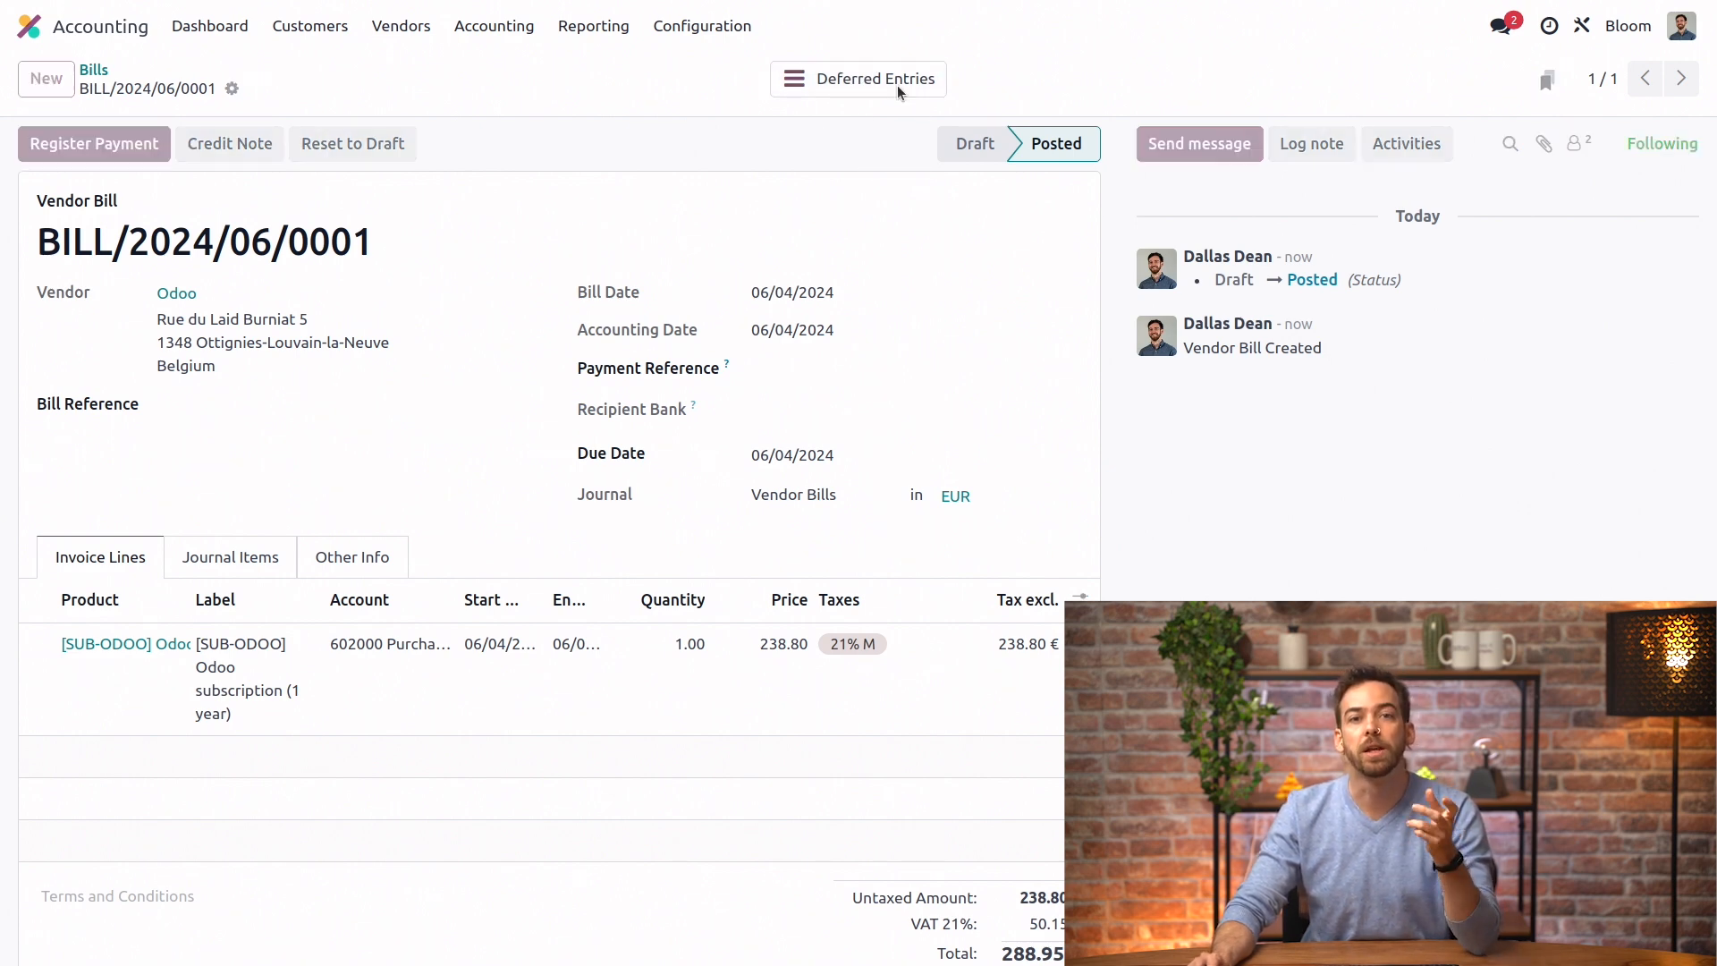
Review the bill's monthly deferral entries, then head to the Customers menu
click(873, 79)
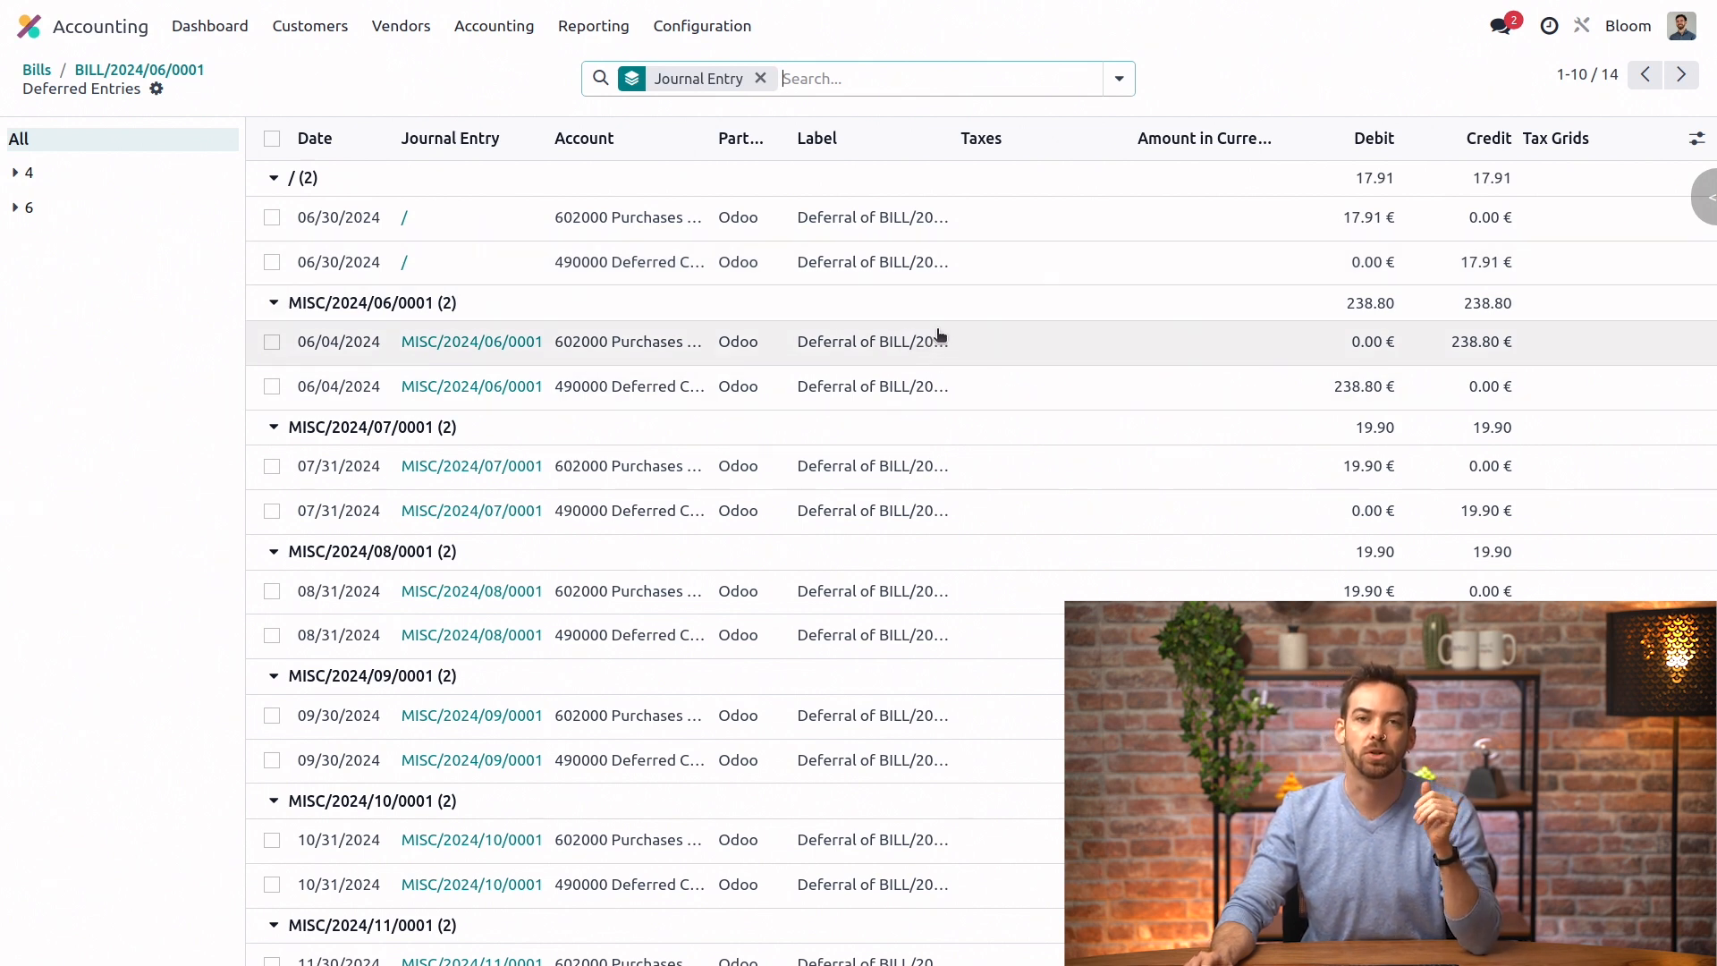
mouse_move(628, 217)
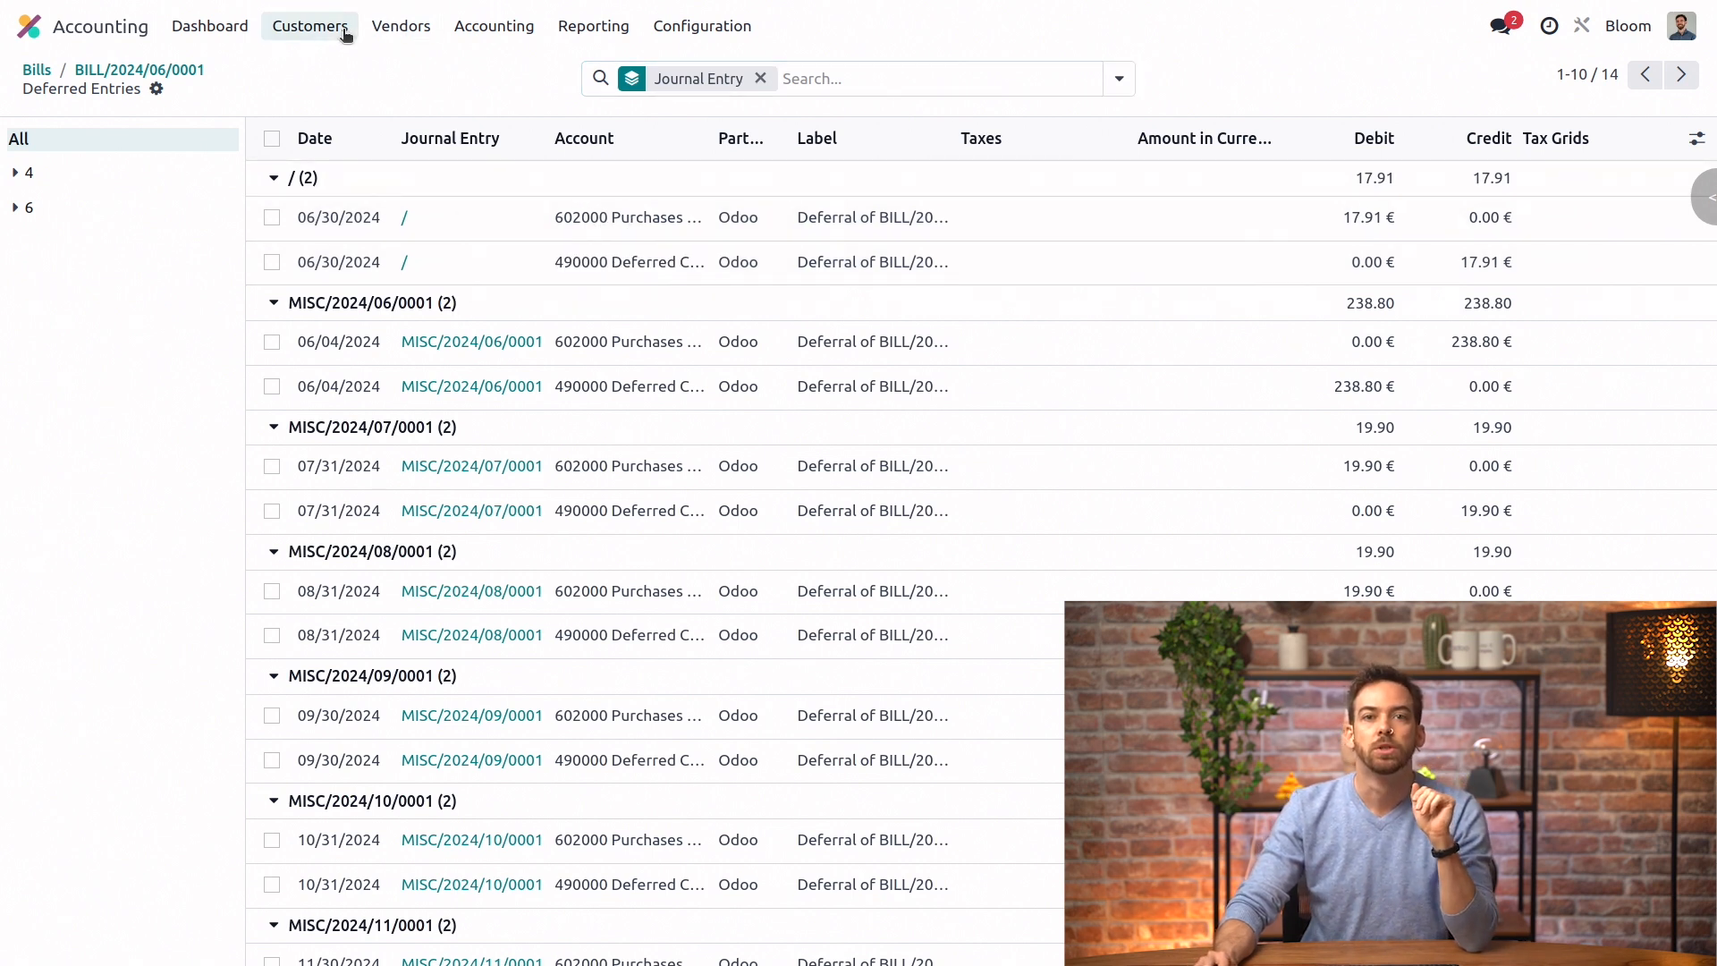
click(310, 25)
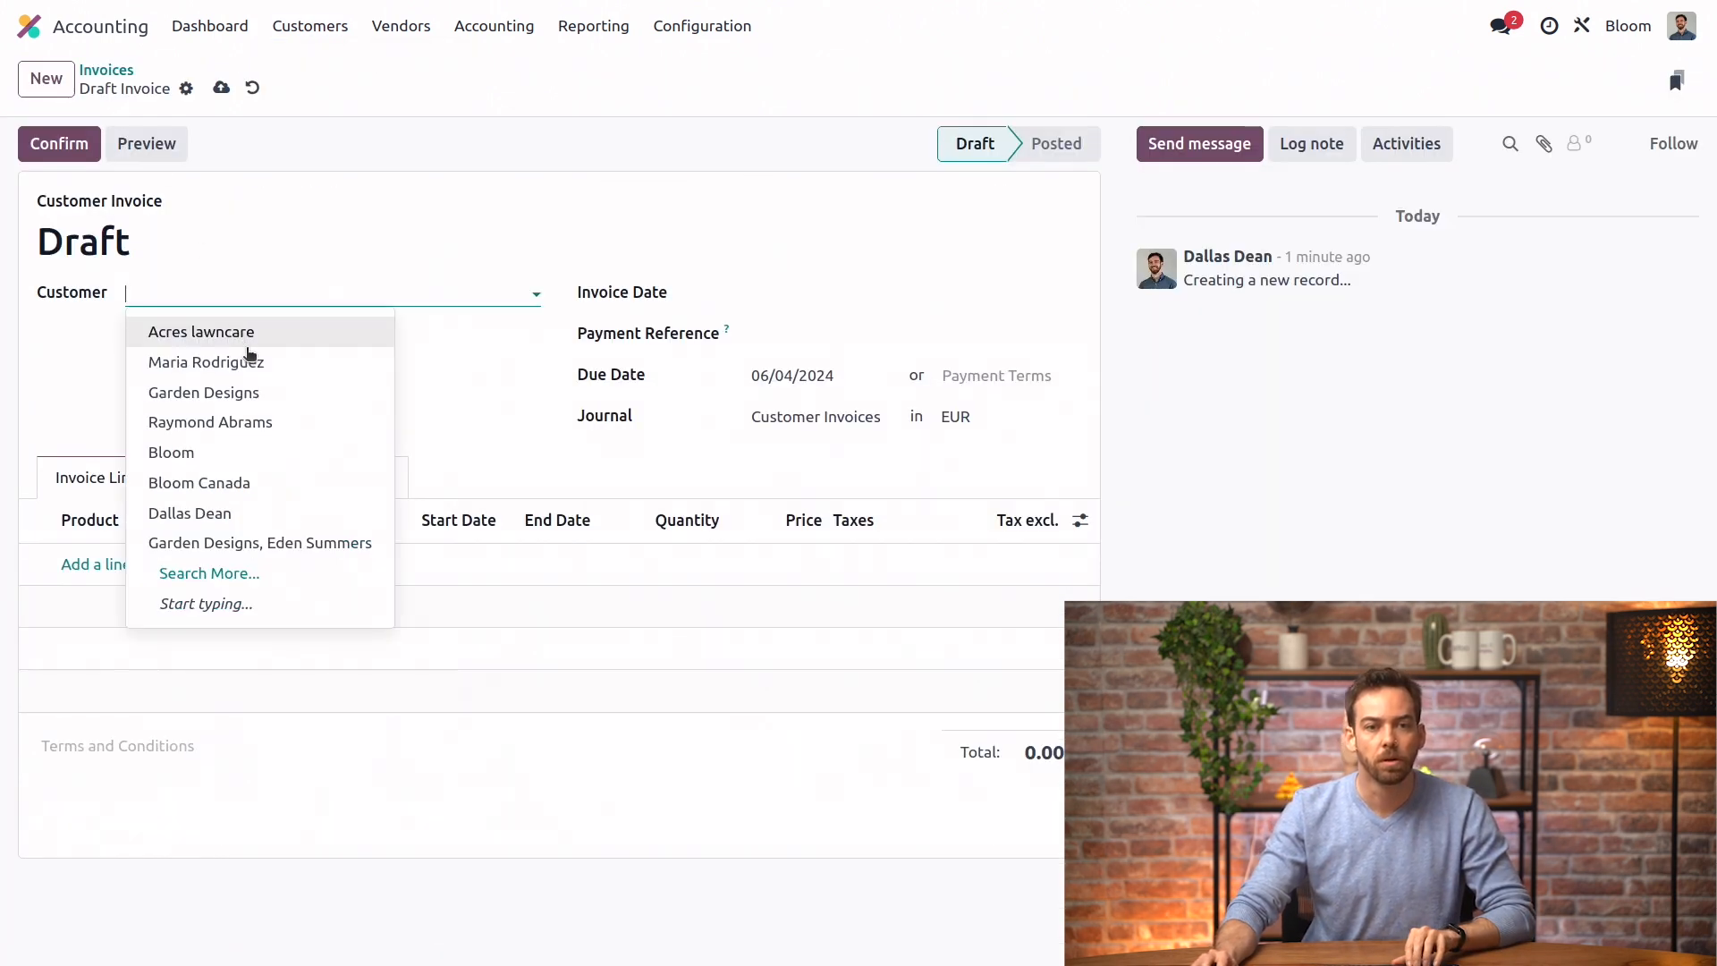
Bill Acres lawncare for one [GAR-GNO-INS] Garden gnome insurance line at 20.00 plus 21% VAT
click(202, 333)
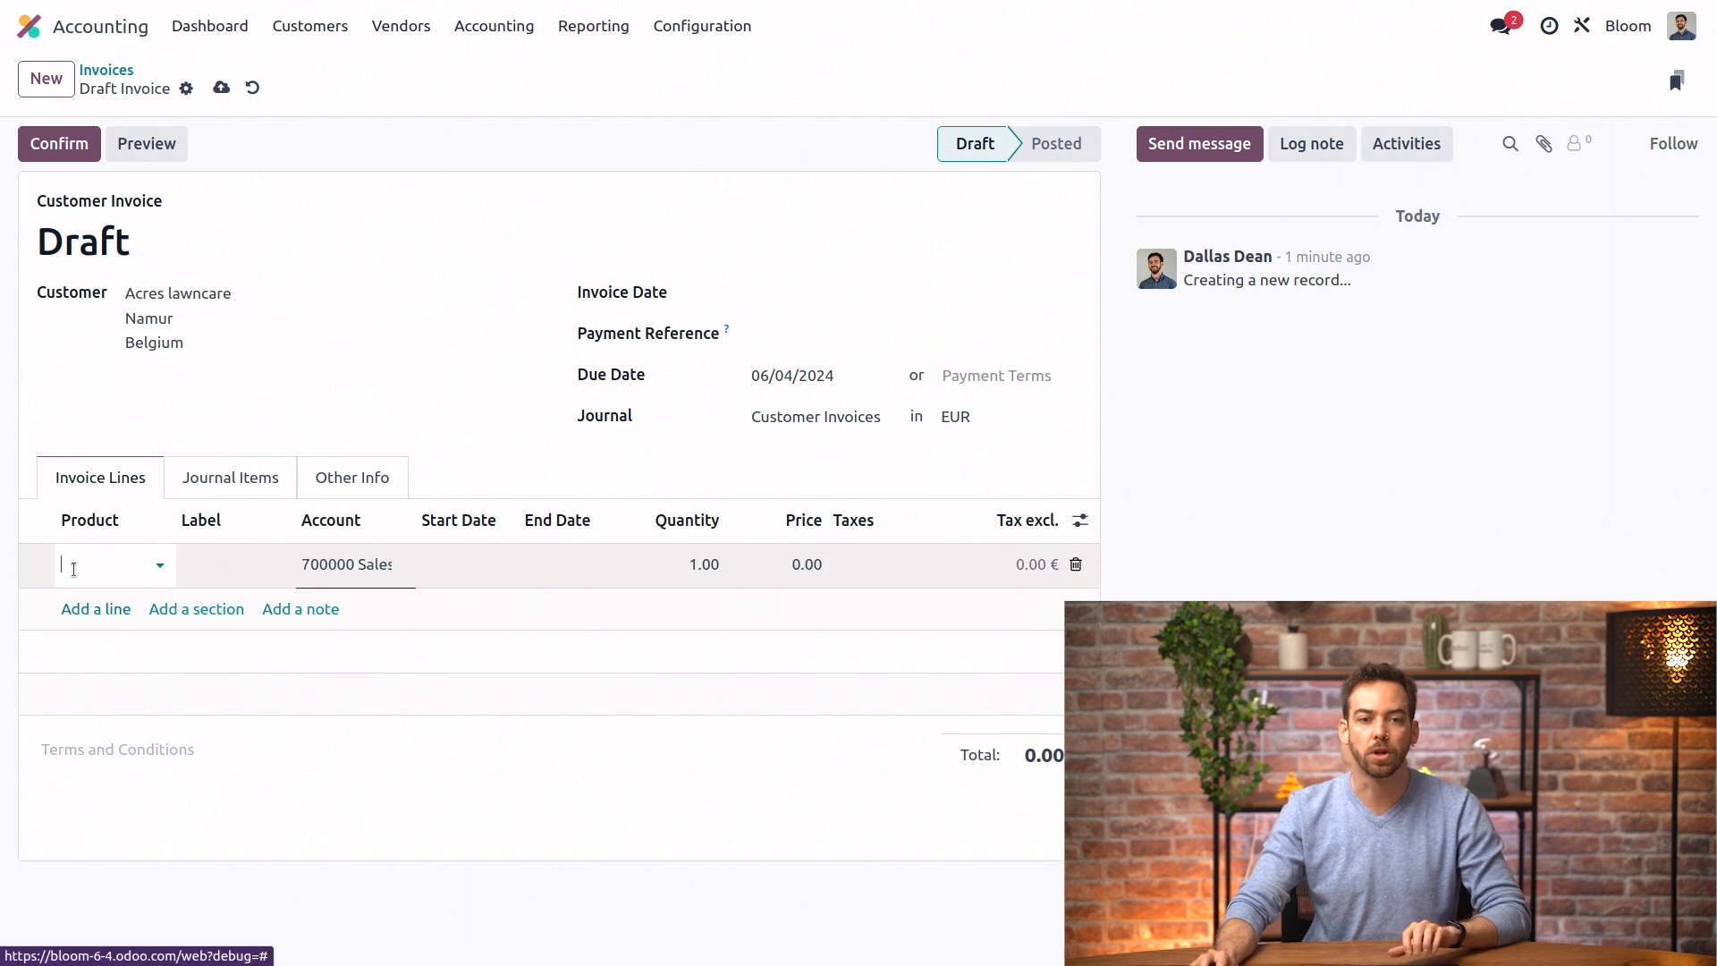
text(insu)
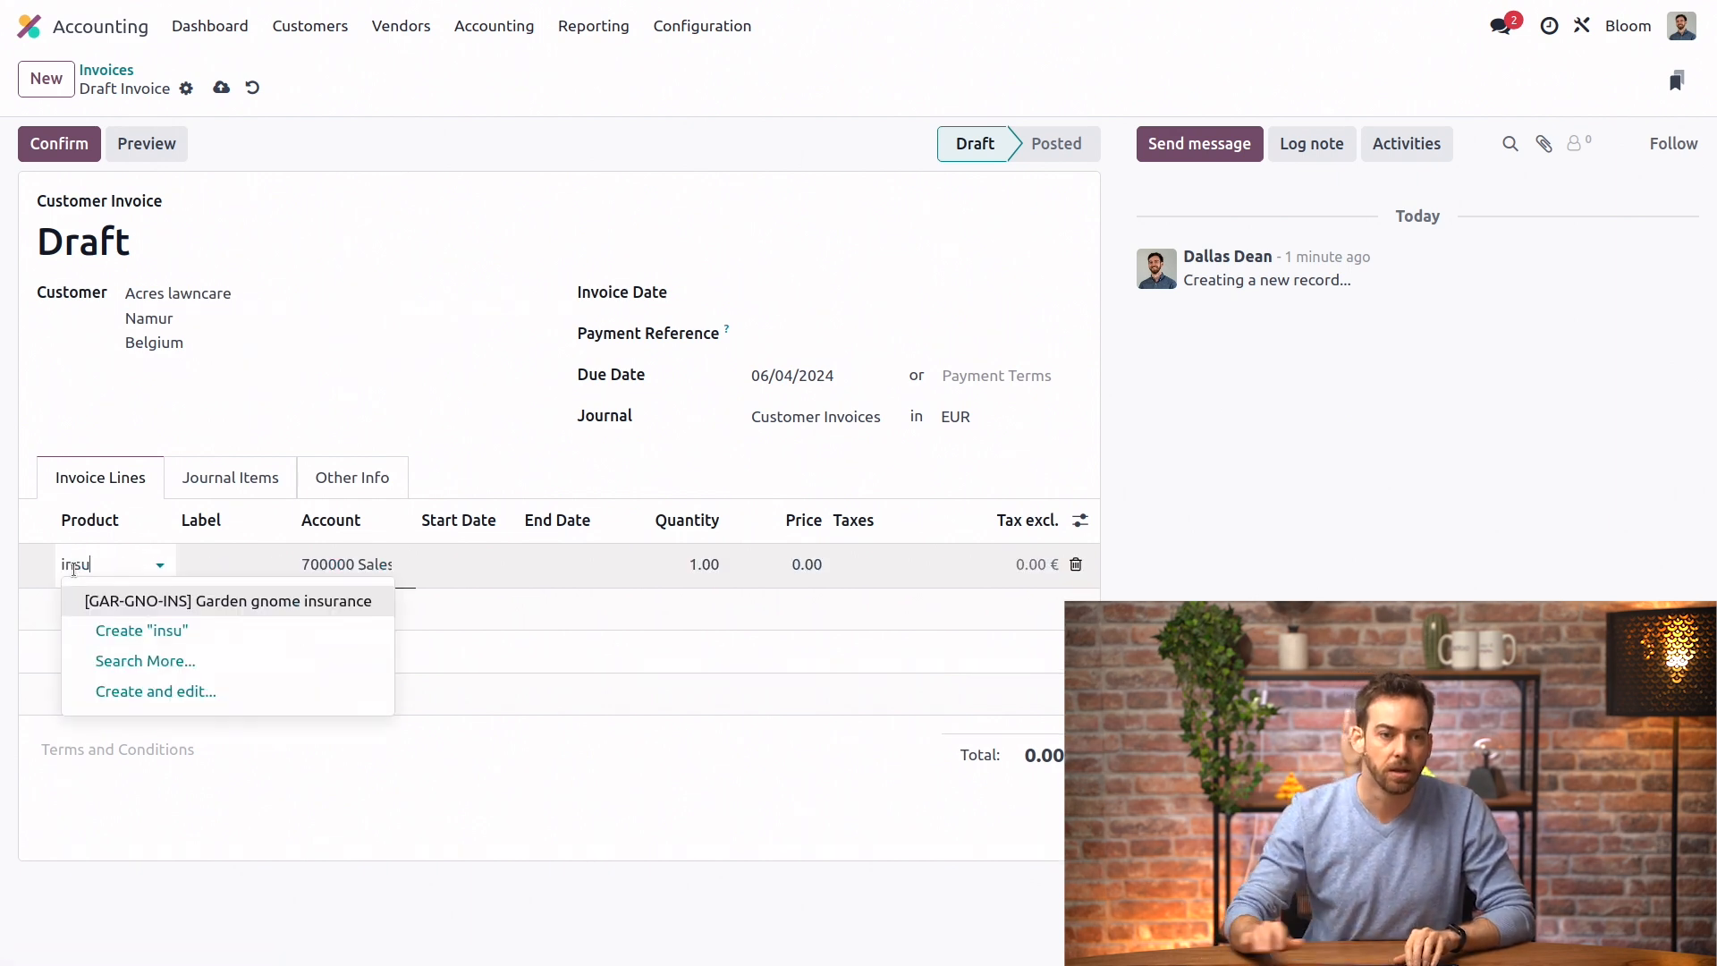
click(230, 601)
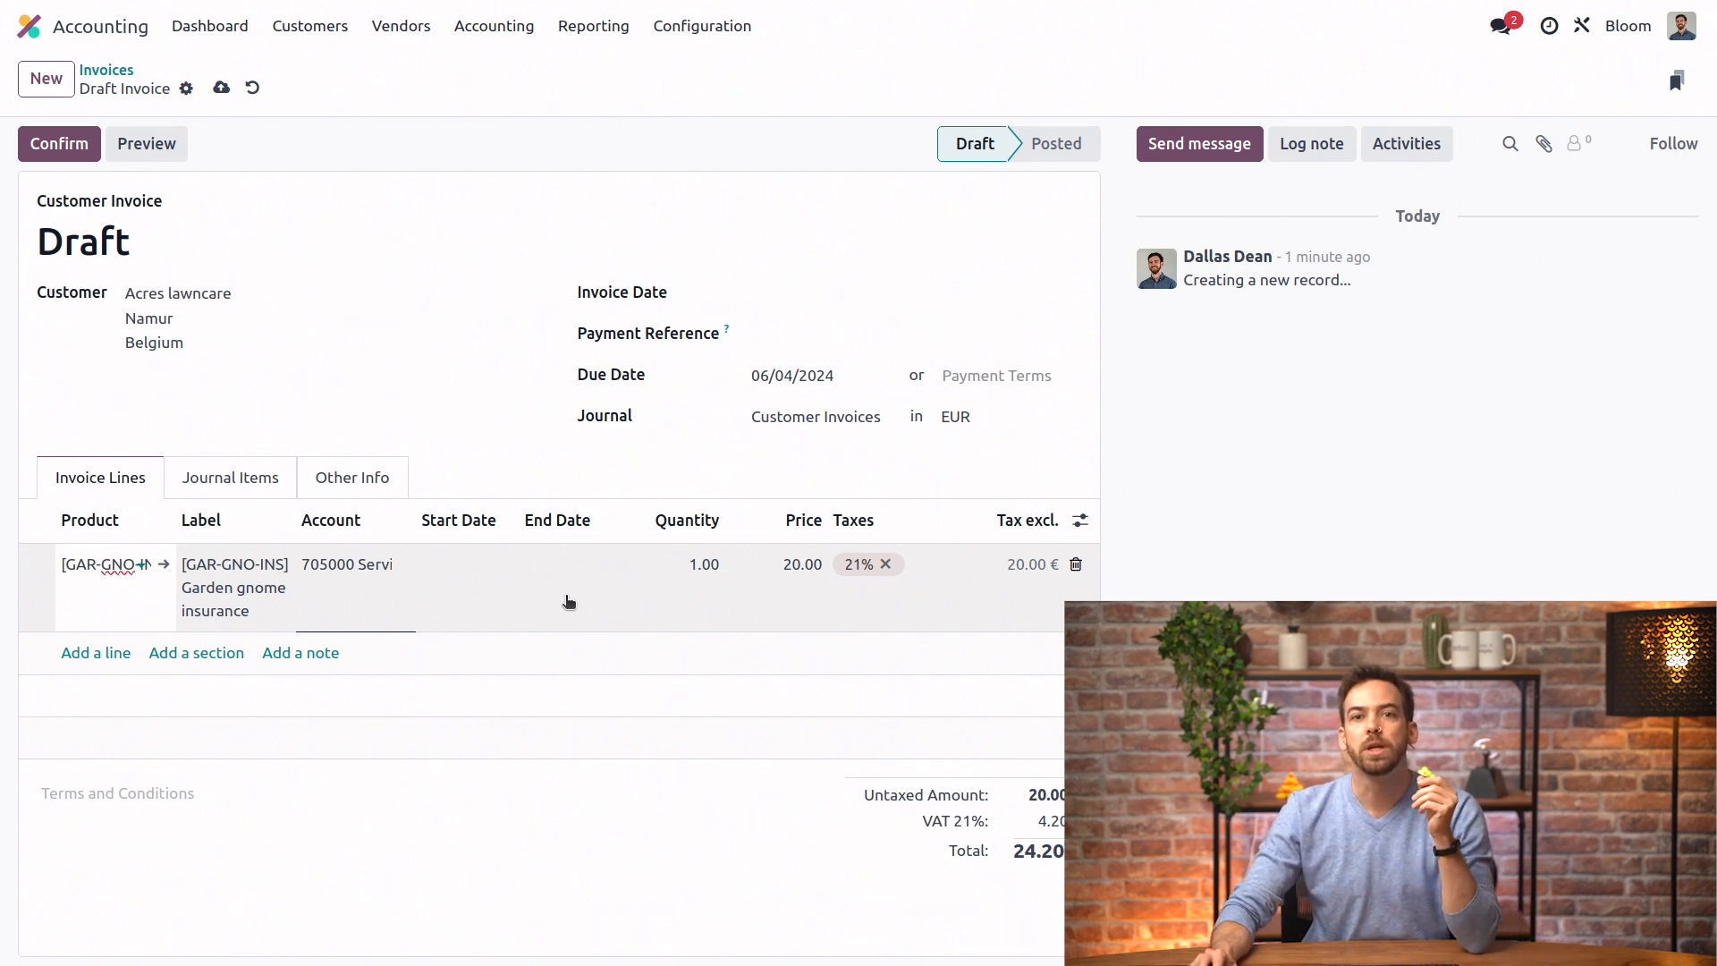
mouse_move(533, 606)
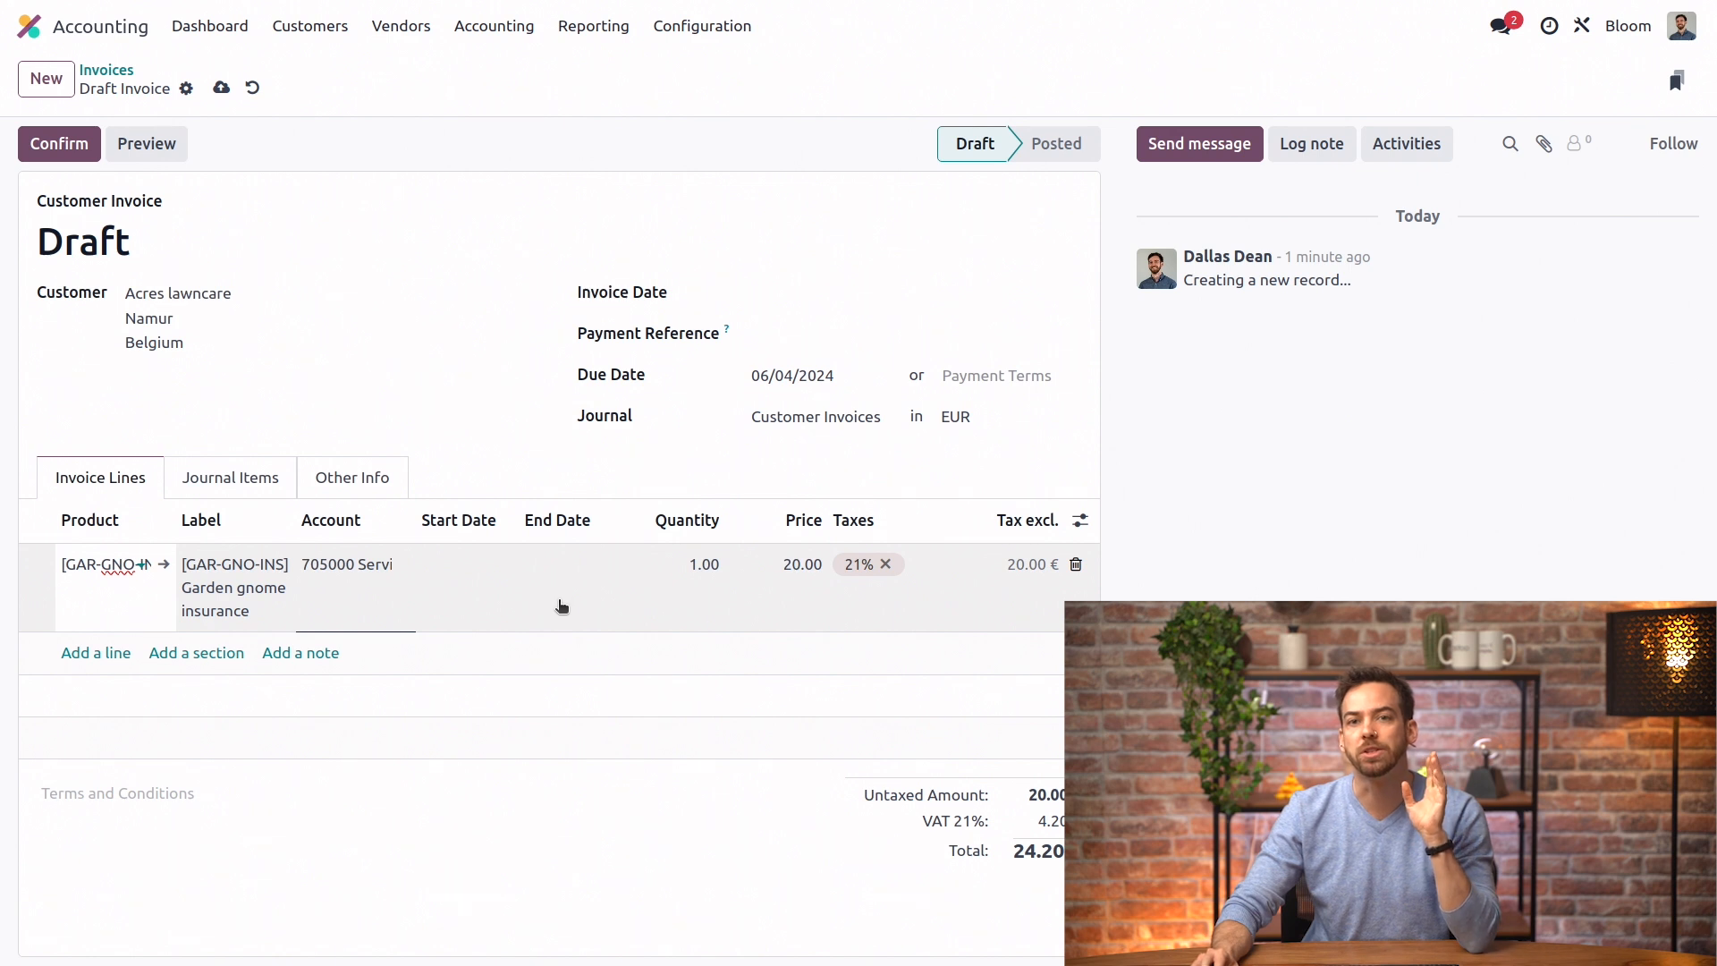
mouse_move(585, 592)
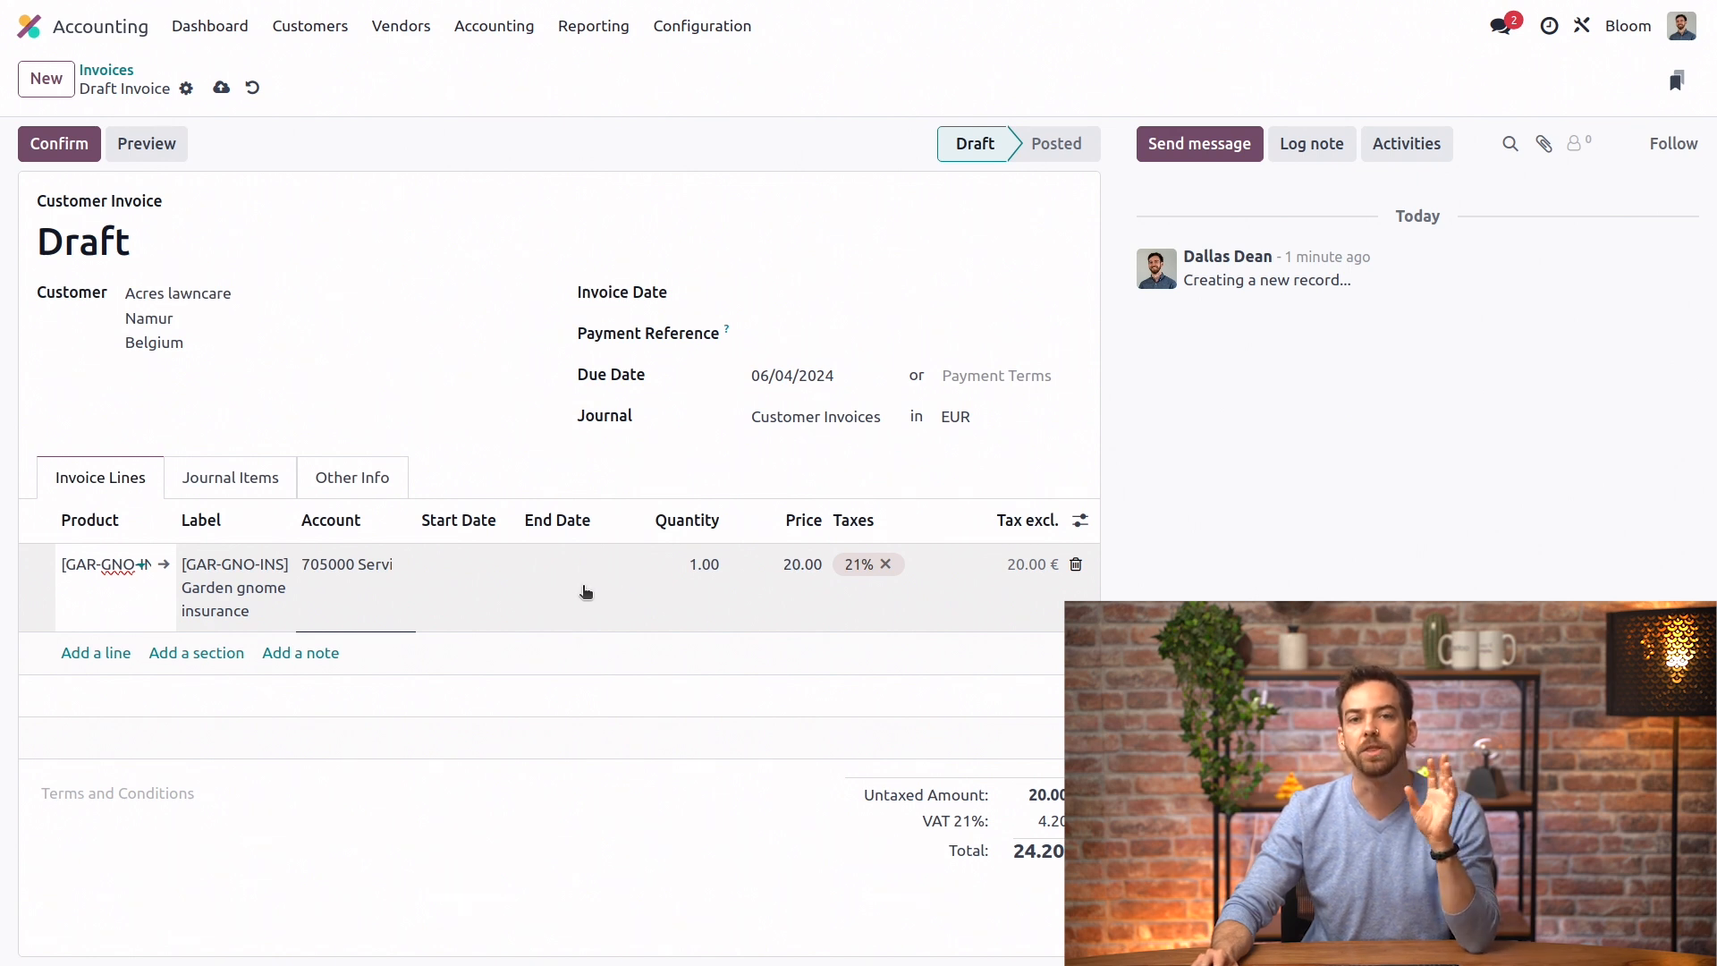
mouse_move(568, 579)
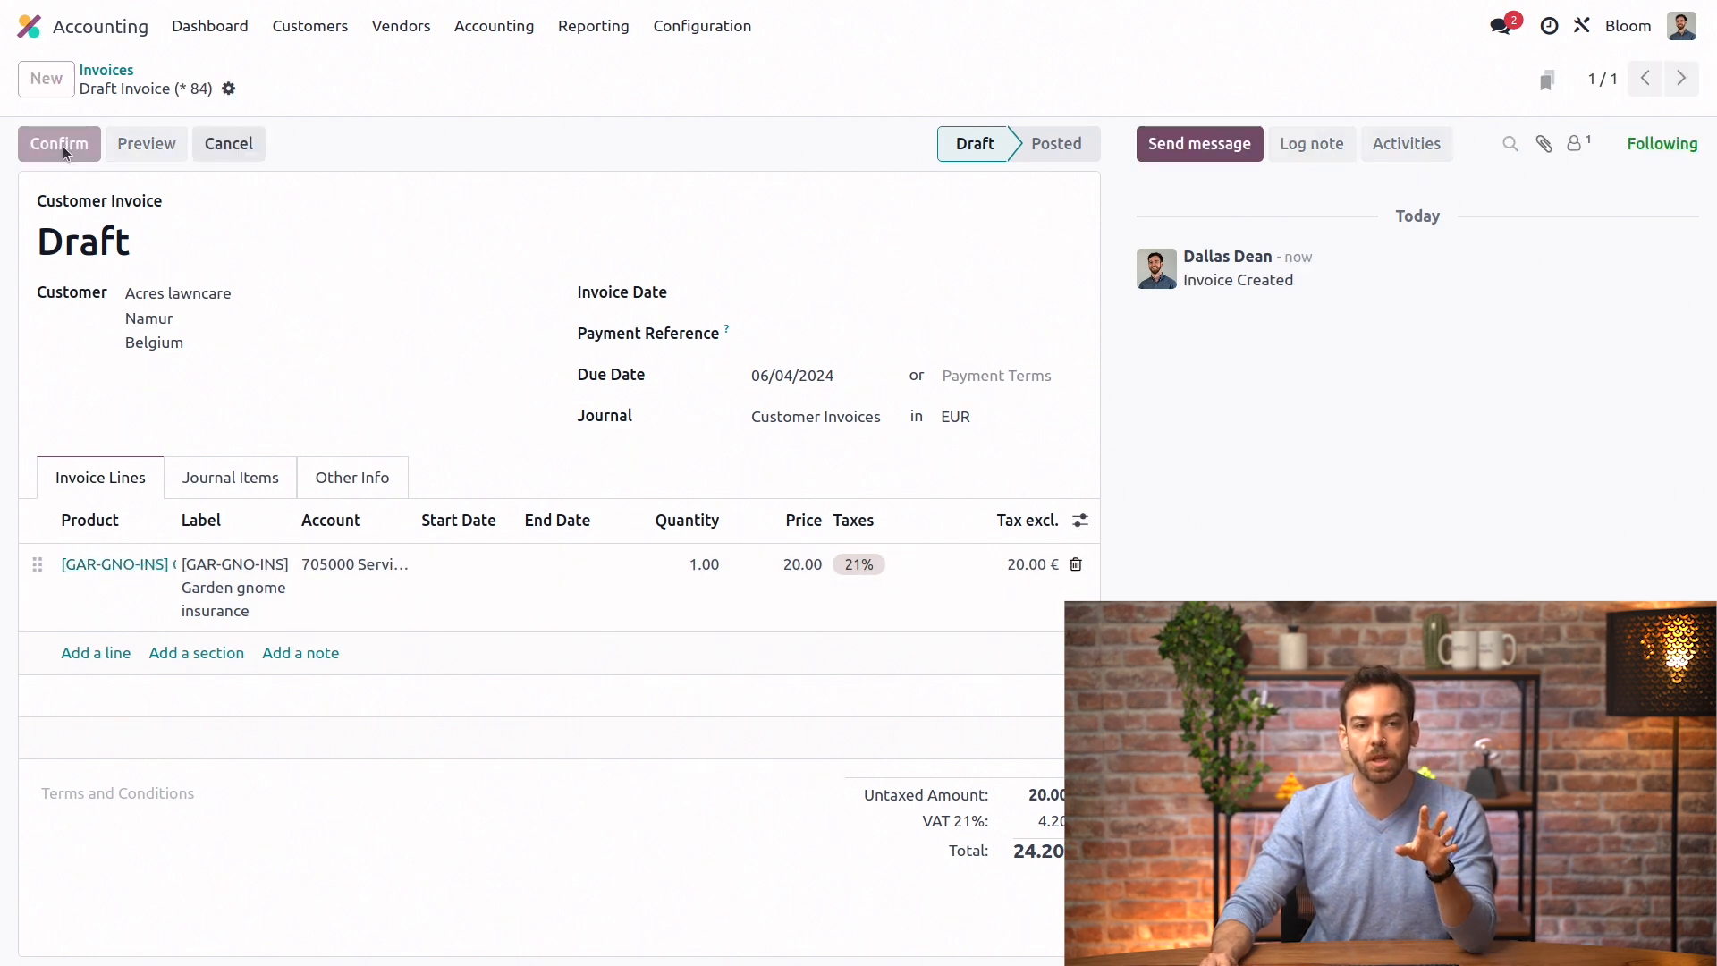
Confirm the invoice and start a Cut-Off from its 705000 Services in Belgium journal item
click(59, 143)
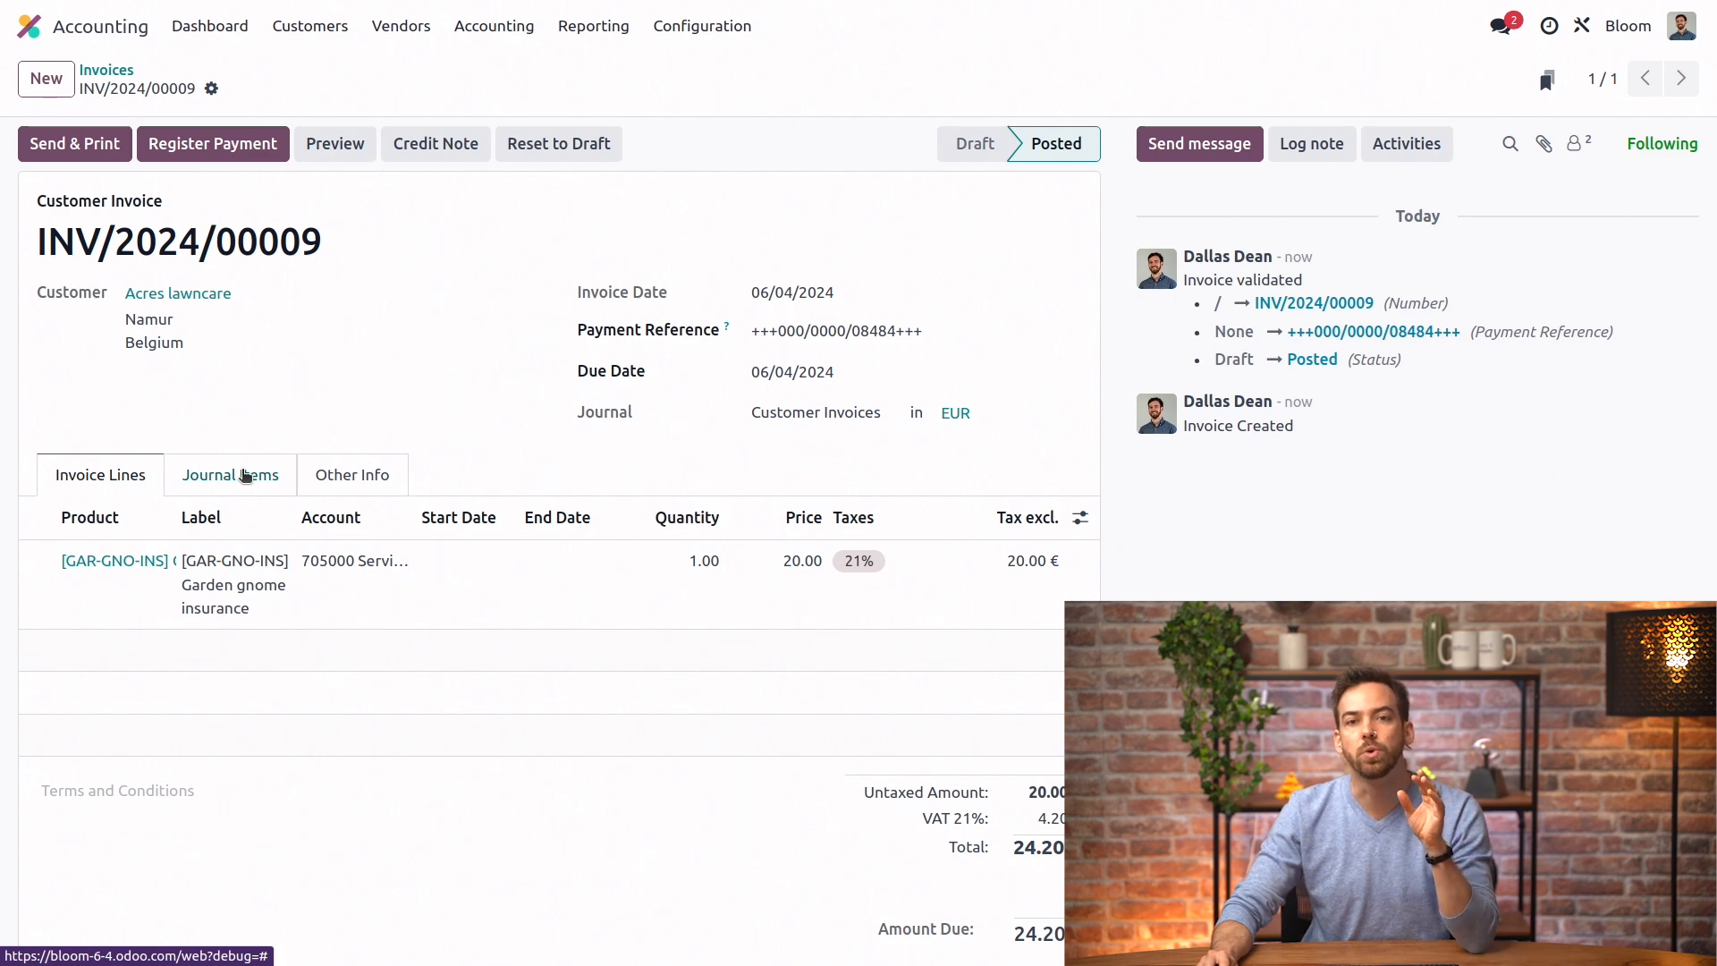
click(230, 474)
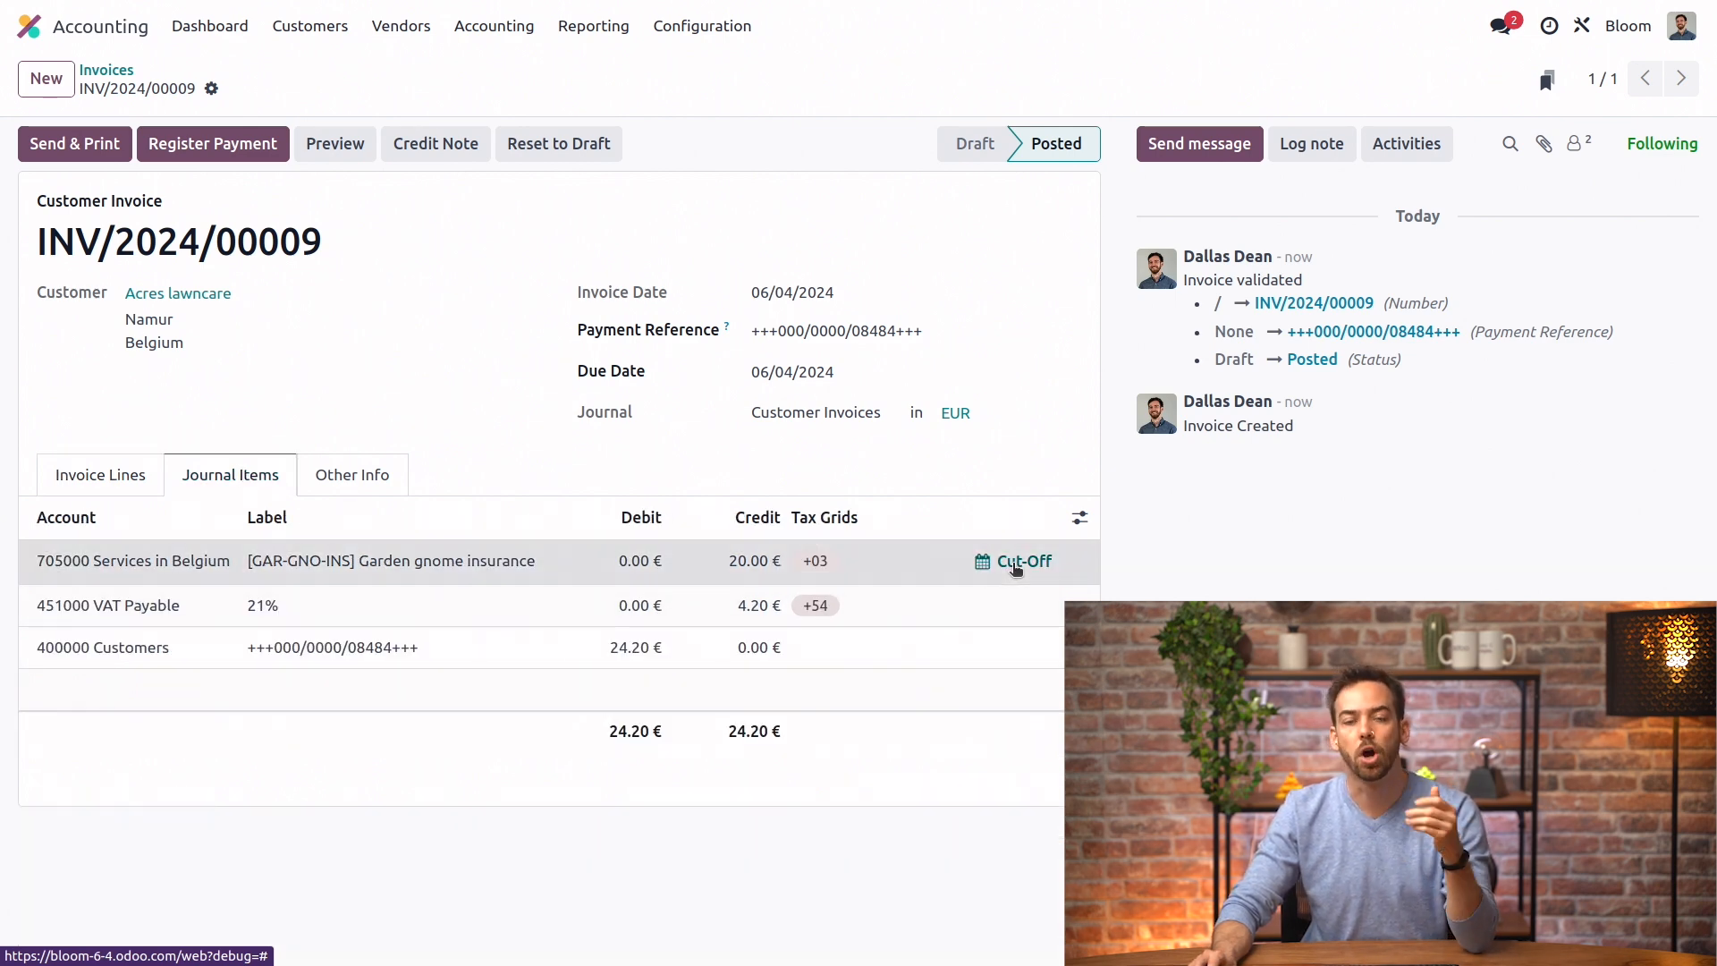
click(1023, 560)
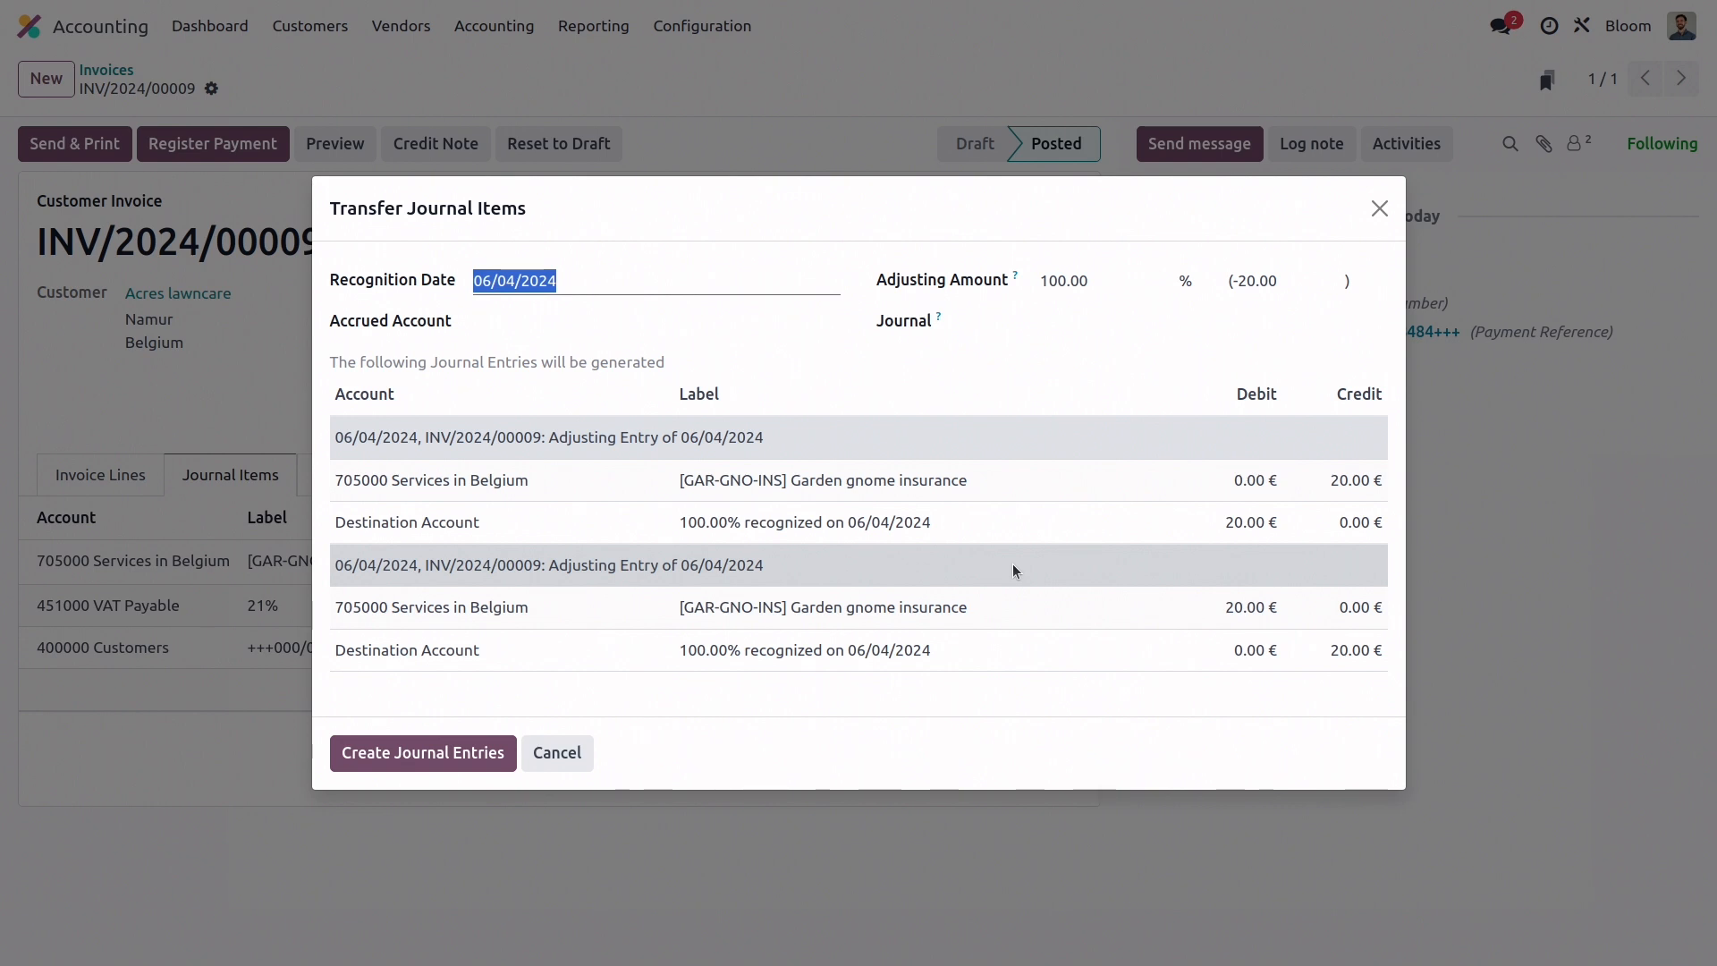
mouse_move(749, 374)
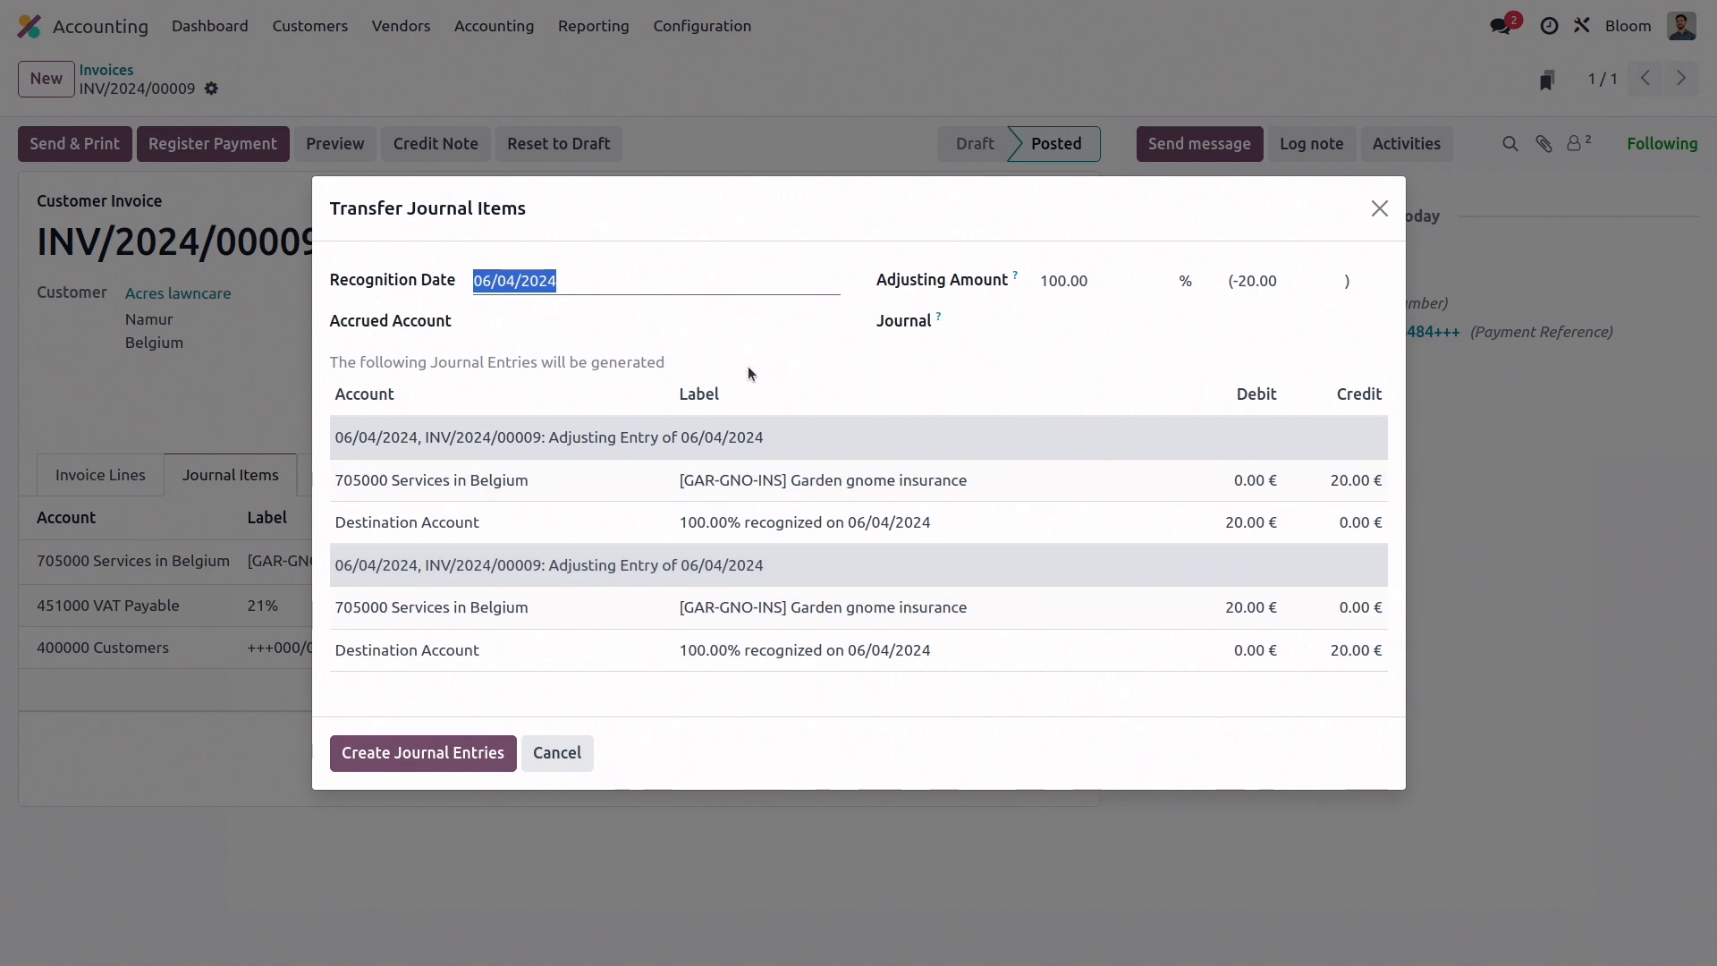
mouse_move(821, 363)
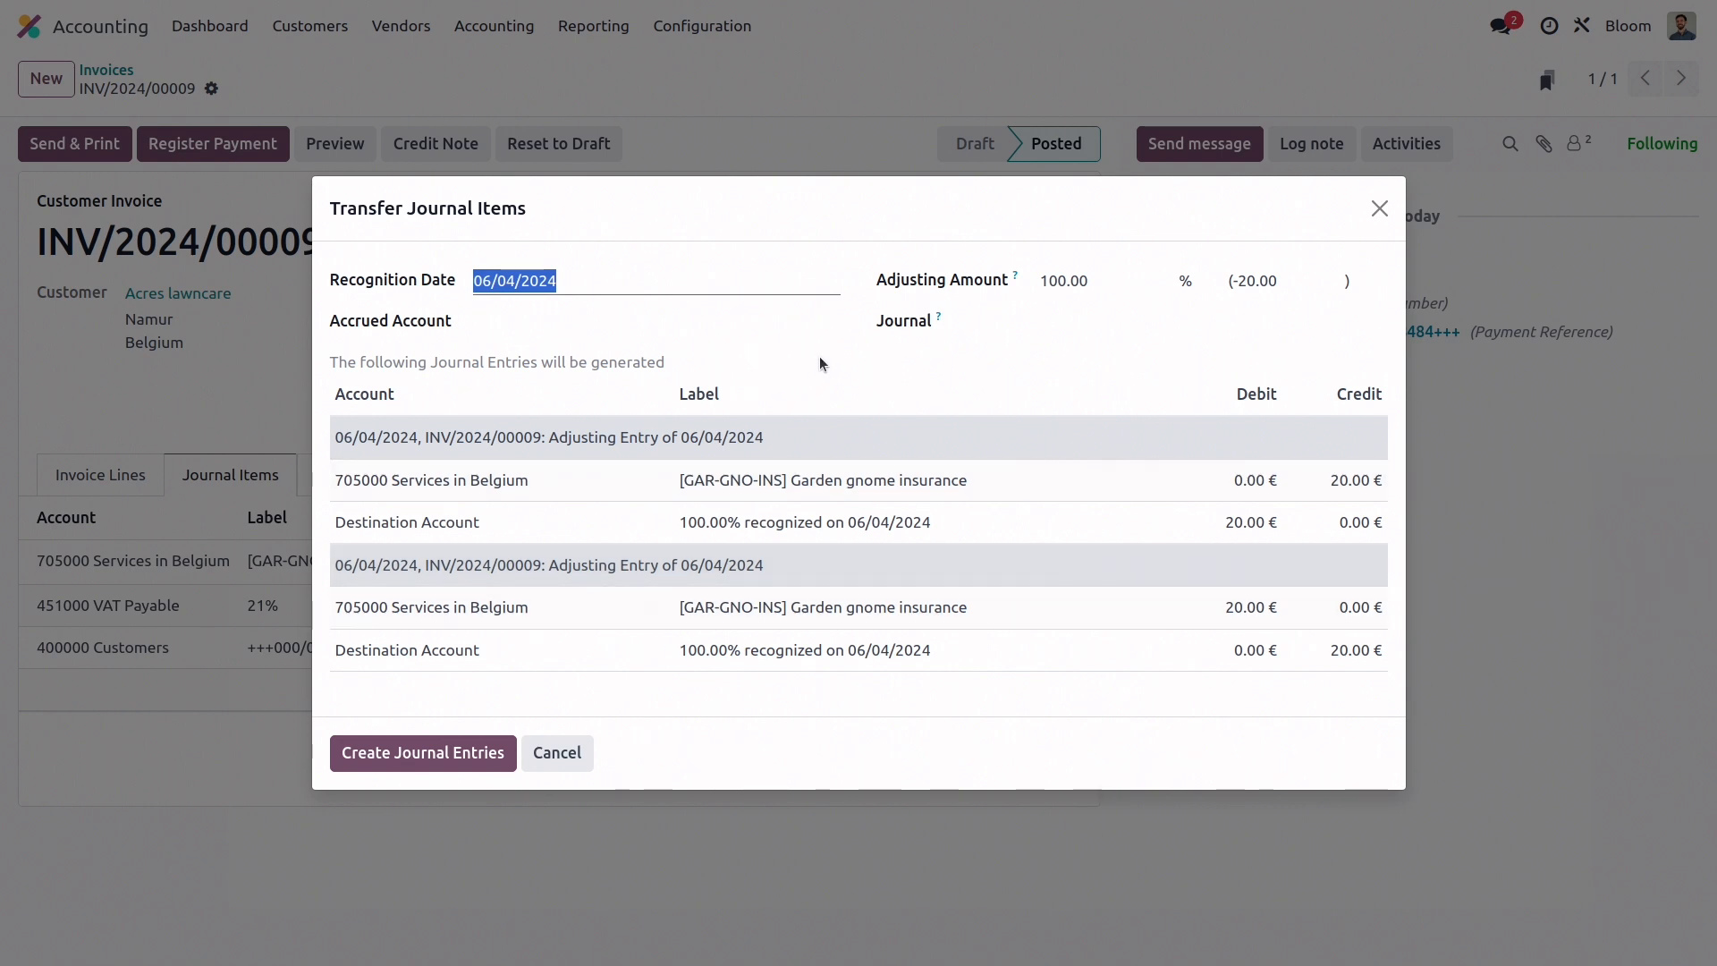
Set the recognition date to 01/01/2025 and the accrued account to 491000 Accrued Income
text(1/)
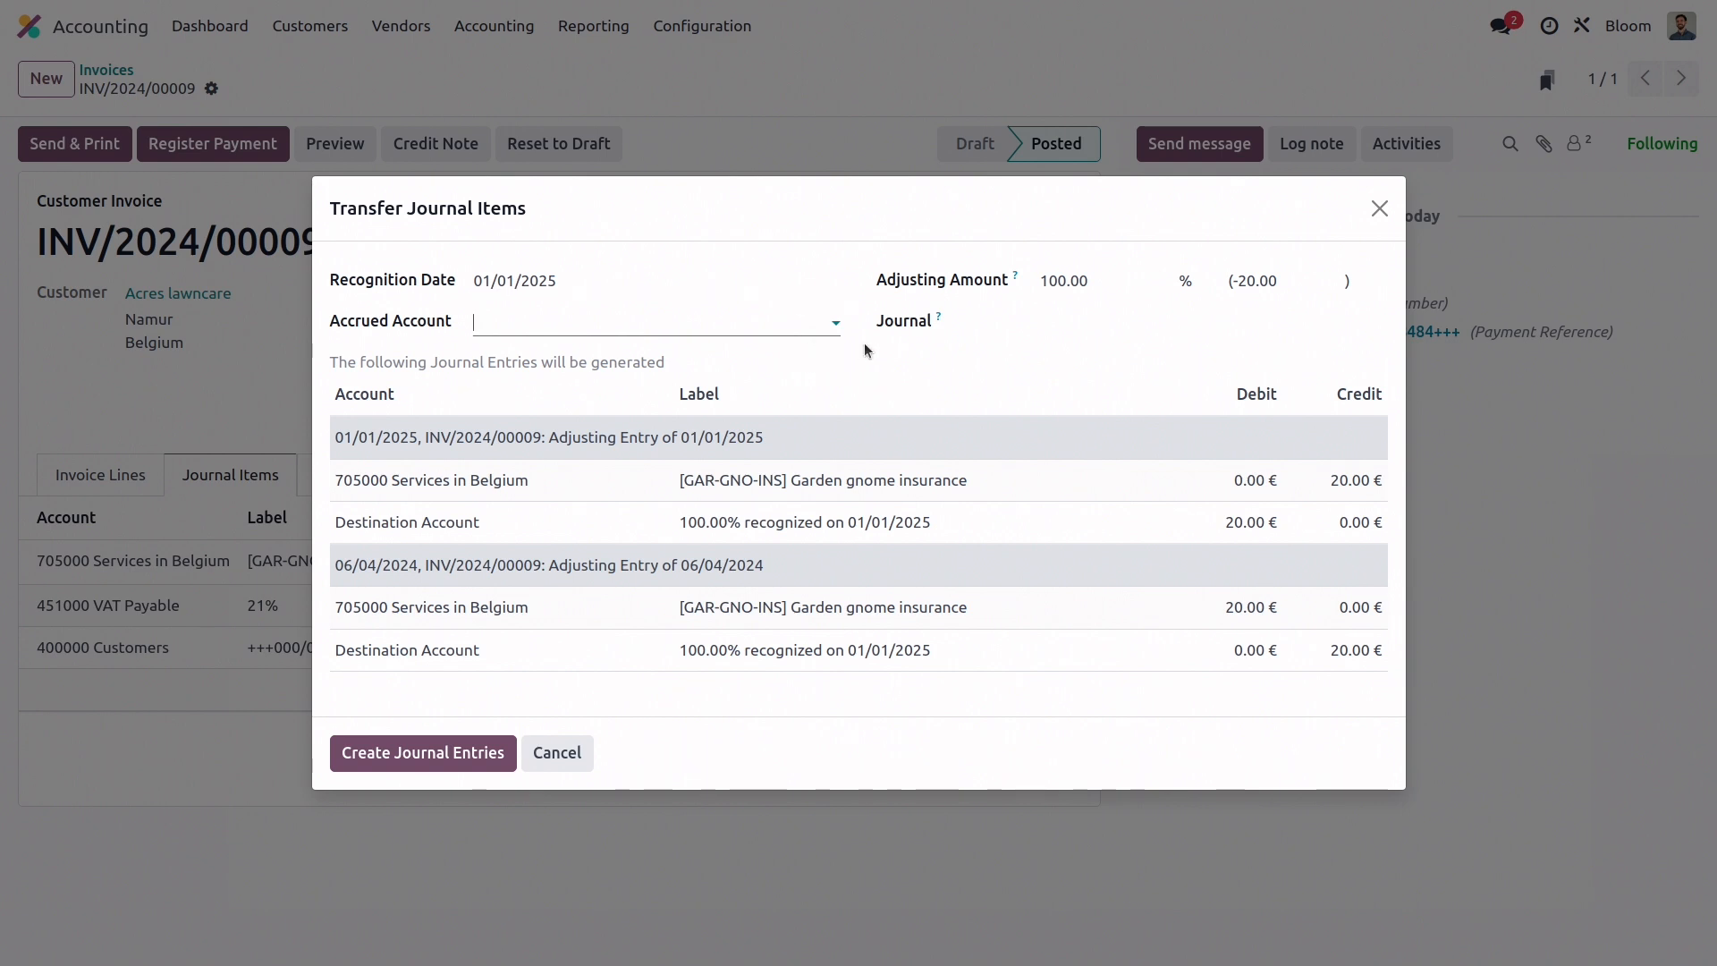
click(656, 320)
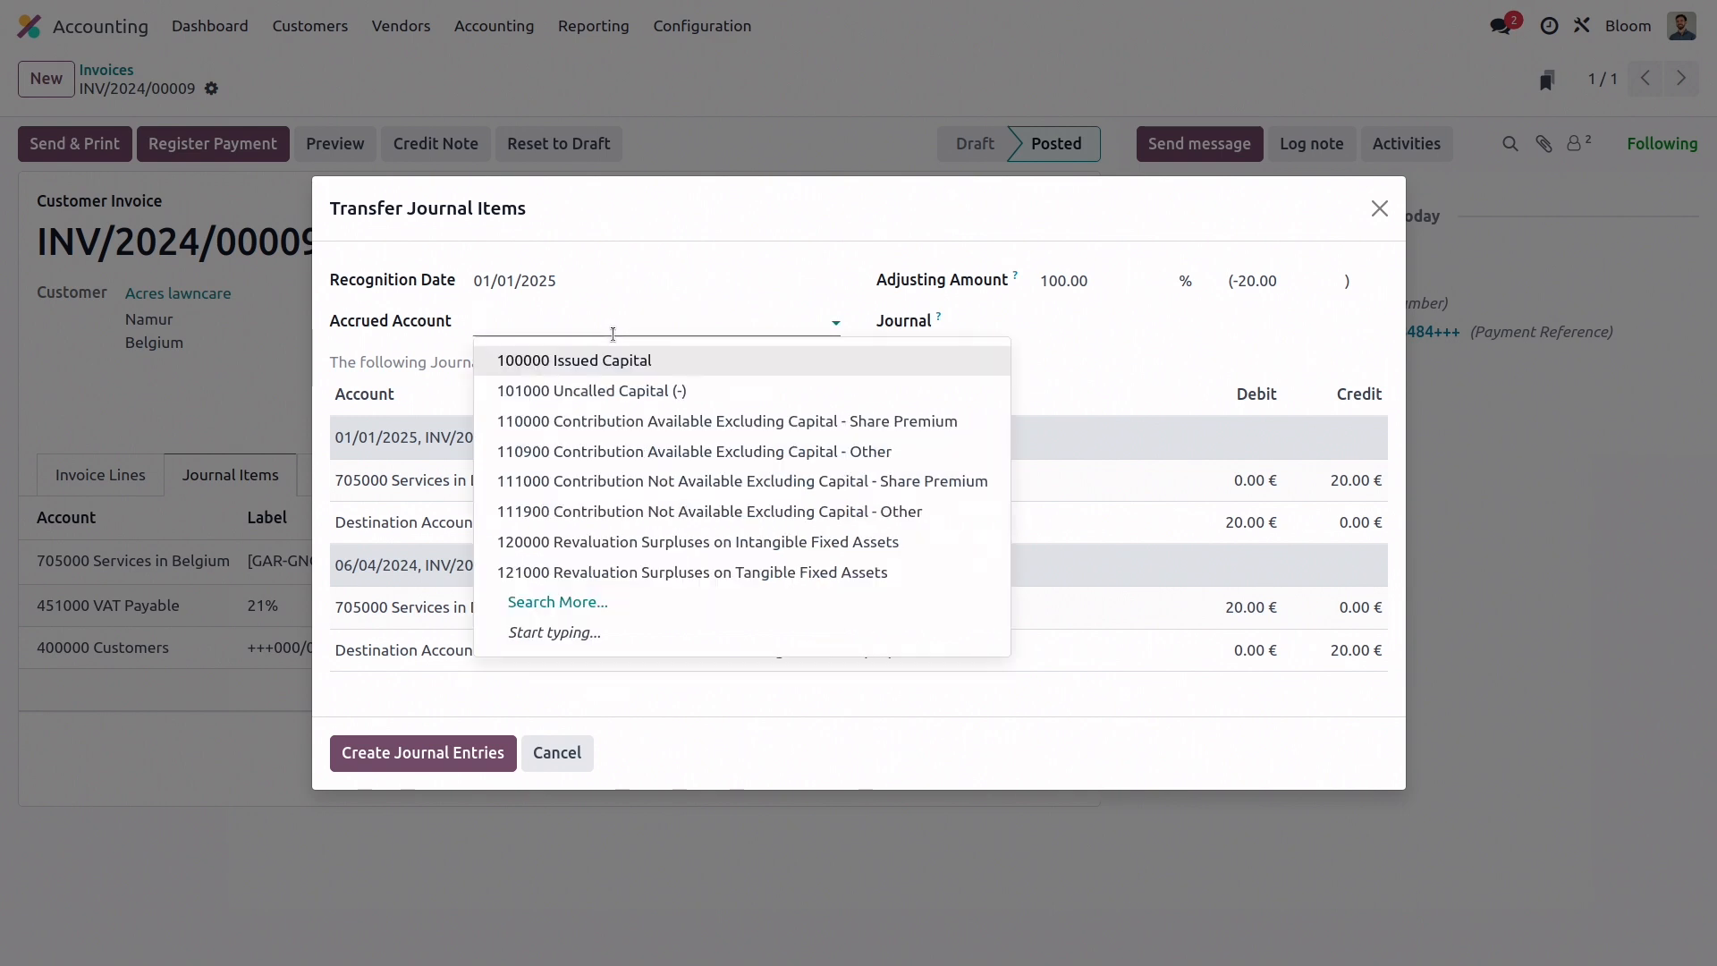
text(accru)
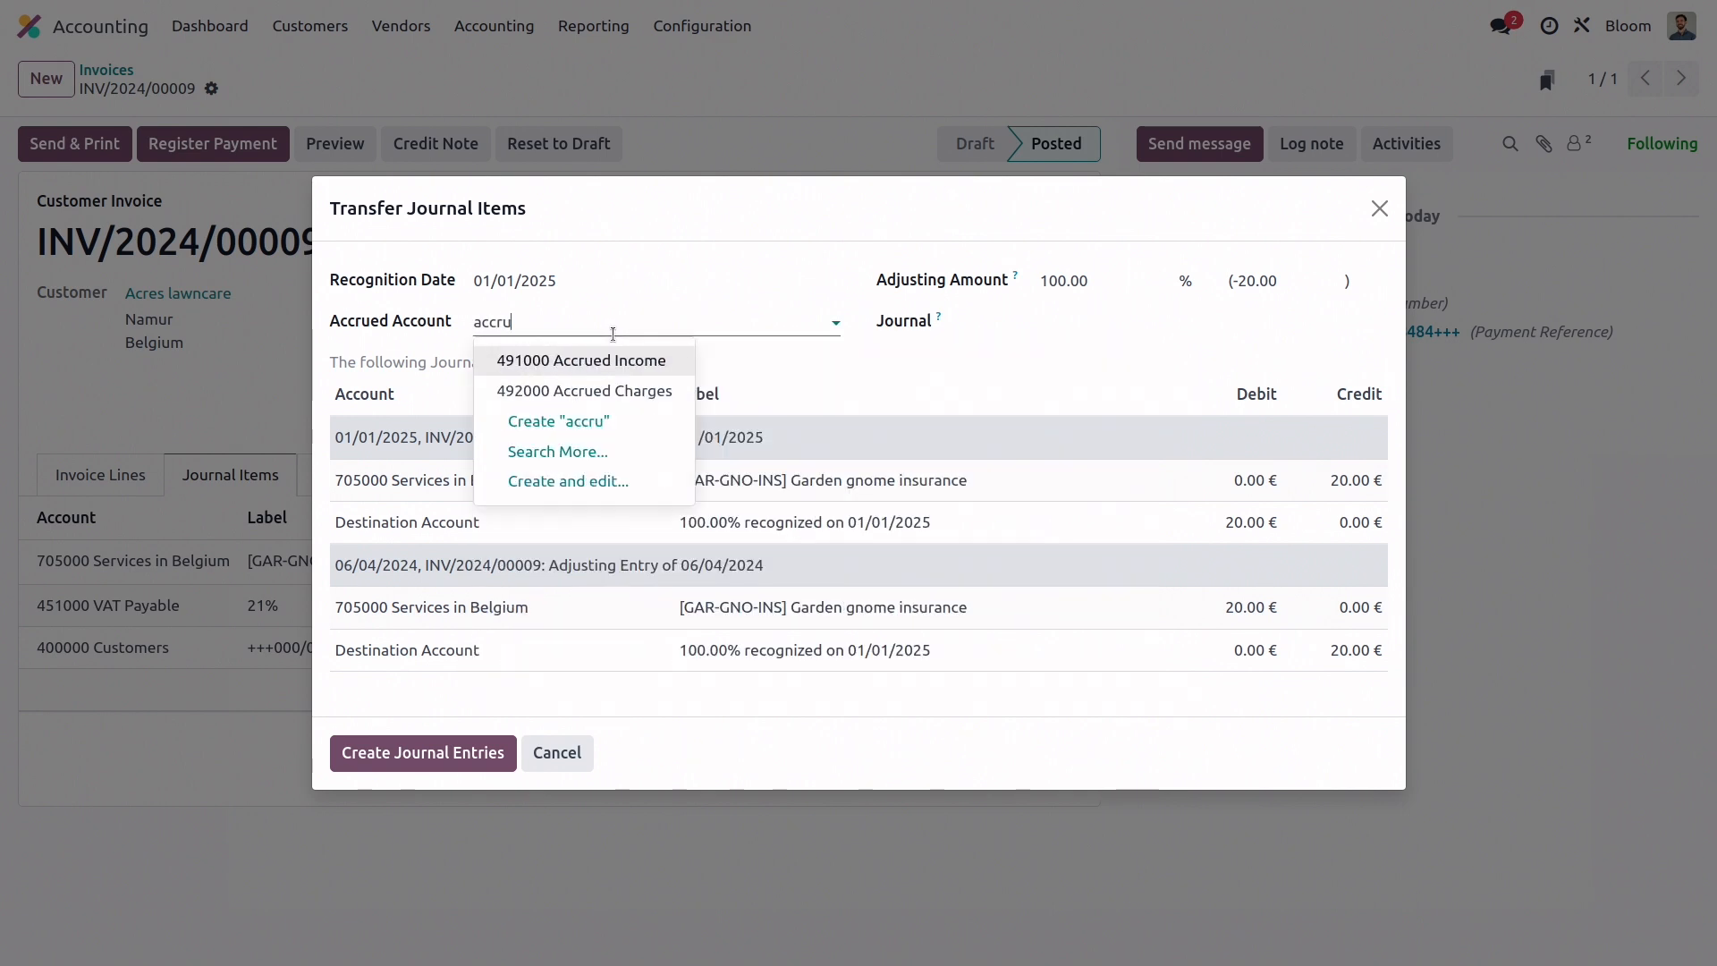
click(582, 360)
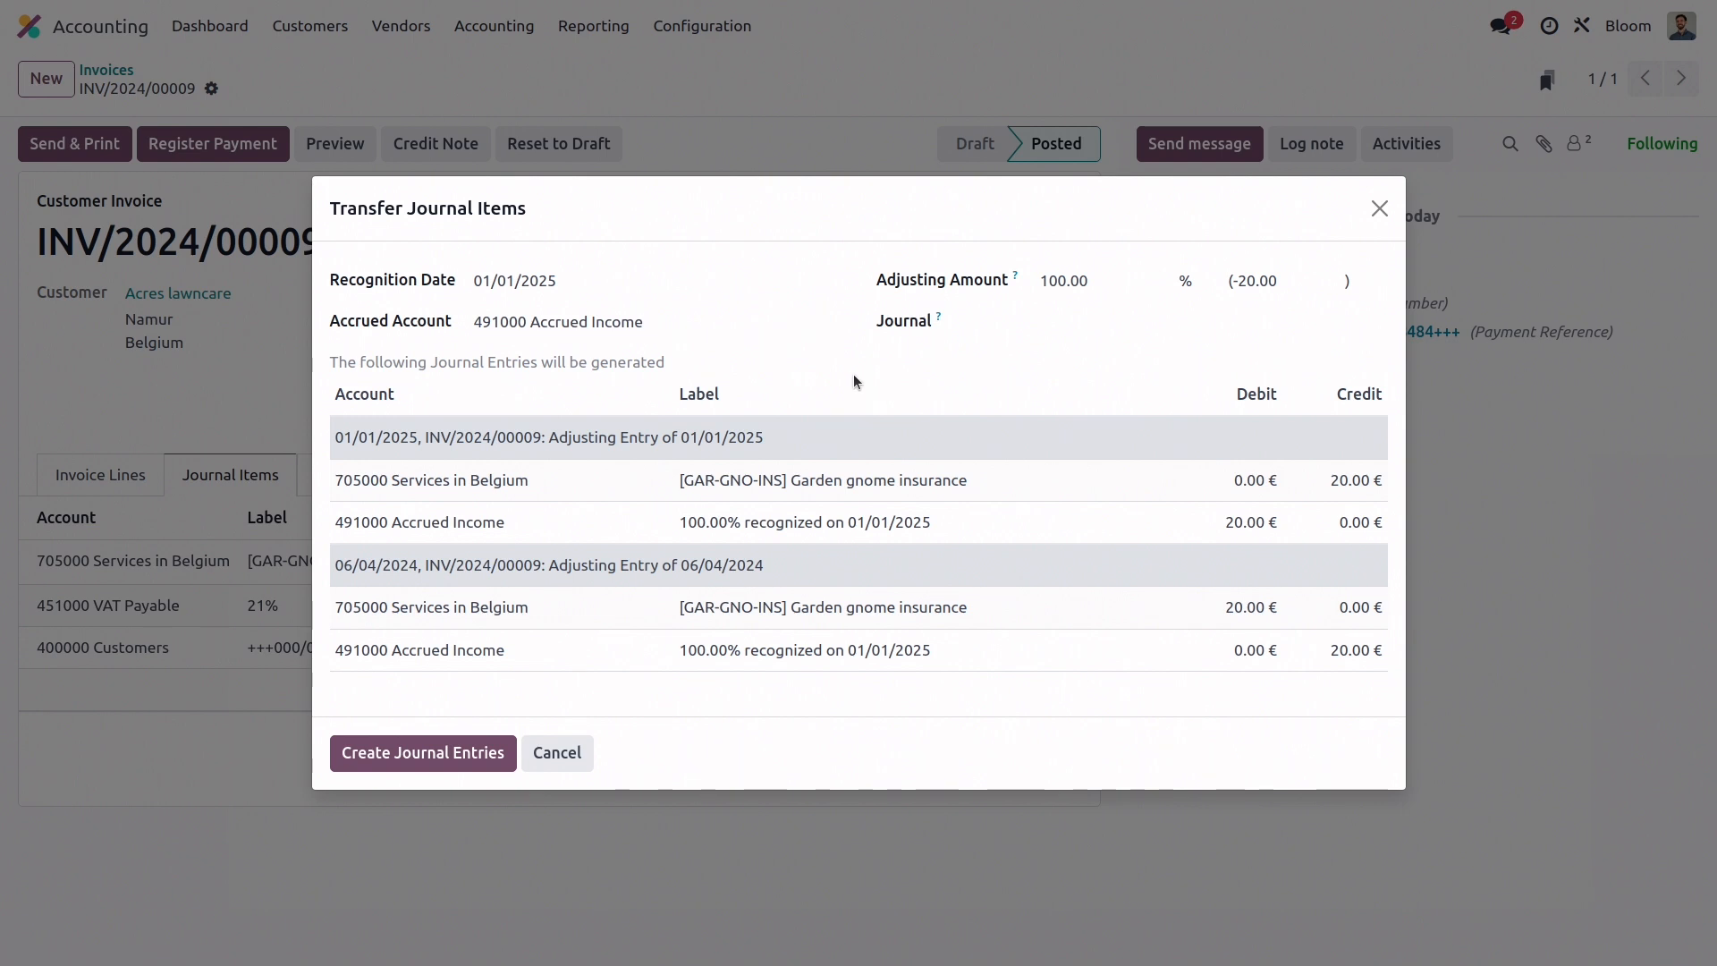
Set the adjusting amount to 50%, previewing a 10.00 adjustment
click(1105, 281)
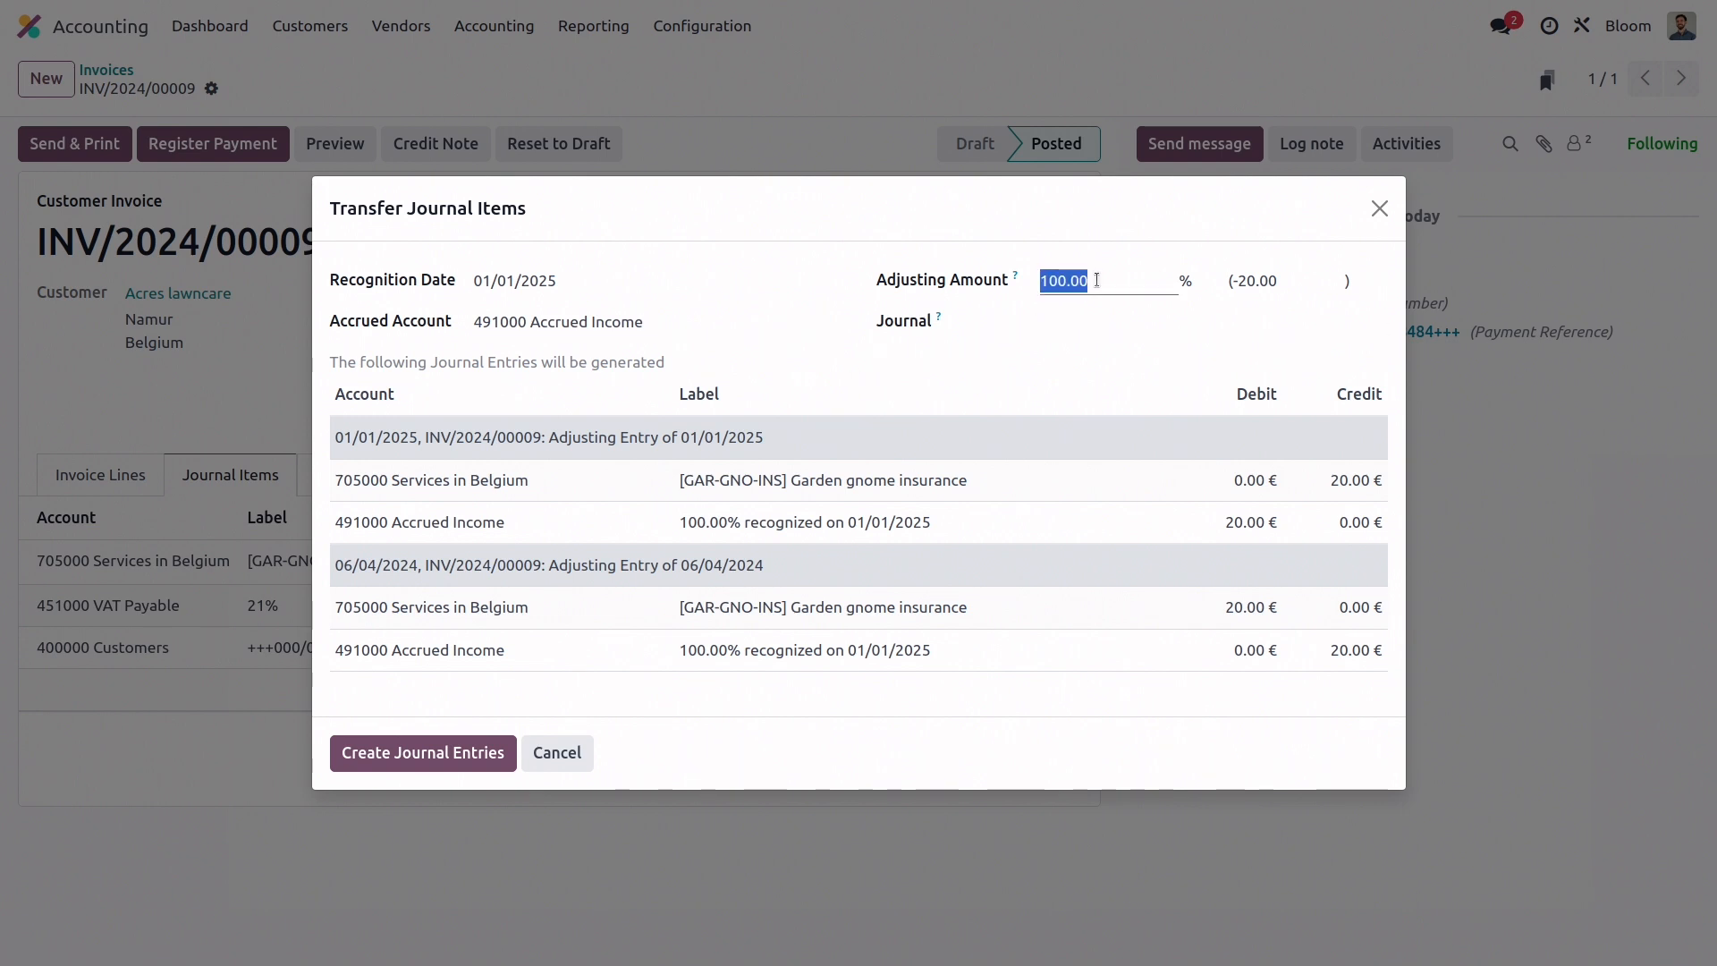
text(50)
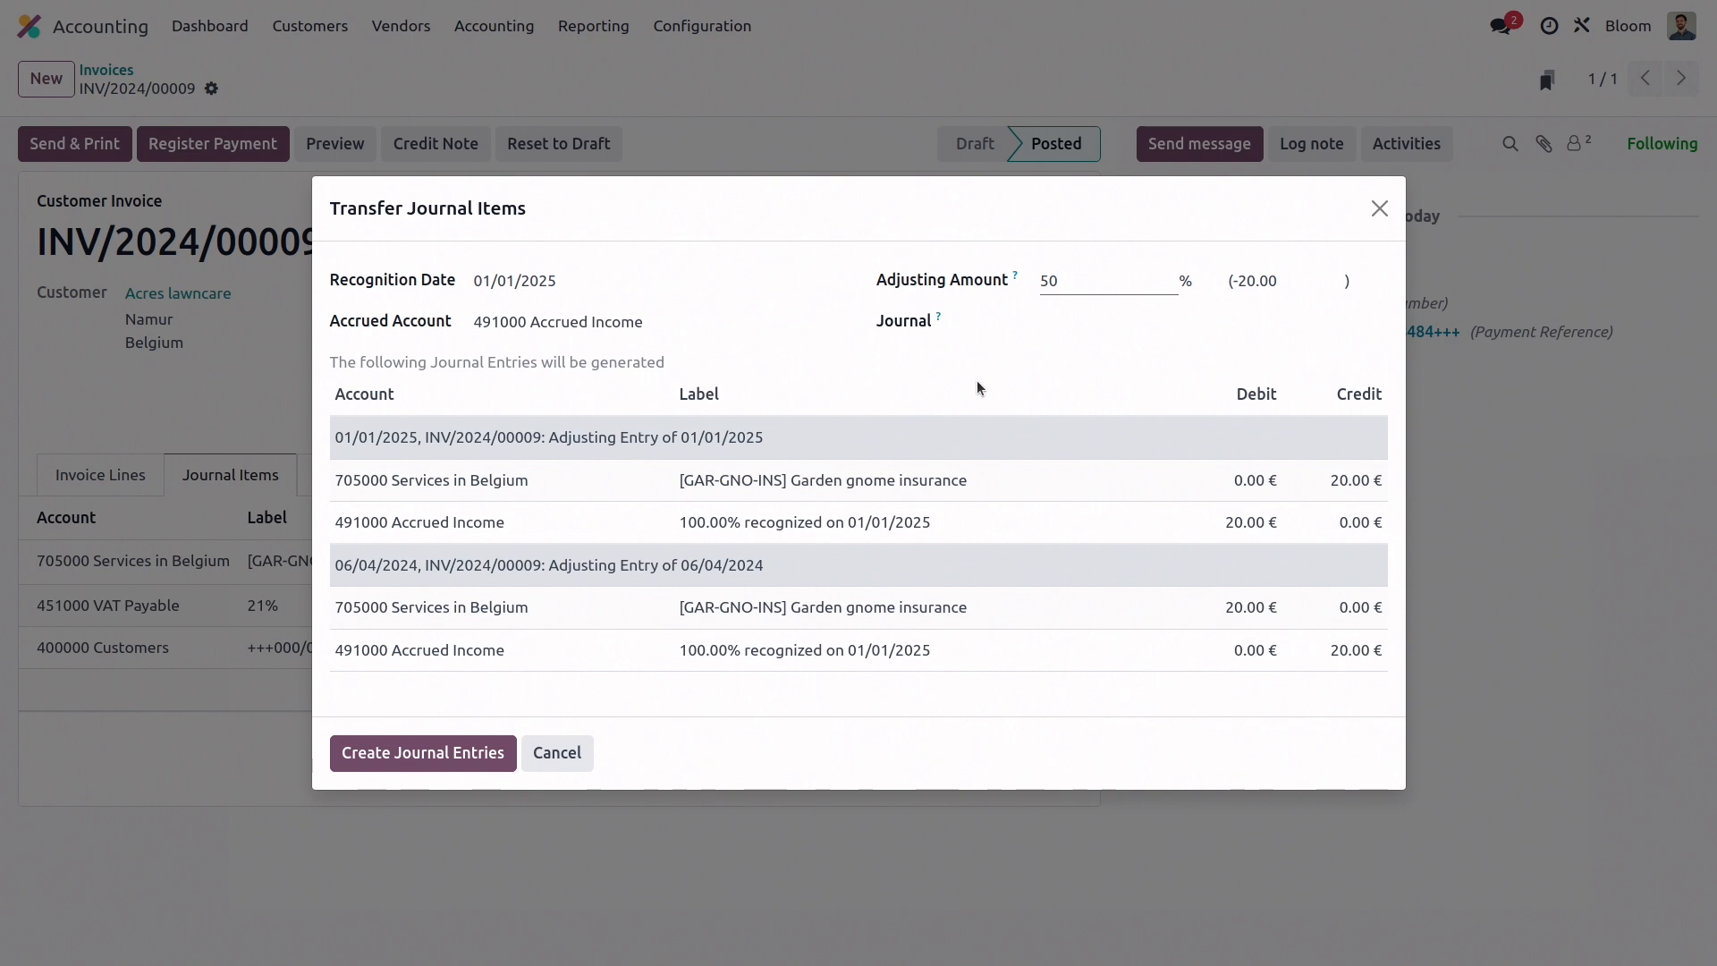
click(1101, 281)
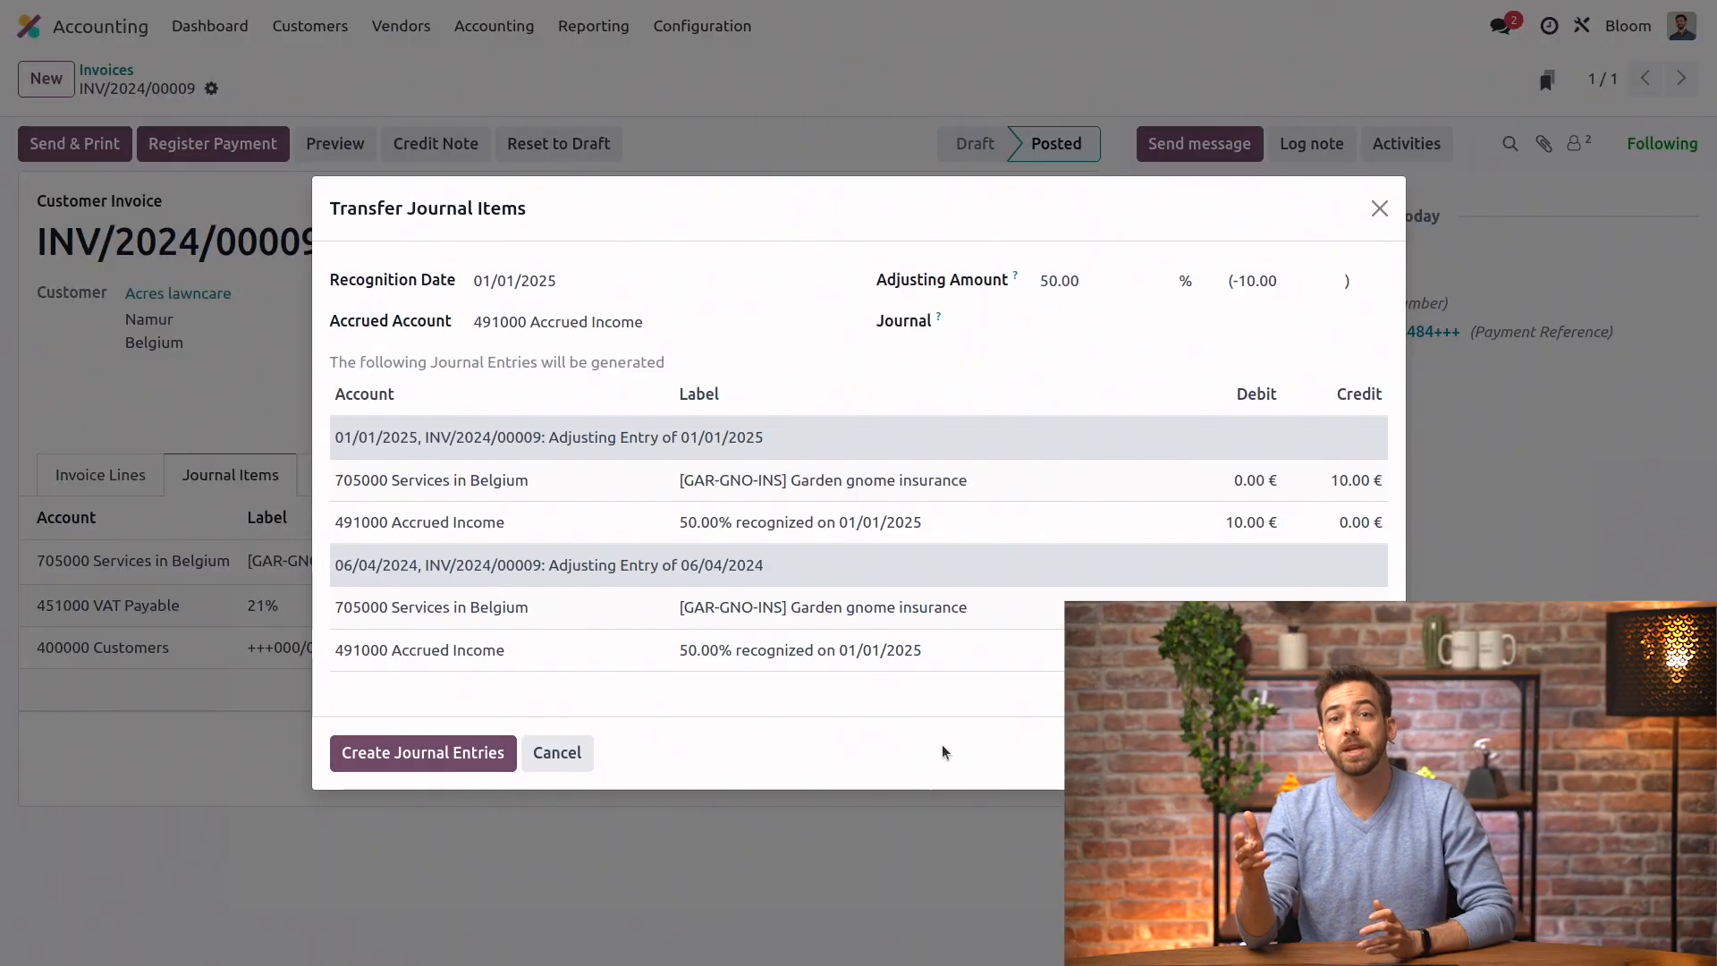
Create the cut-off journal entries and go to the posted Journal Items list
click(556, 754)
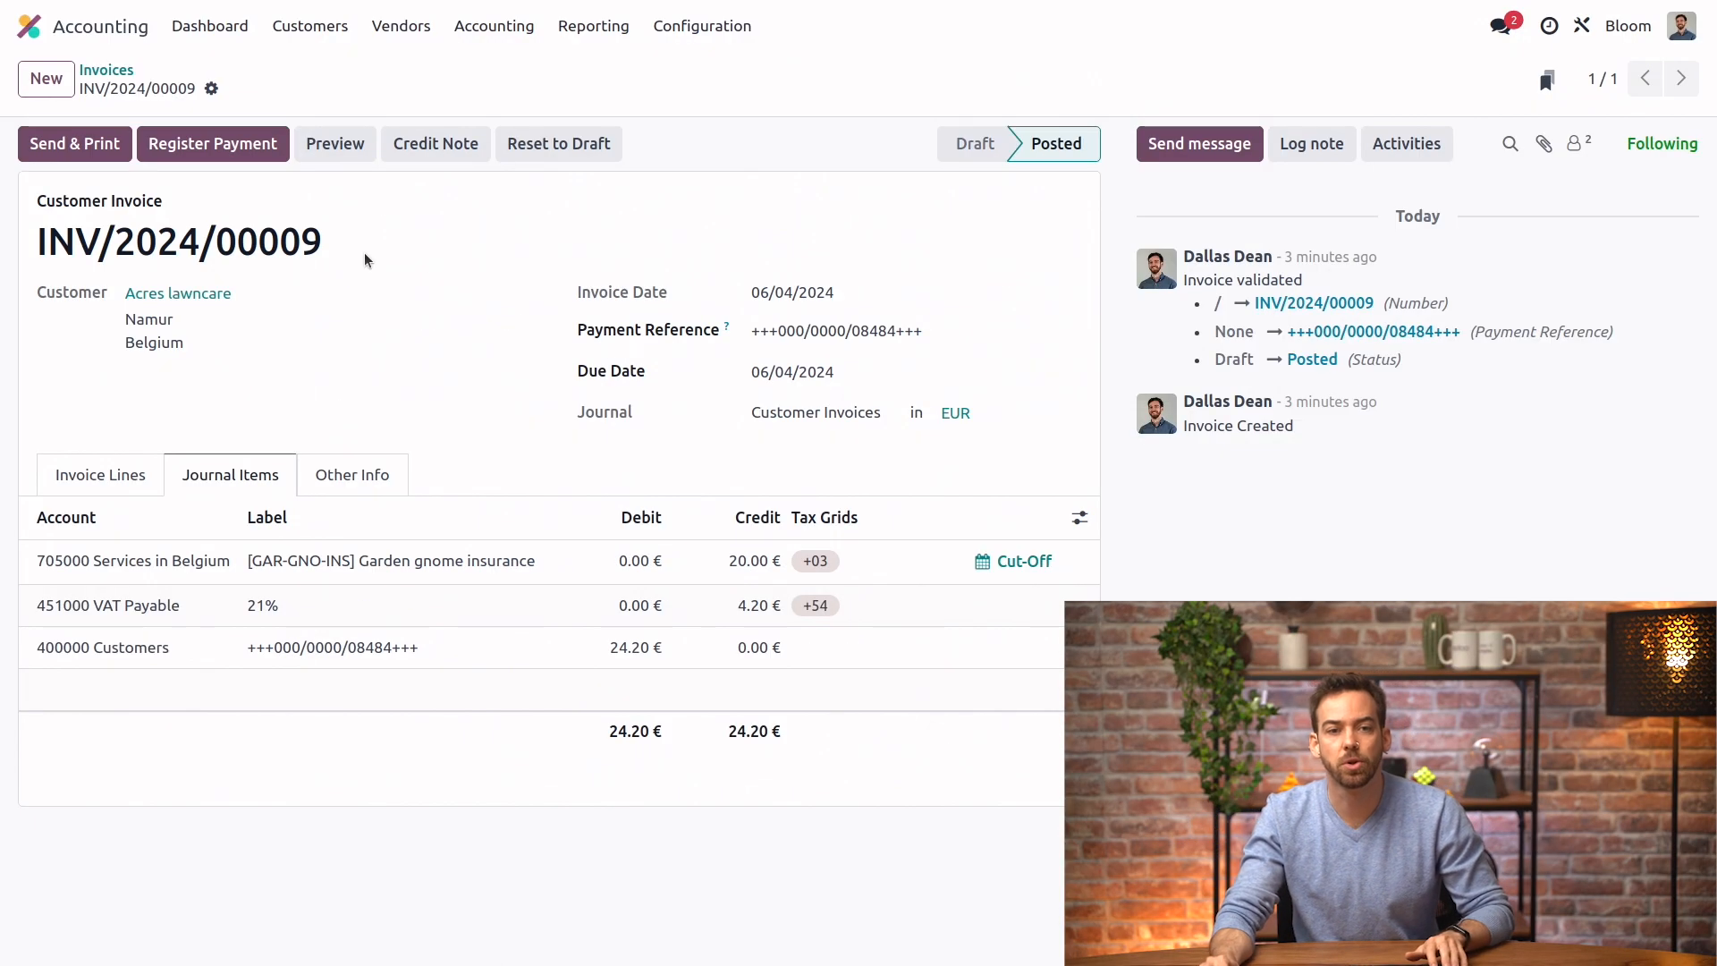
click(494, 25)
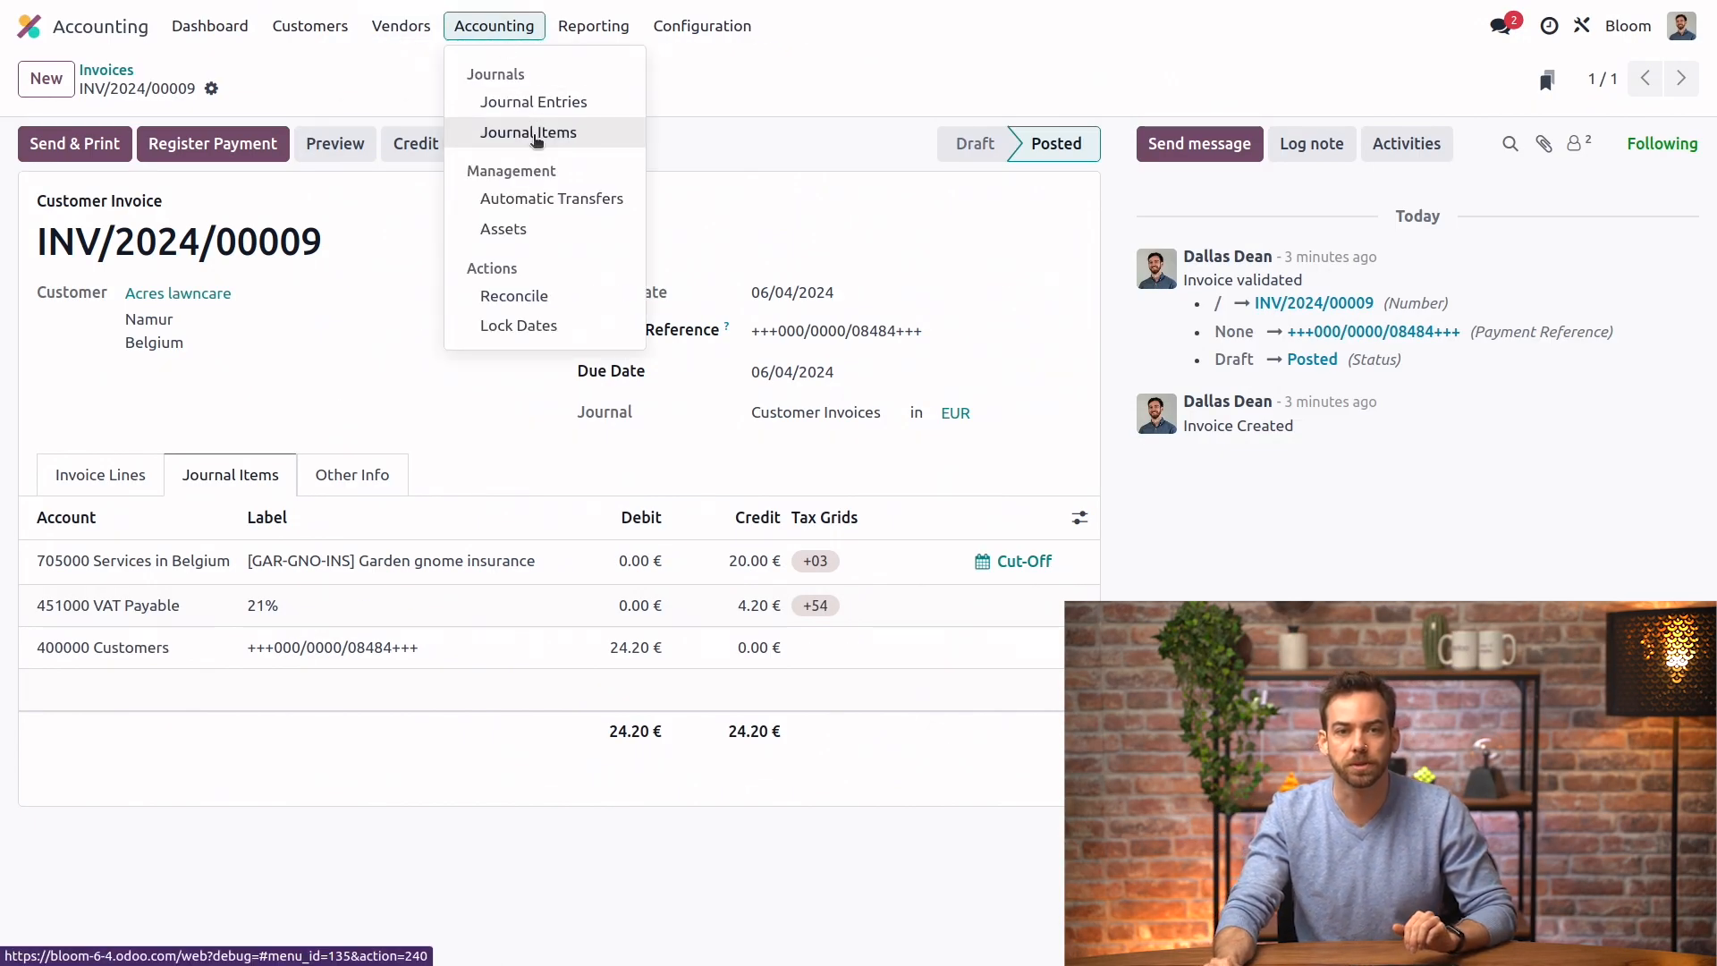
click(529, 131)
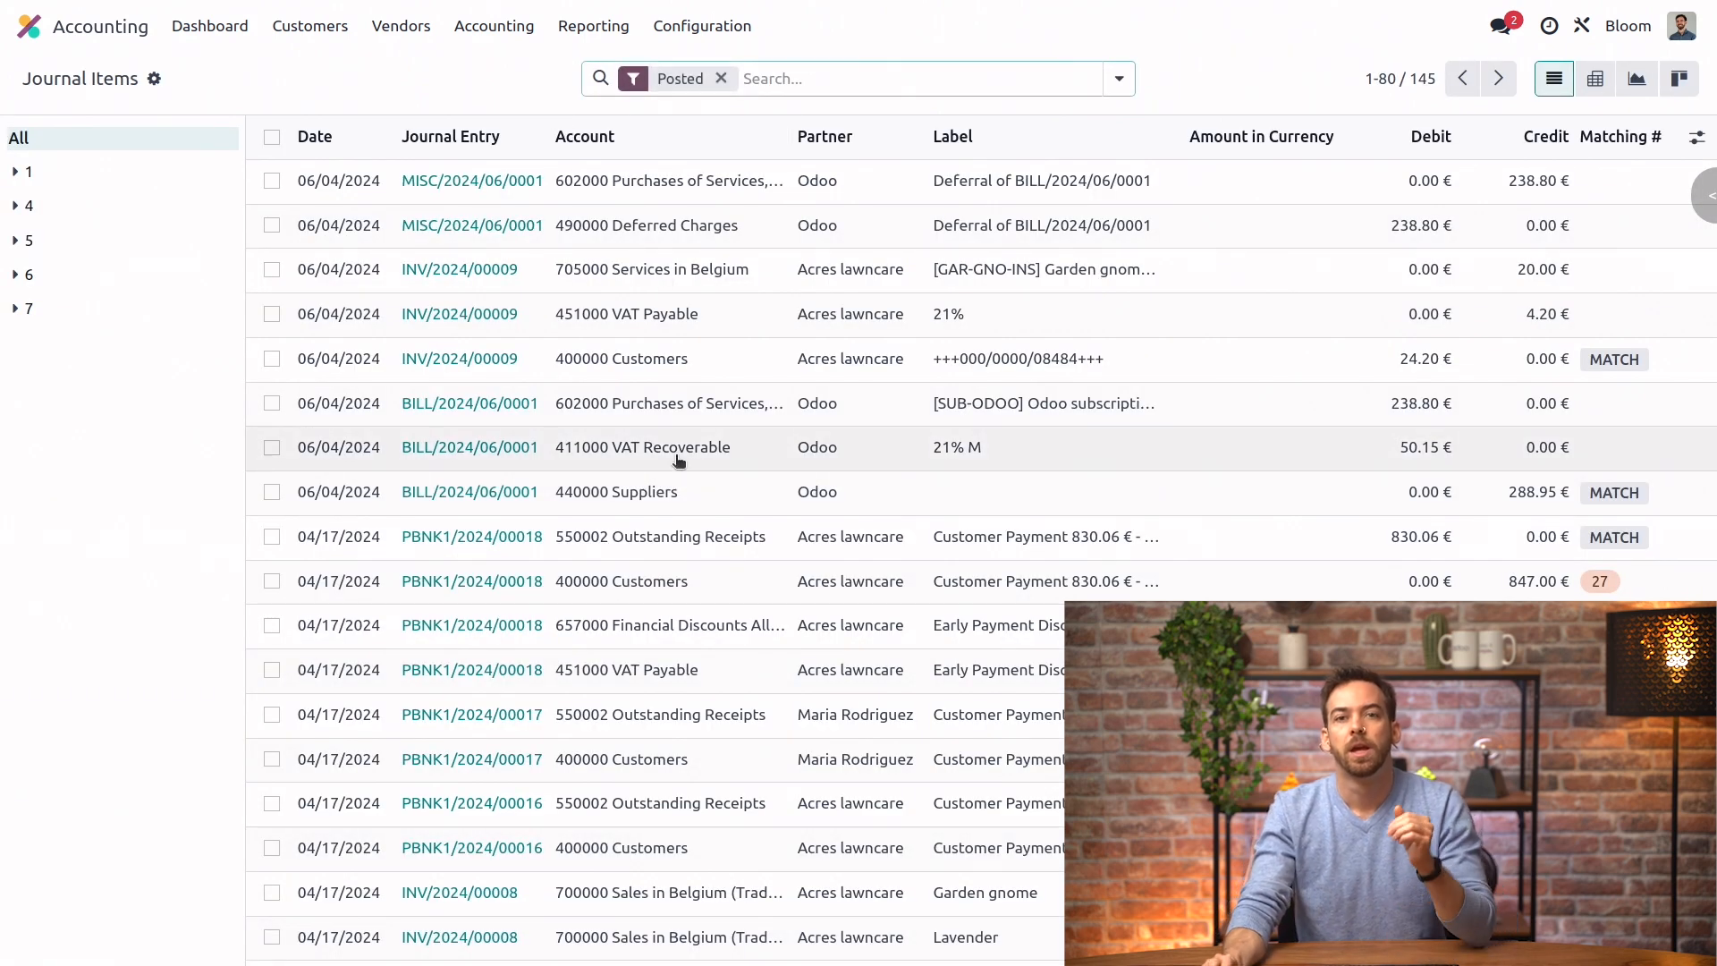
mouse_move(662, 447)
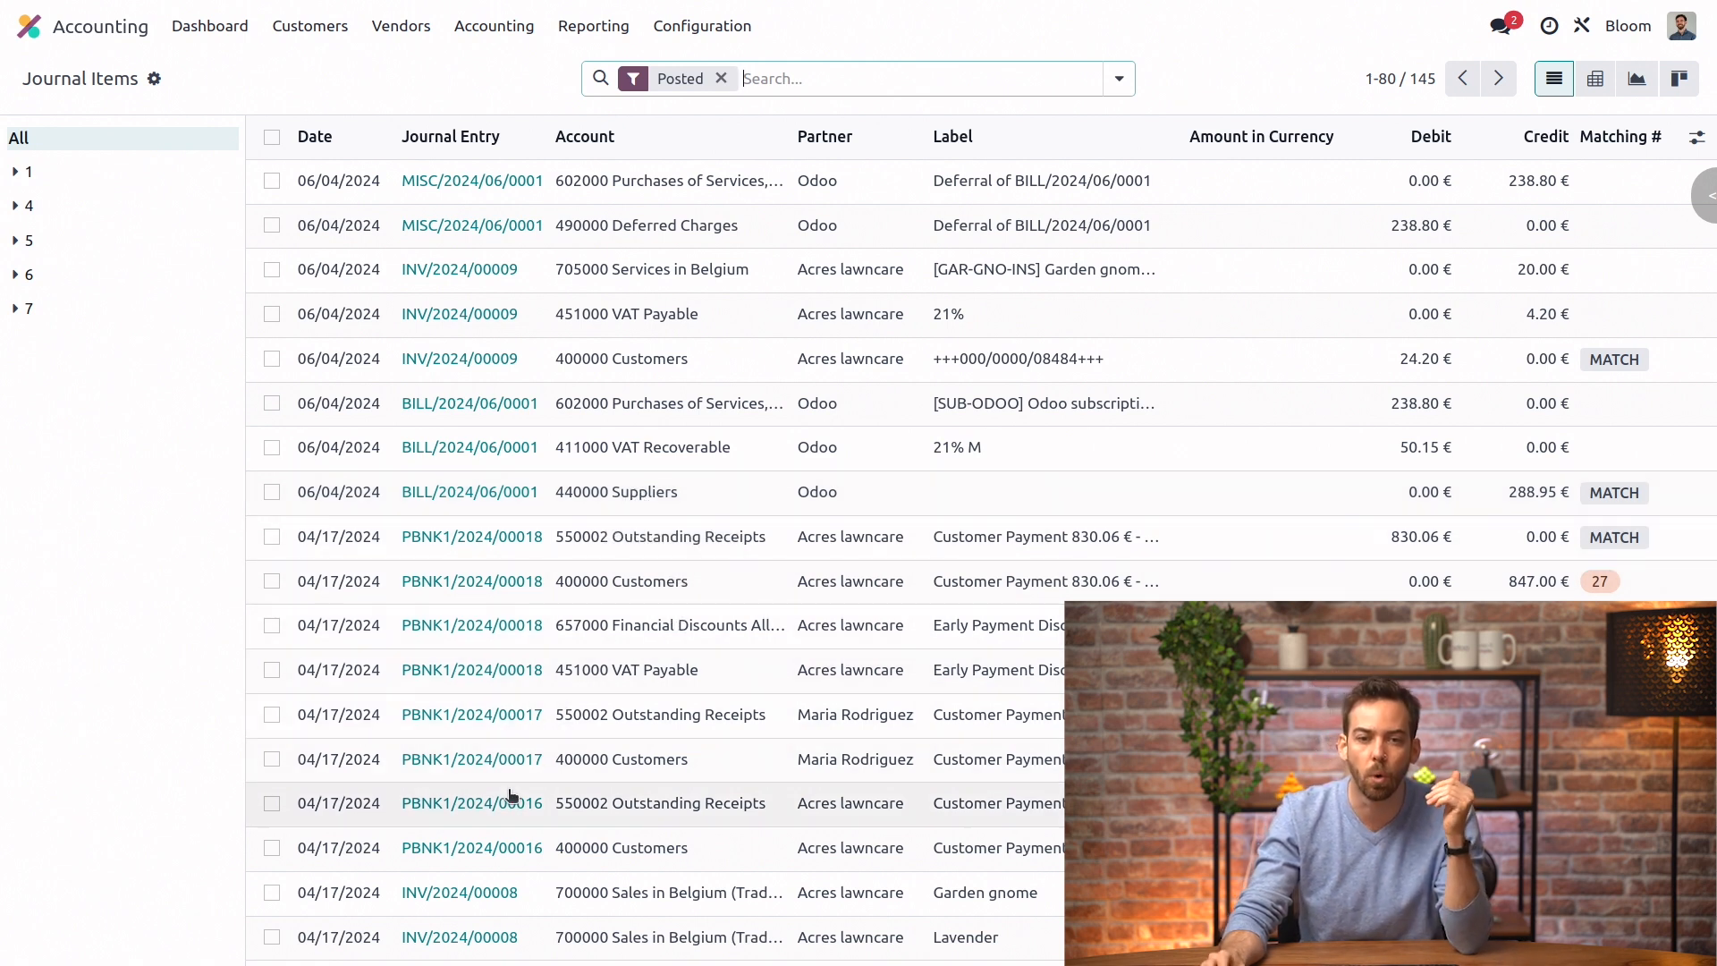
Select INV/2024/00008's Garden gnome and Lavender lines and bring up the Actions menu
click(272, 891)
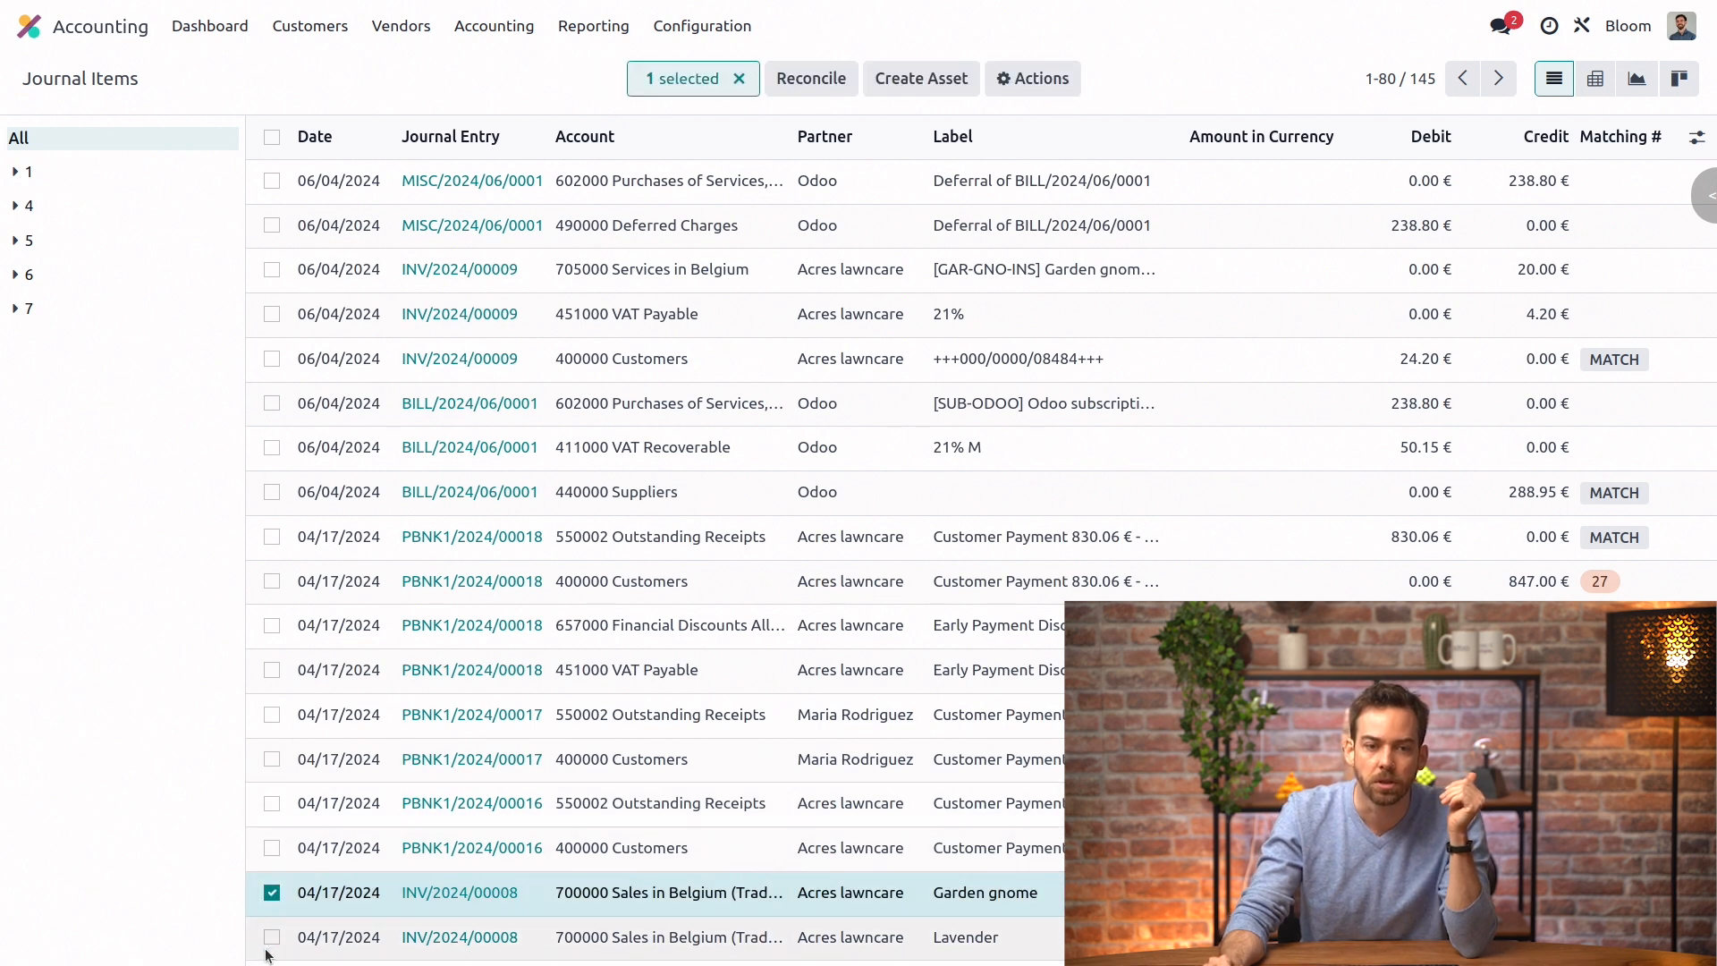
click(272, 936)
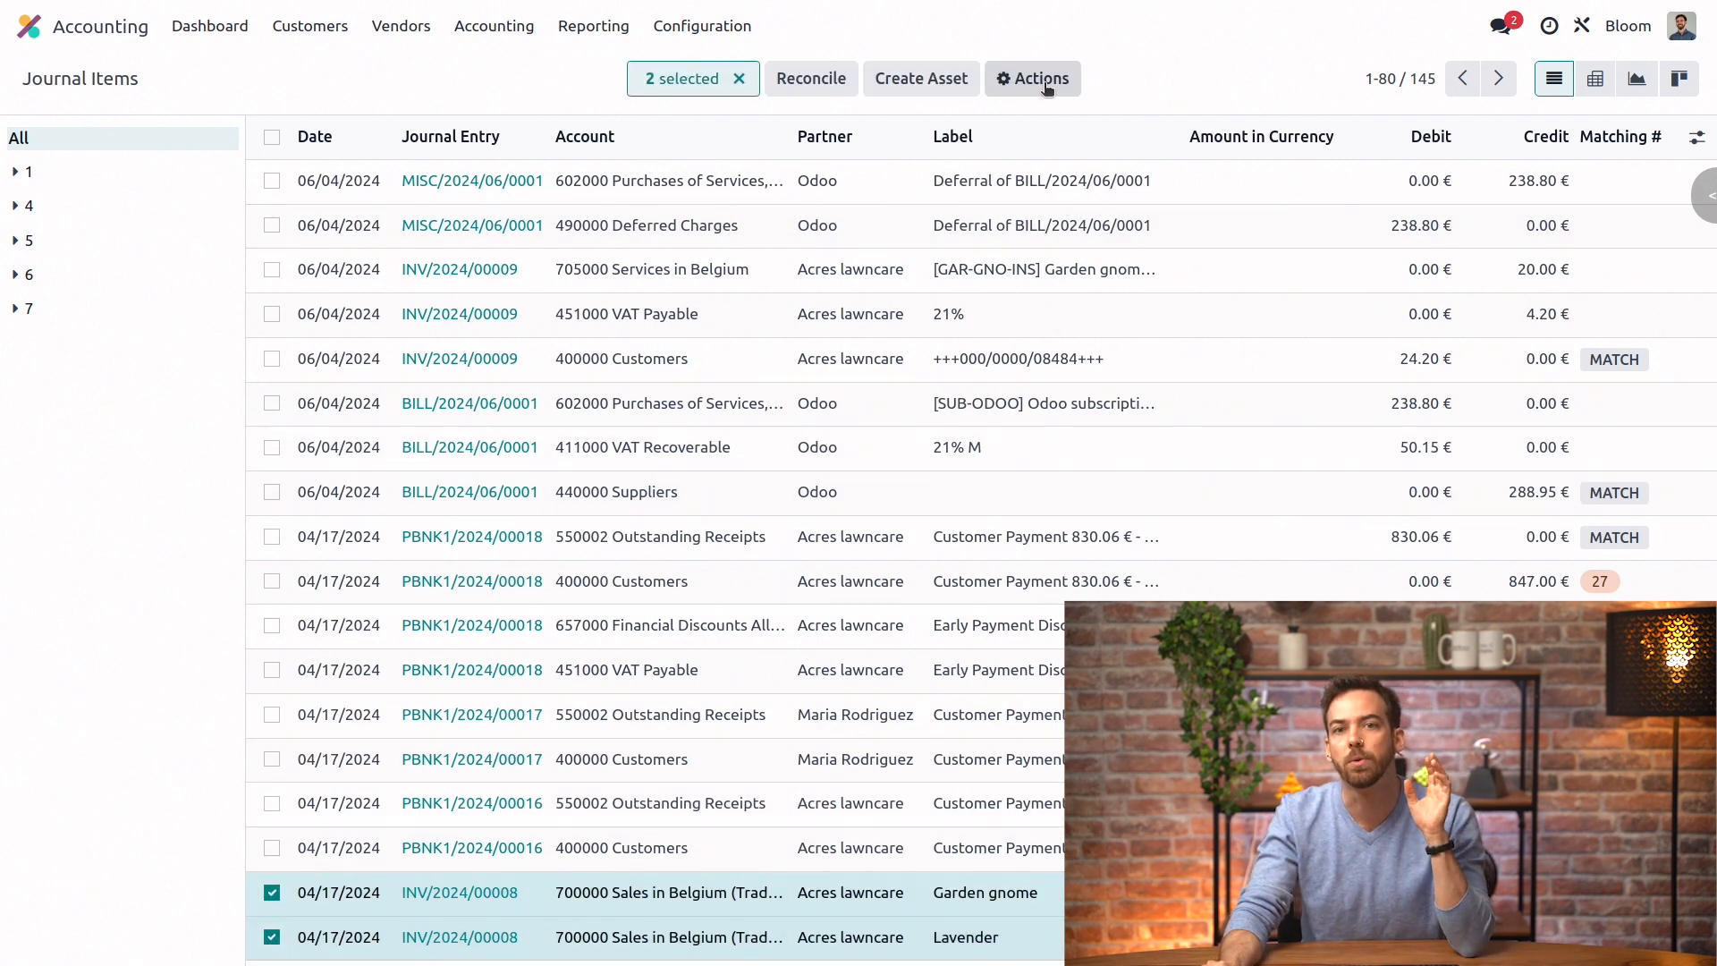
click(1033, 77)
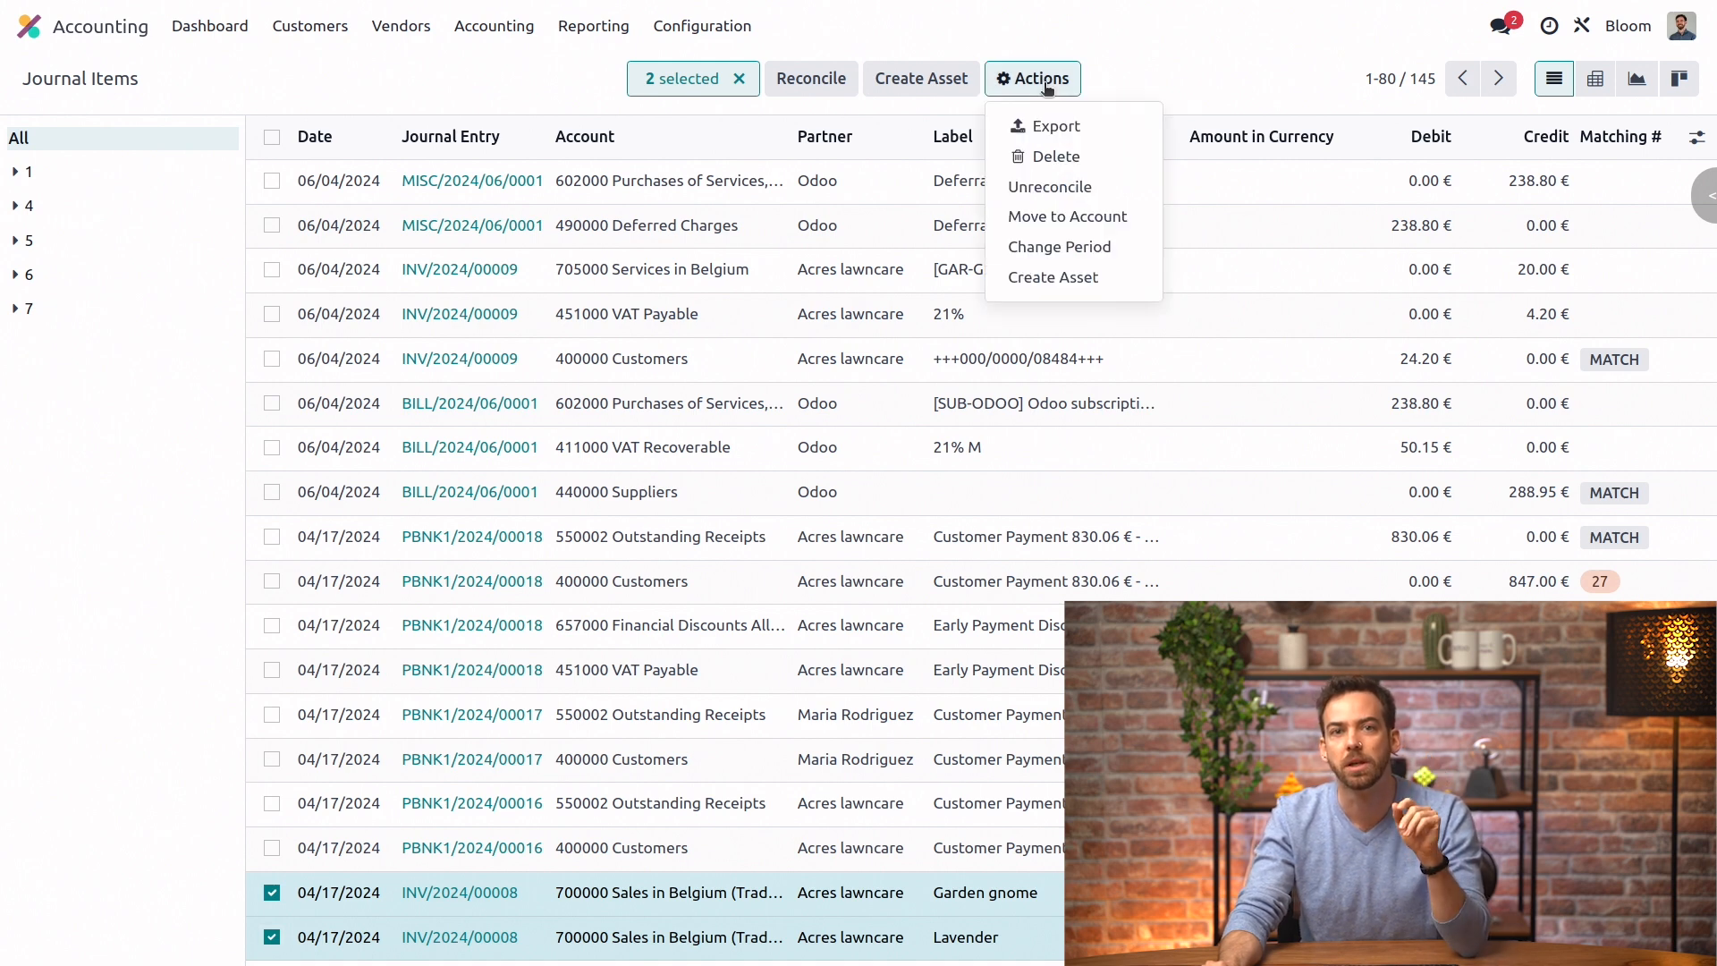